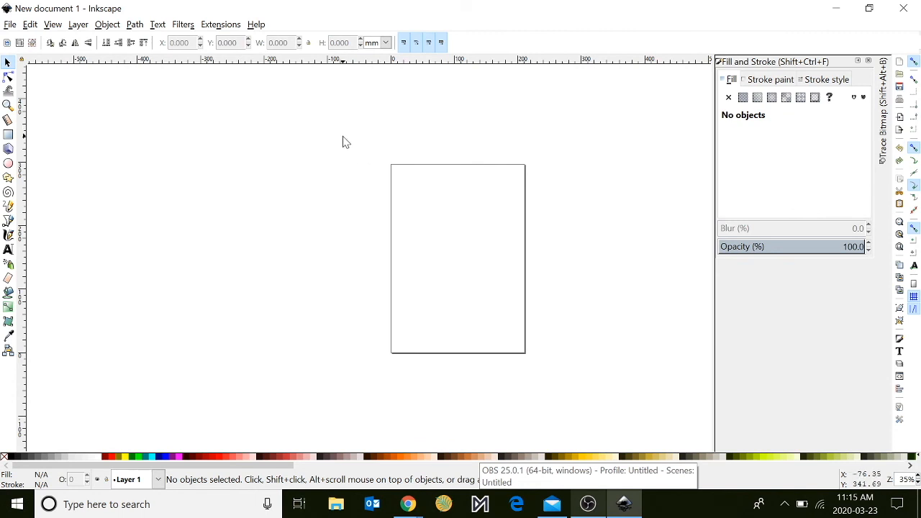
pyautogui.moveTo(556, 241)
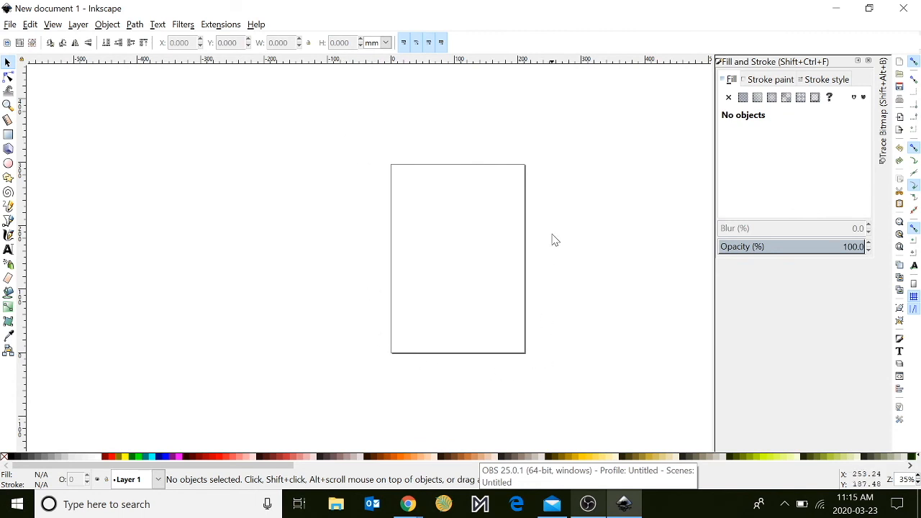
pyautogui.moveTo(23, 160)
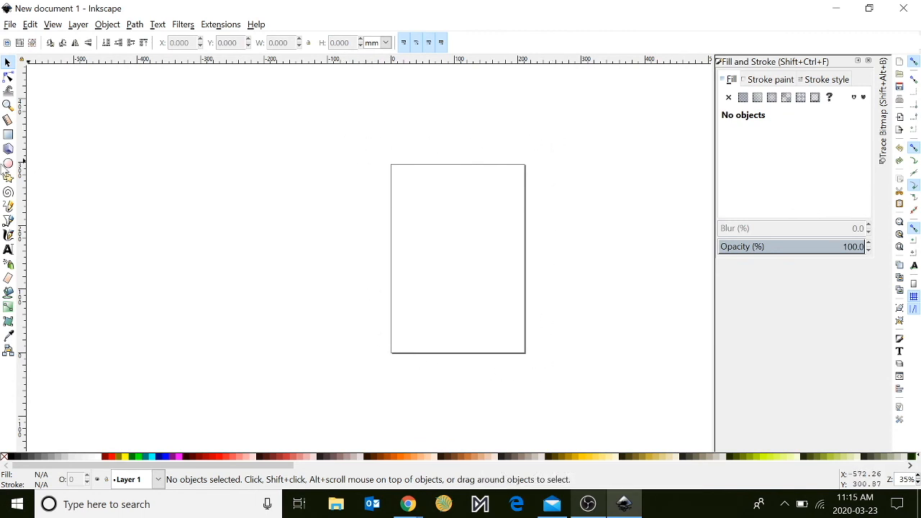
# Try out a test 'Hello' text on the canvas, then delete it again.
pyautogui.click(9, 250)
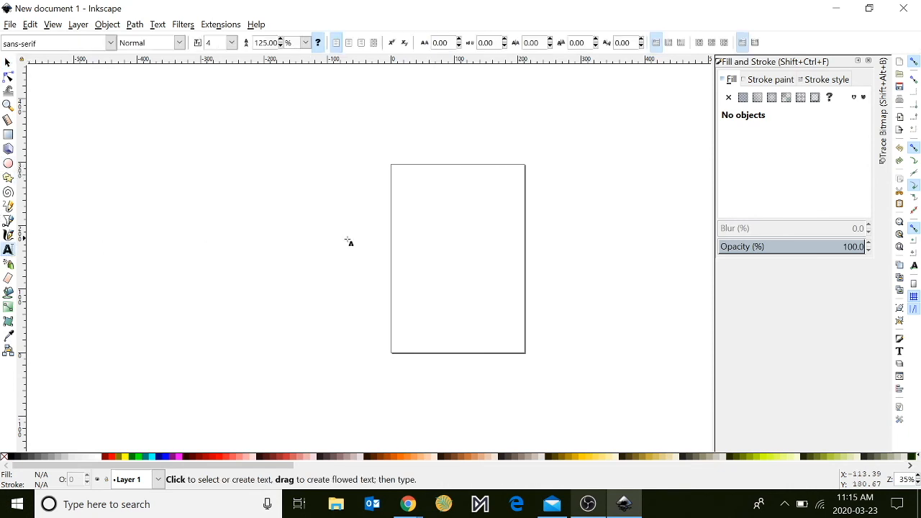
pyautogui.write('Hel')
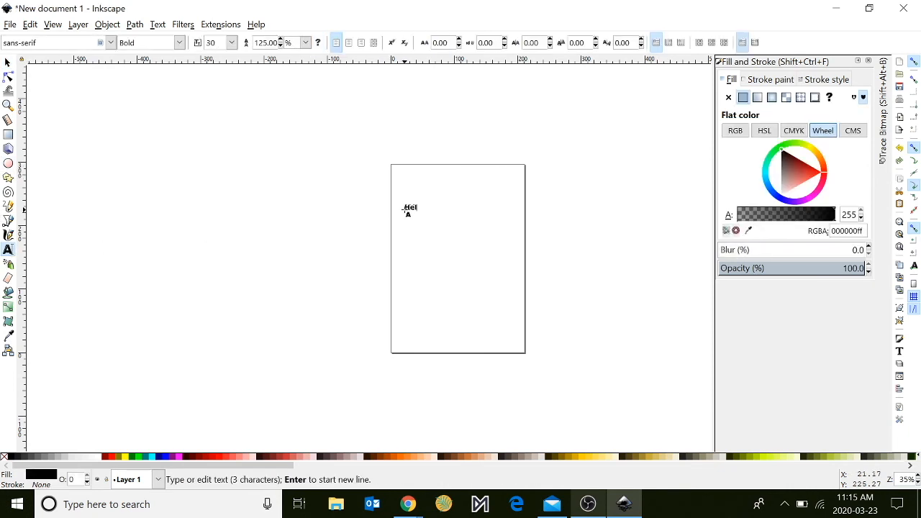
pyautogui.write('lo')
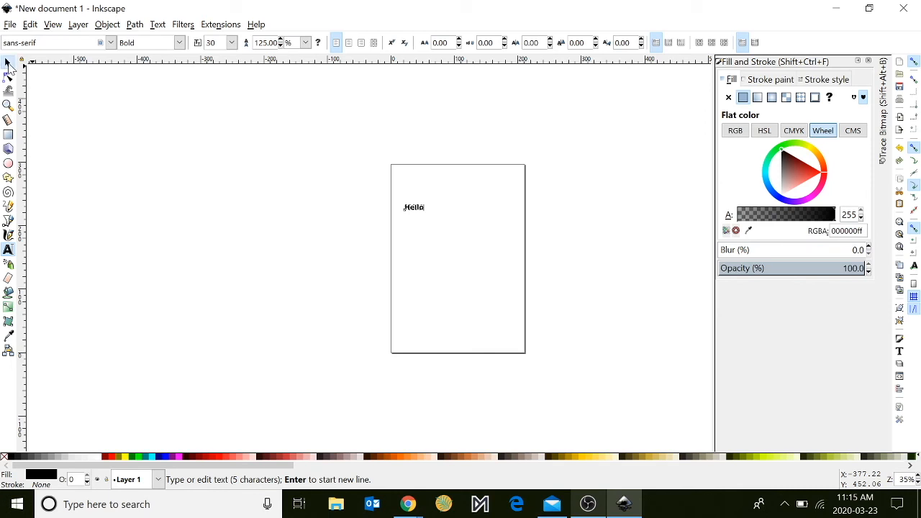
pyautogui.click(8, 63)
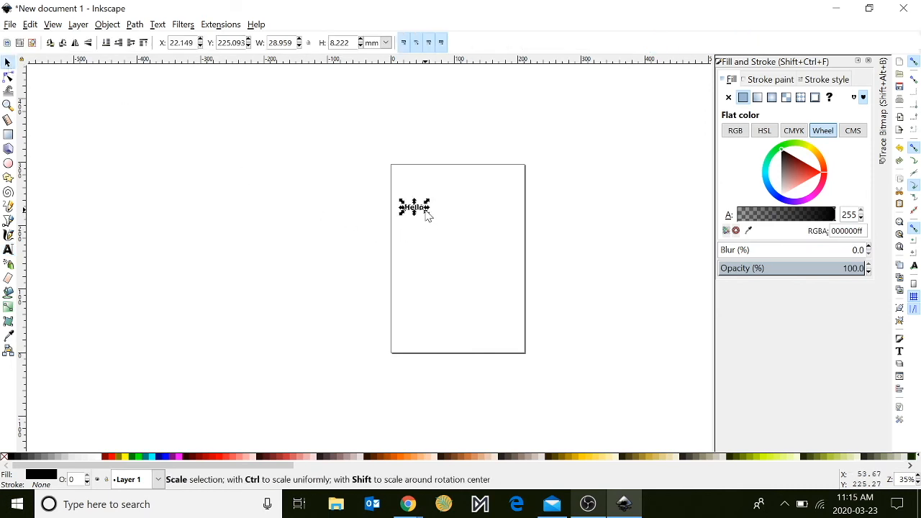
pyautogui.moveTo(430, 224); pyautogui.dragTo(490, 233)
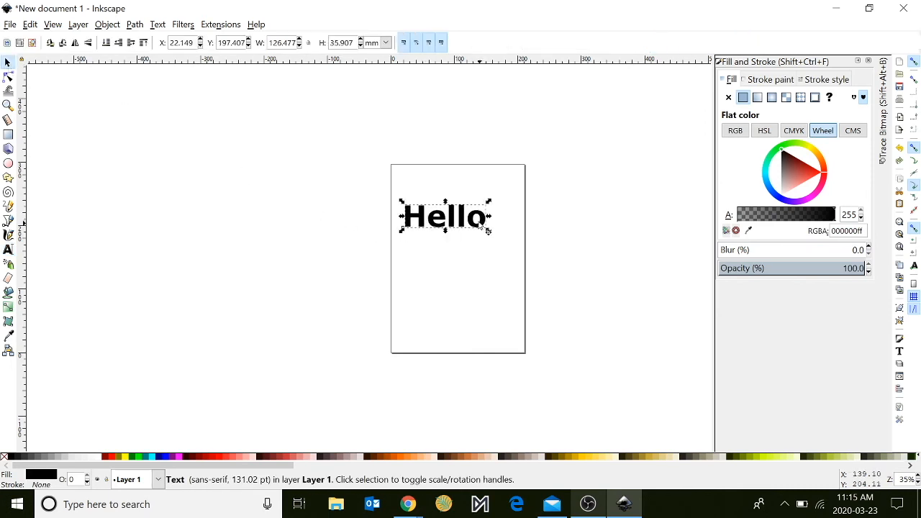
pyautogui.moveTo(446, 216); pyautogui.dragTo(316, 219)
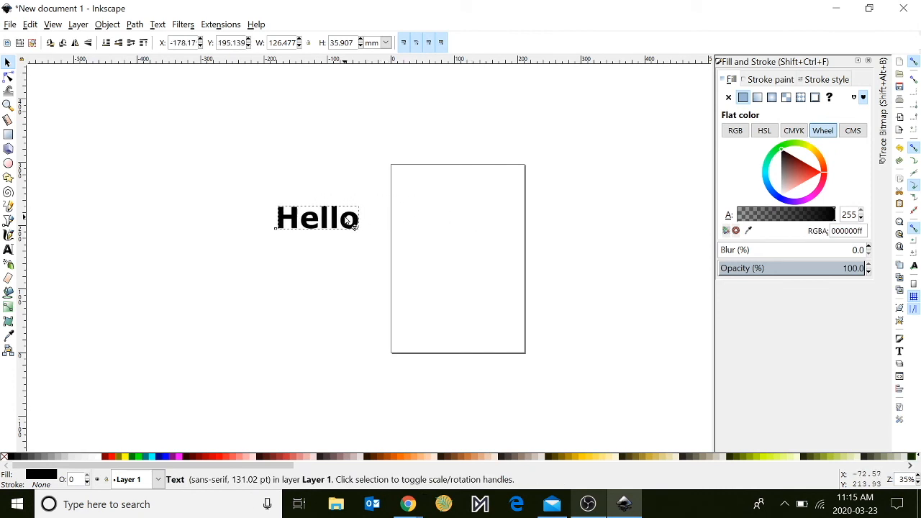
pyautogui.press('Delete')
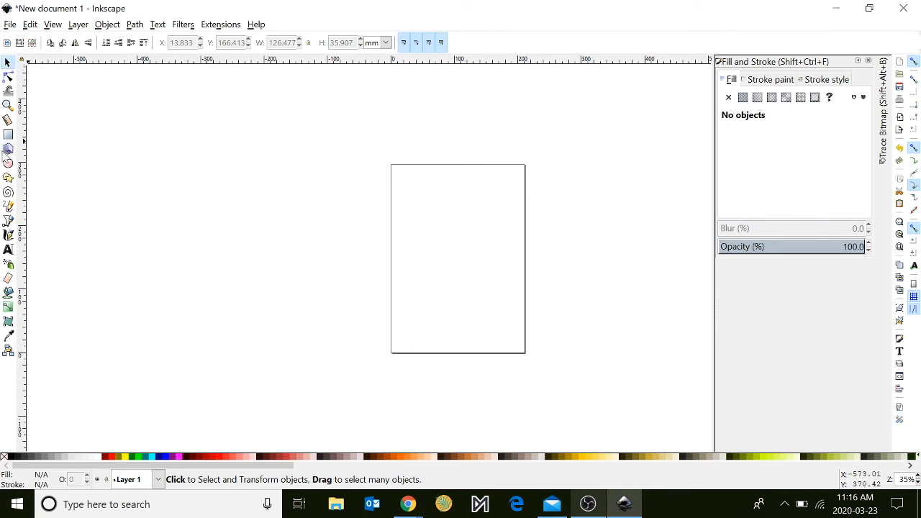
pyautogui.moveTo(9, 136)
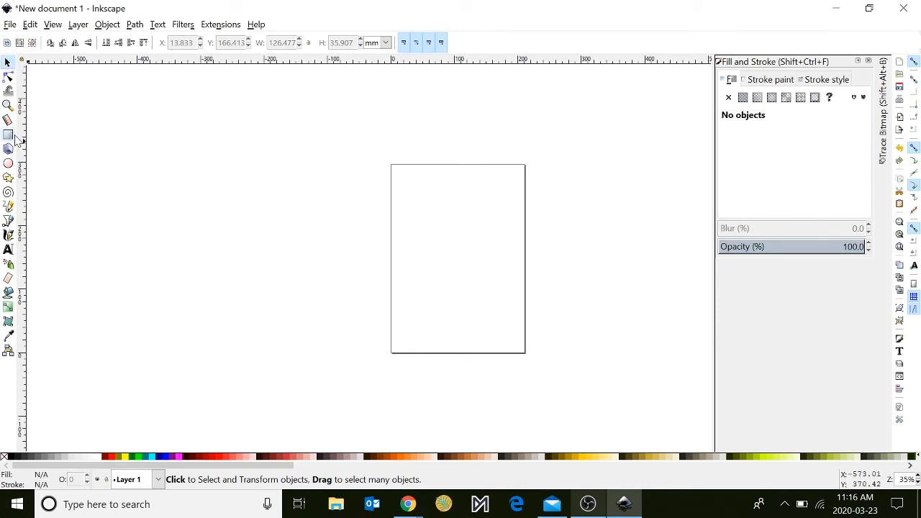
pyautogui.moveTo(37, 231)
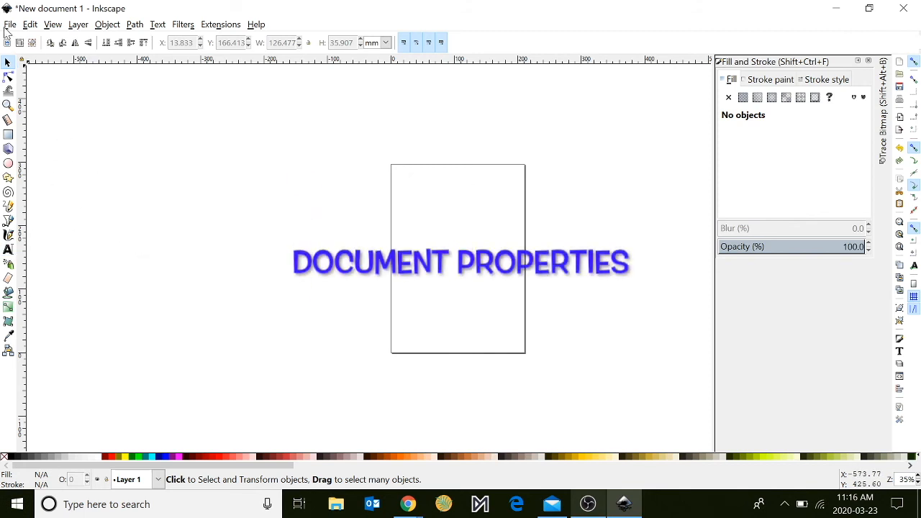
# In Document Properties set display and page units to inches and a custom 12 x 12 page.
pyautogui.click(10, 23)
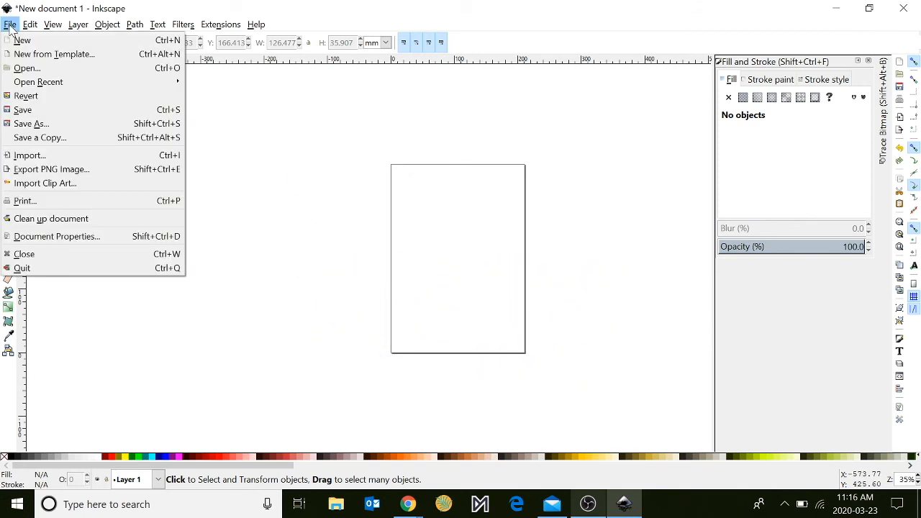
pyautogui.moveTo(56, 236)
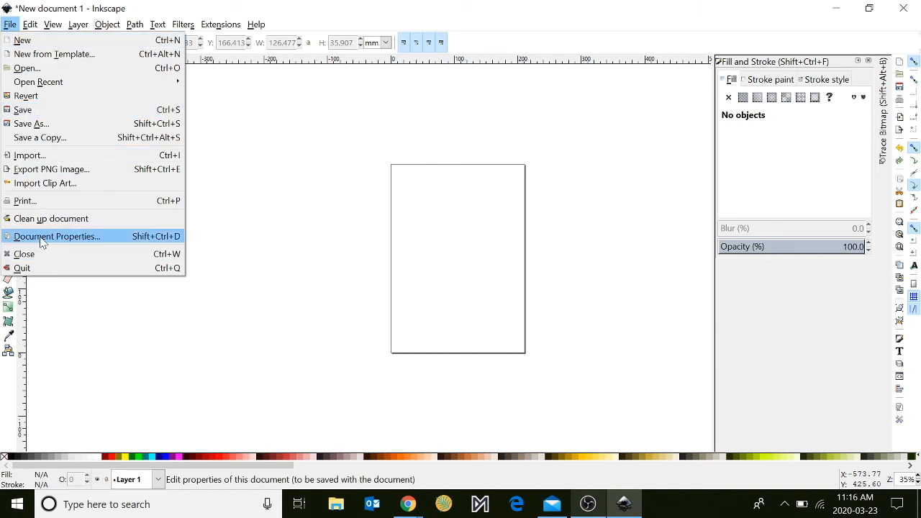
pyautogui.click(56, 236)
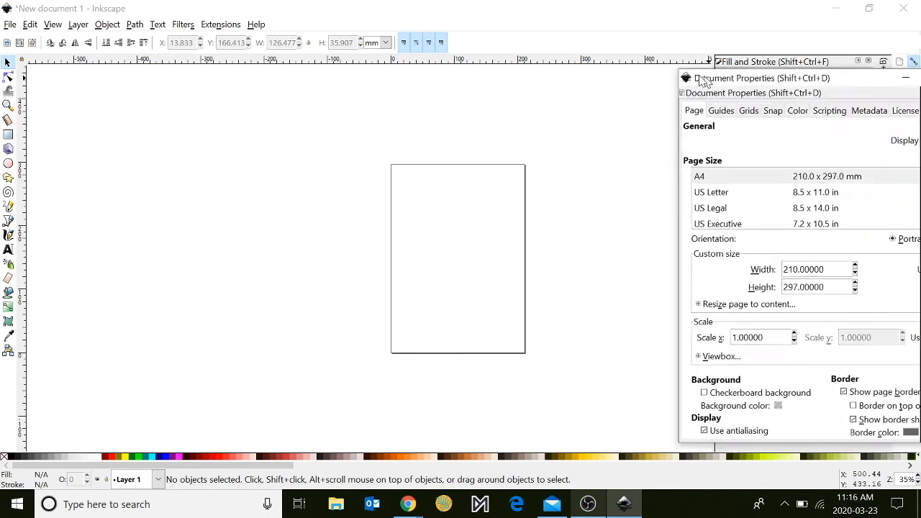
pyautogui.moveTo(751, 78); pyautogui.dragTo(645, 63)
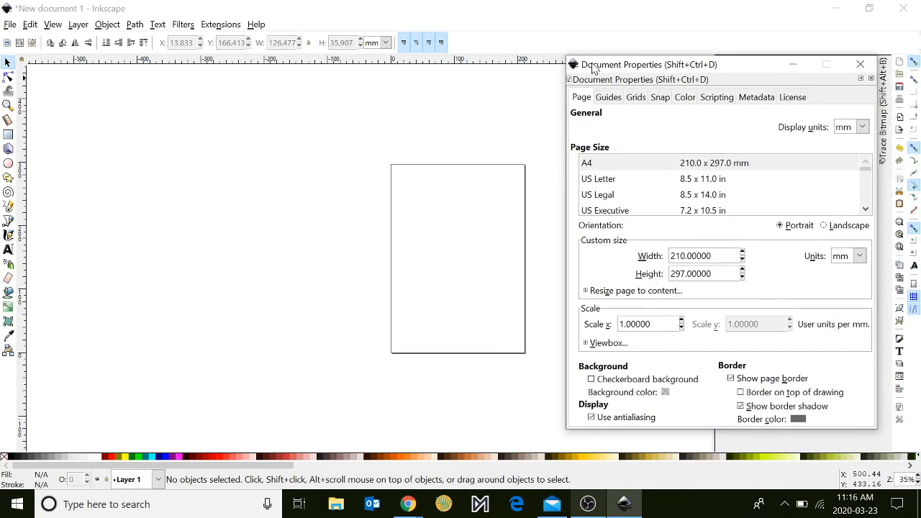
pyautogui.moveTo(871, 132)
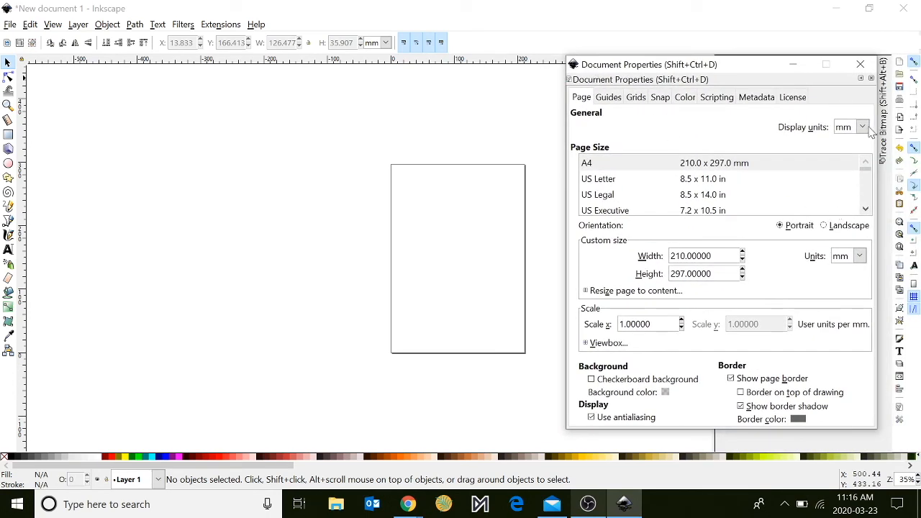
pyautogui.click(862, 127)
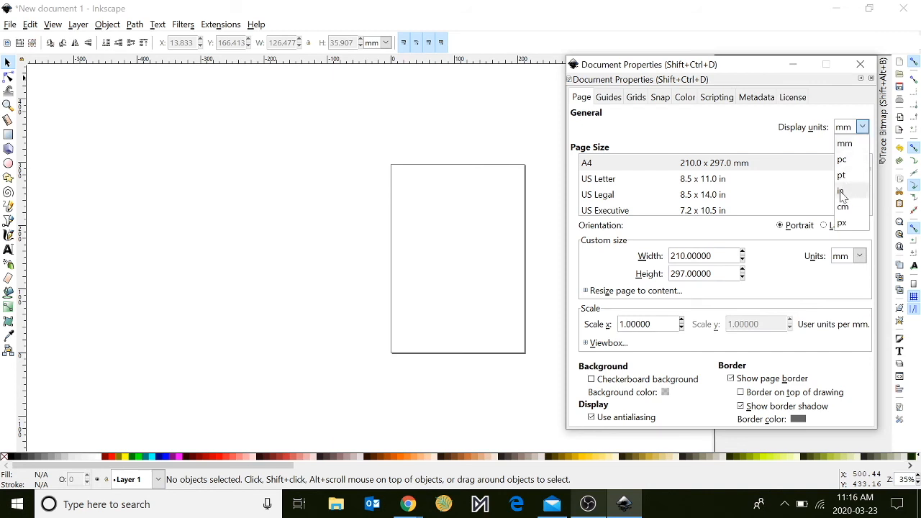
pyautogui.click(840, 190)
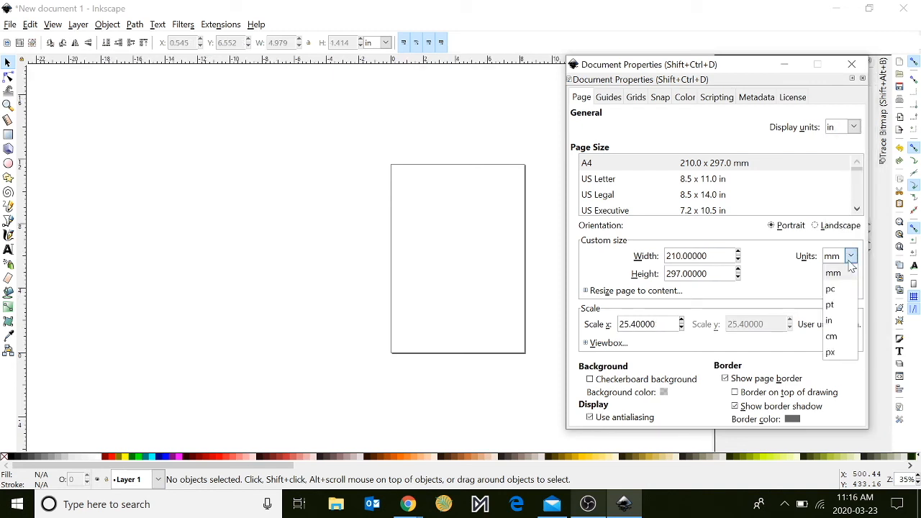
pyautogui.click(829, 319)
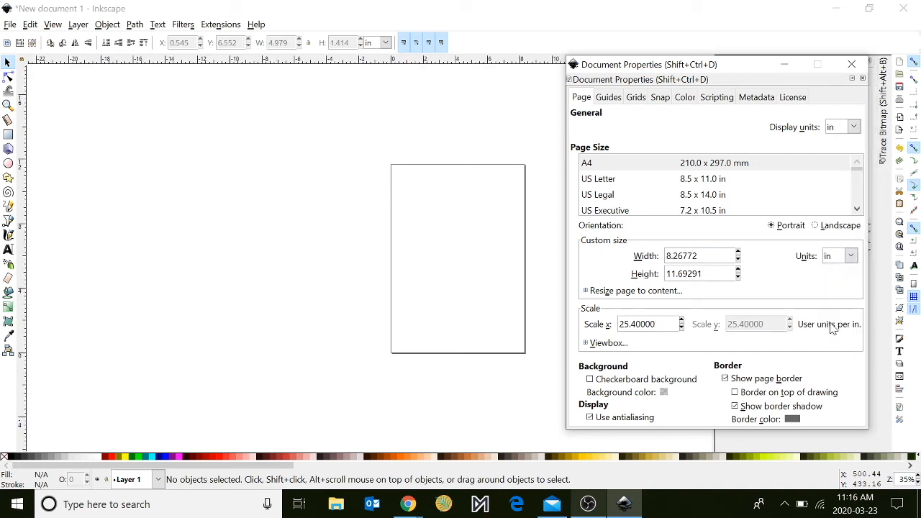
pyautogui.tripleClick(698, 256)
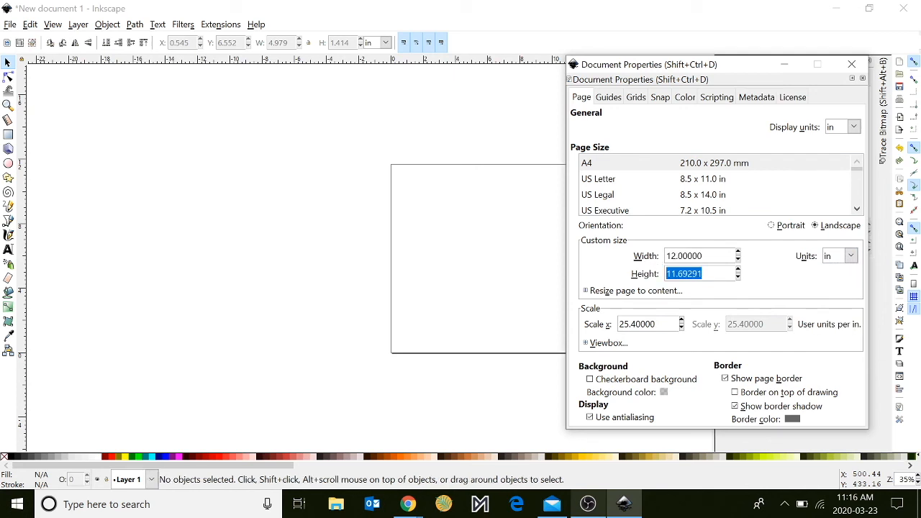
pyautogui.write('12.00000')
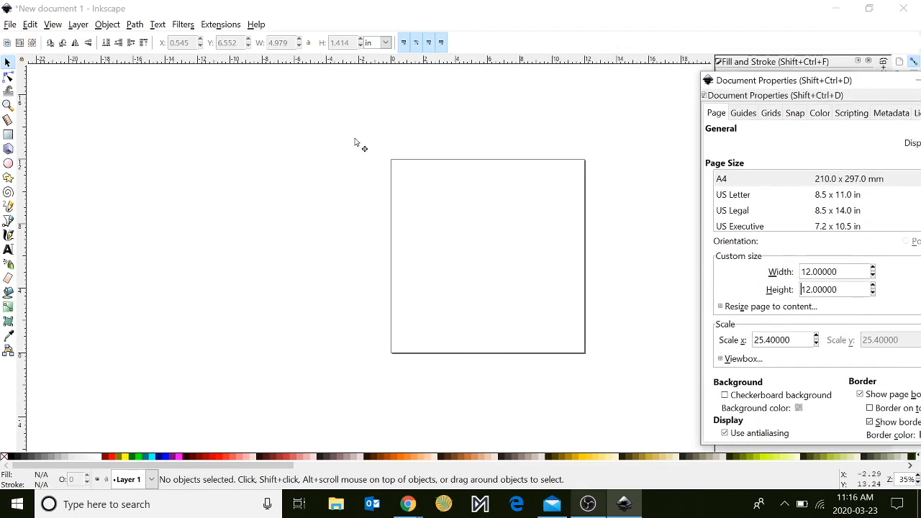
pyautogui.moveTo(627, 383)
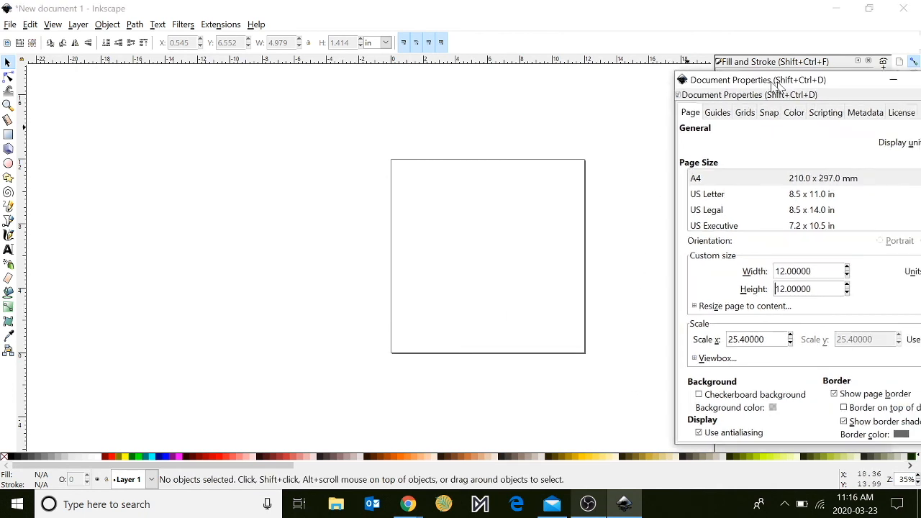
pyautogui.moveTo(748, 80); pyautogui.dragTo(576, 77)
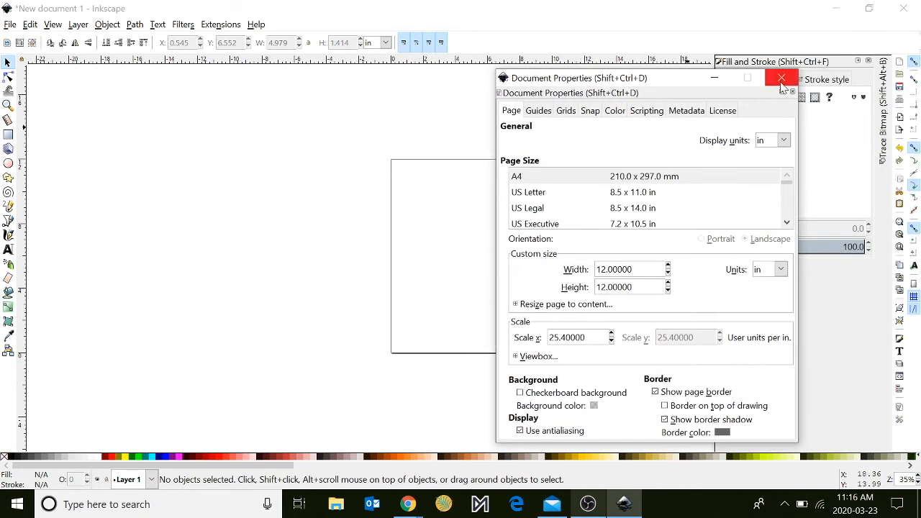
pyautogui.click(780, 77)
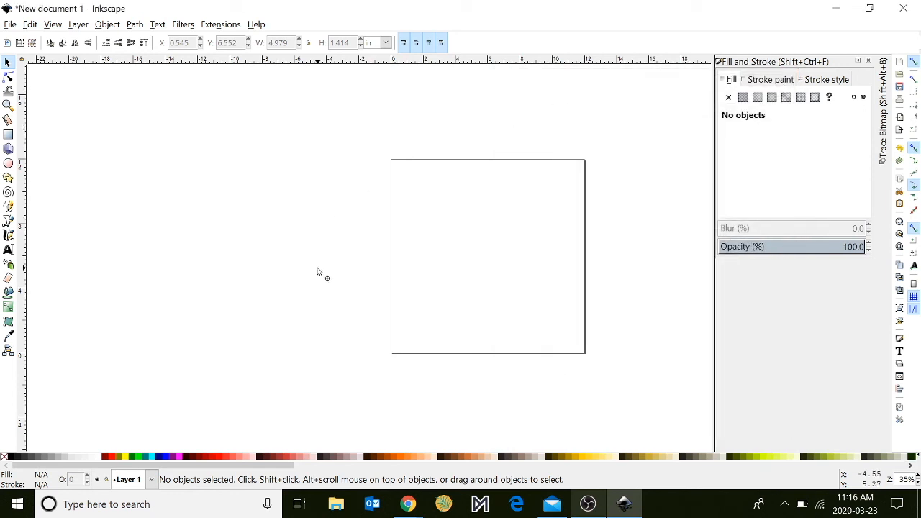
pyautogui.moveTo(9, 135)
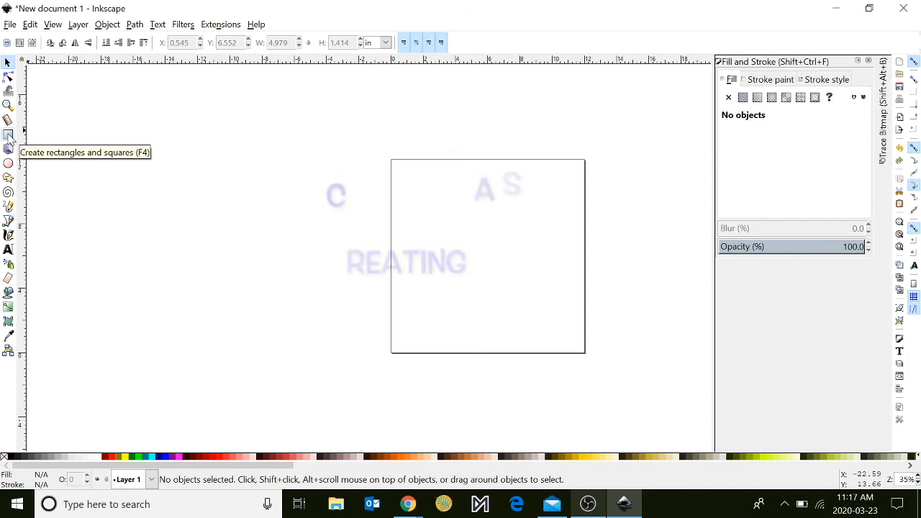
# Draw a black square on the page and round its corners with the corner-radius handle.
pyautogui.click(9, 136)
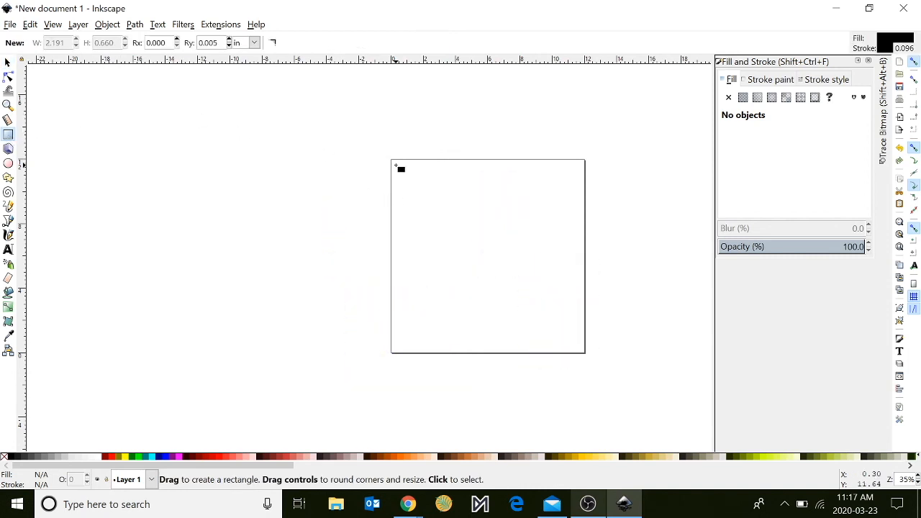
pyautogui.moveTo(400, 170); pyautogui.dragTo(478, 247)
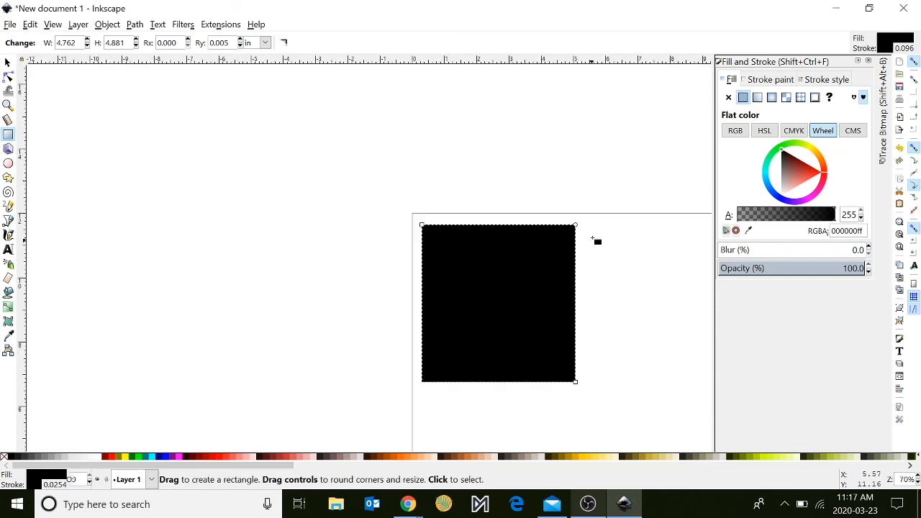
pyautogui.moveTo(575, 224); pyautogui.dragTo(575, 247)
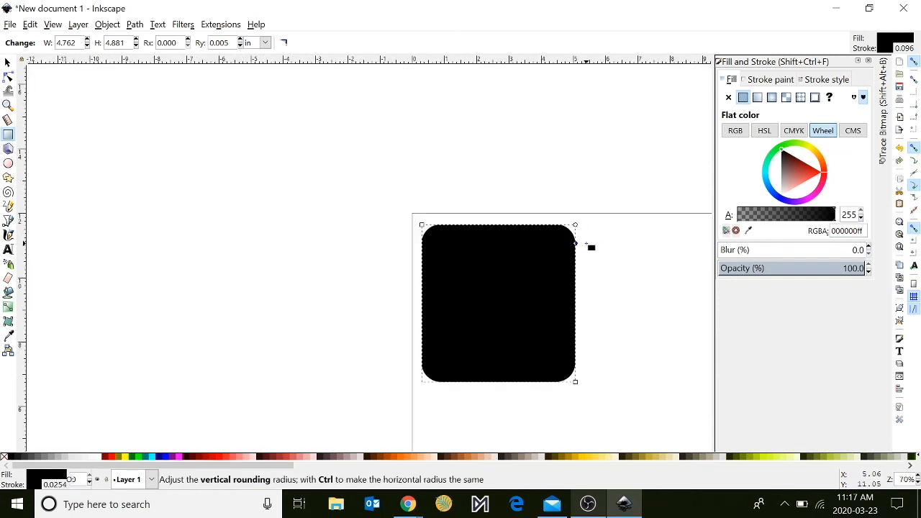
pyautogui.moveTo(576, 248); pyautogui.dragTo(575, 278)
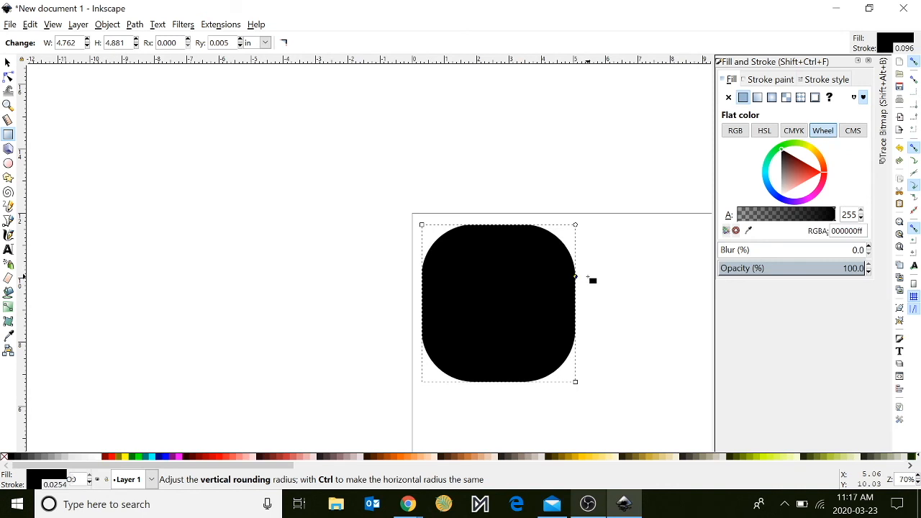
pyautogui.moveTo(575, 277); pyautogui.dragTo(581, 257)
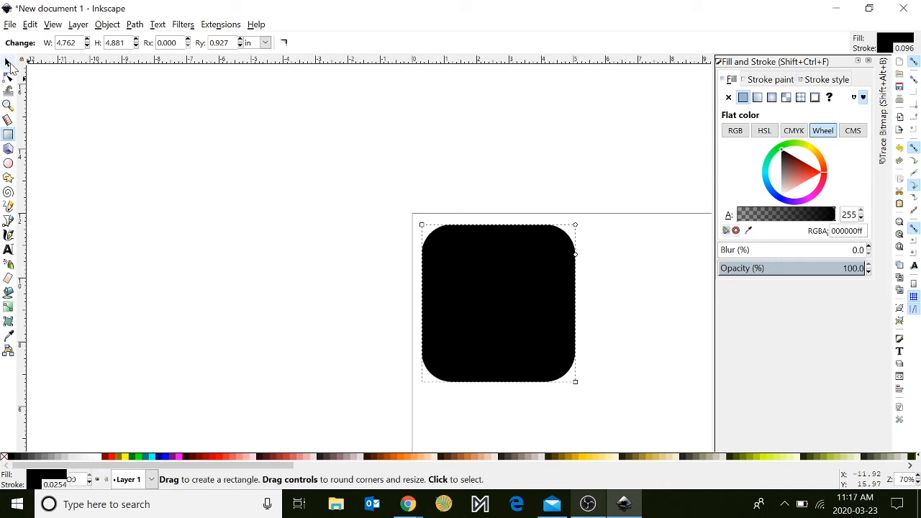
# Resize the selected square to 4.500 x 4.500 in and move it to the page's top-left.
pyautogui.click(9, 64)
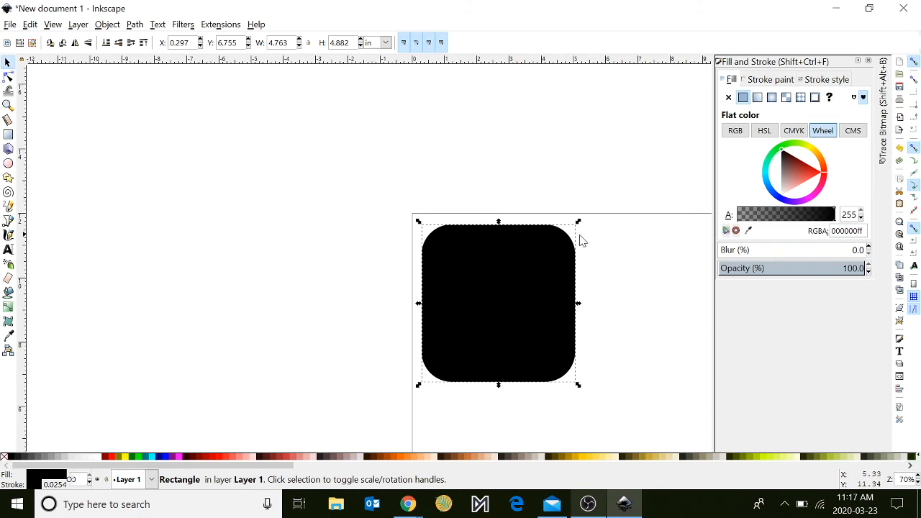
pyautogui.moveTo(435, 411)
pyautogui.write('4.500')
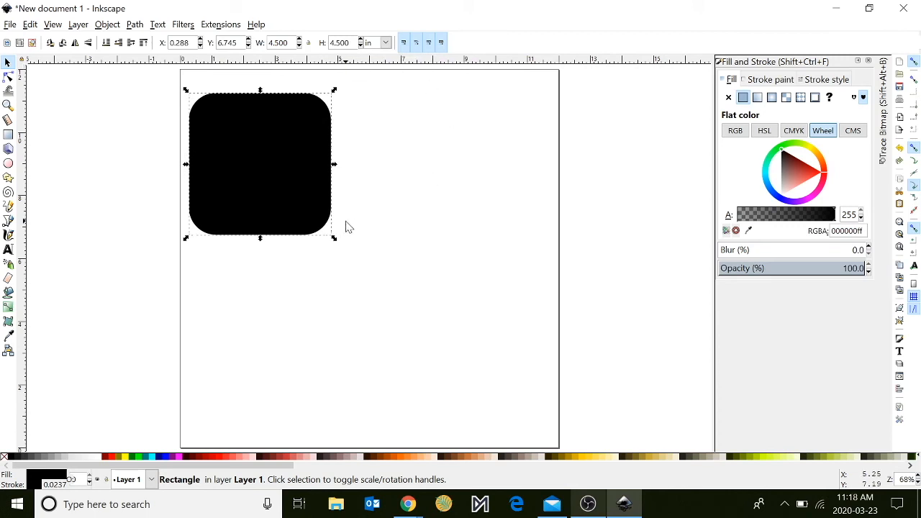
pyautogui.scroll(-3)
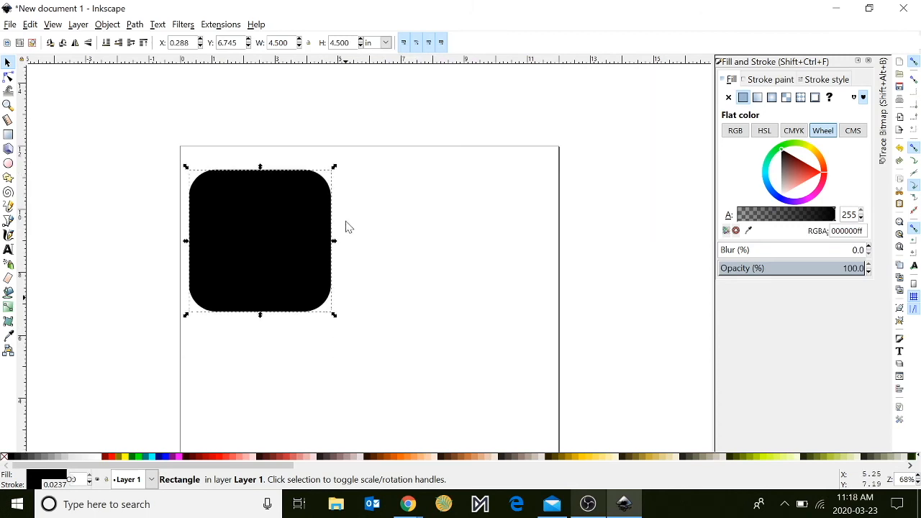
pyautogui.moveTo(244, 265)
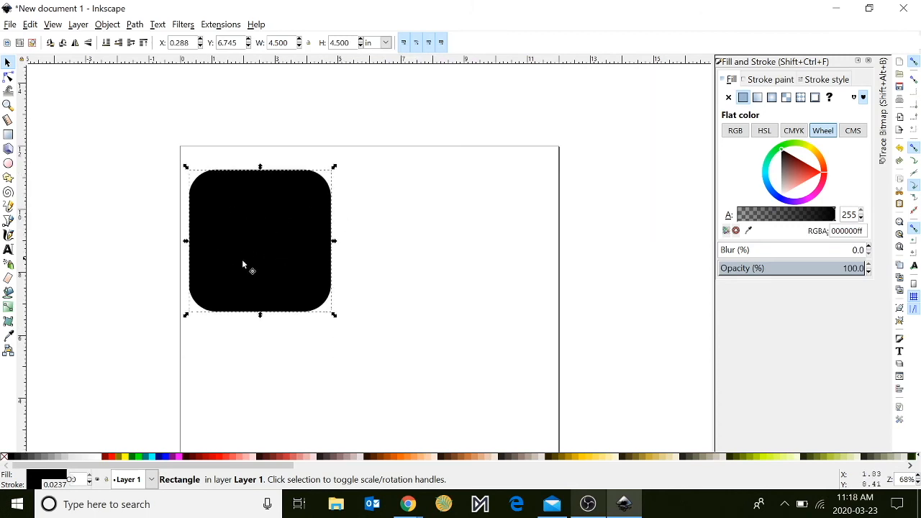
# Duplicate the square right, then duplicate the pair down to form a two-by-two grid.
pyautogui.rightClick(261, 262)
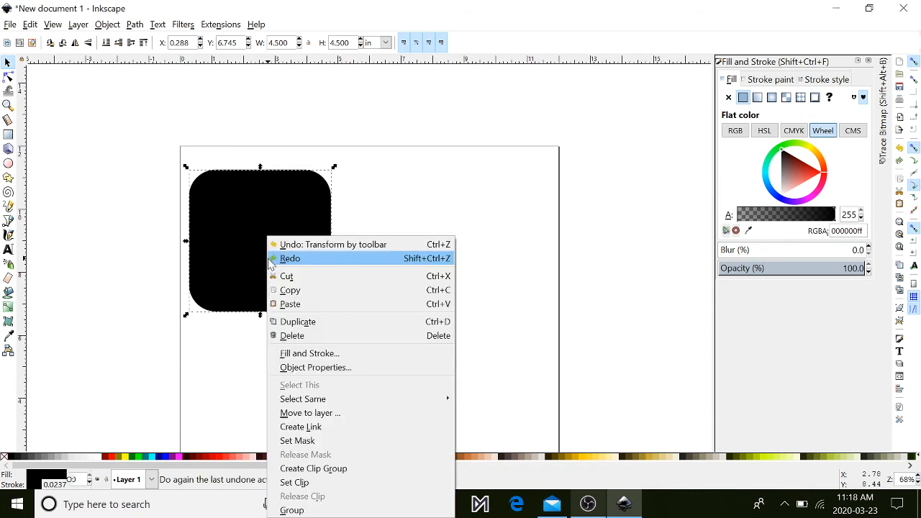
pyautogui.moveTo(291, 313)
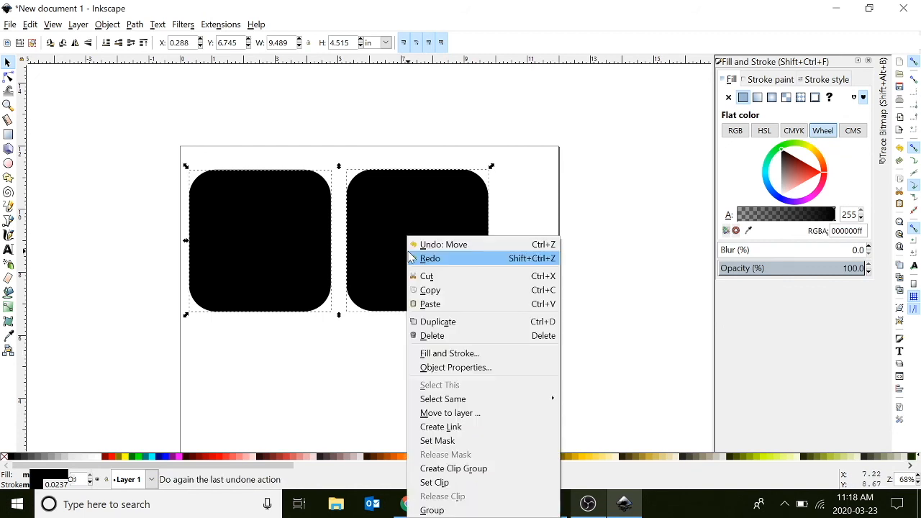
pyautogui.moveTo(446, 323)
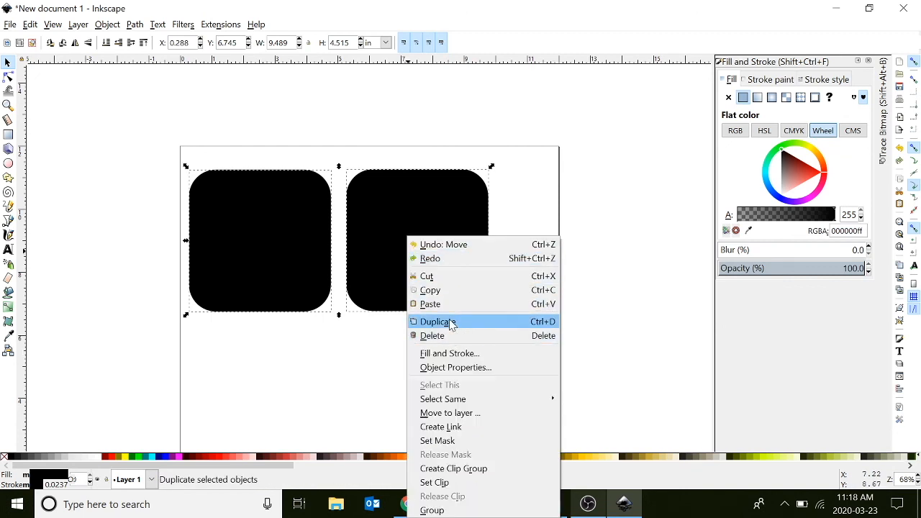
pyautogui.click(438, 321)
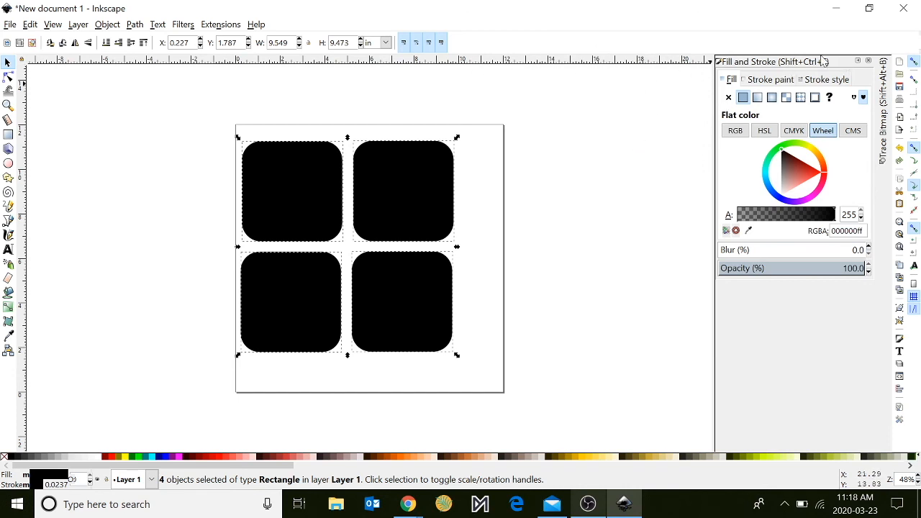
pyautogui.moveTo(898, 339)
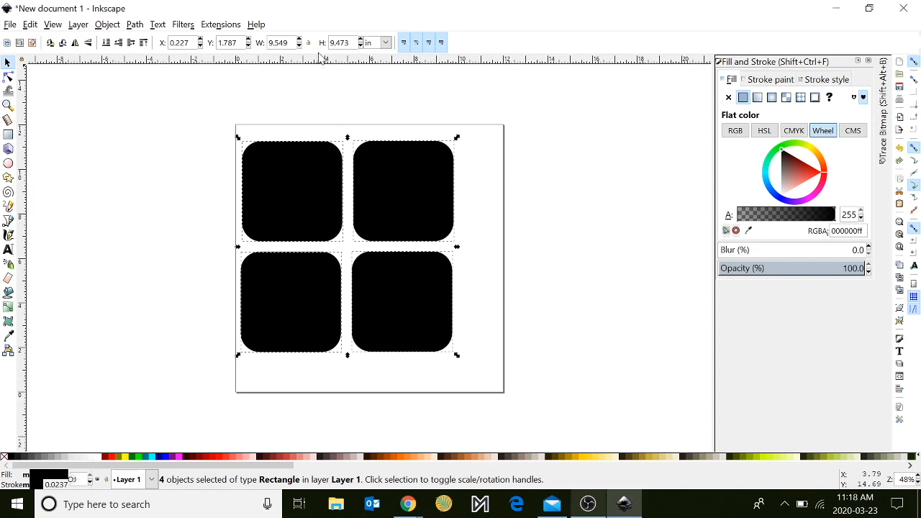
# In Fill and Stroke set the four squares' fill to No paint and stroke to Flat color black.
pyautogui.click(107, 23)
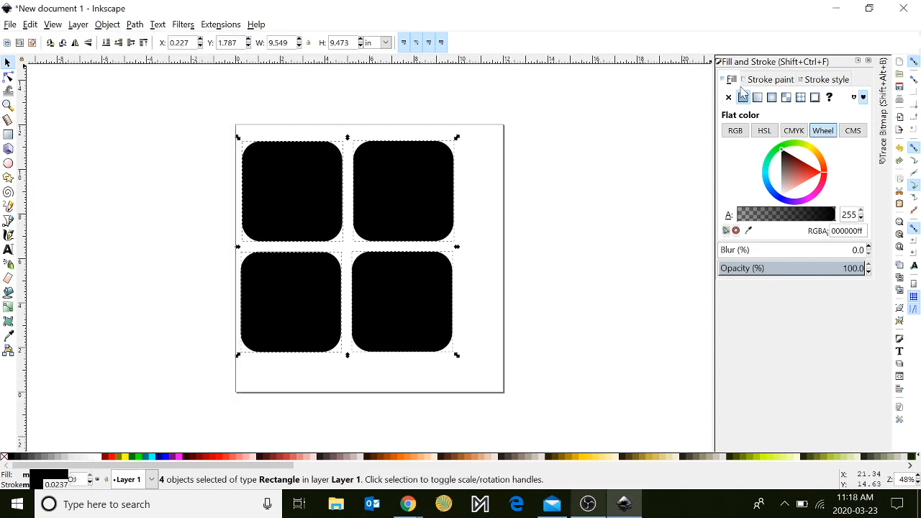
pyautogui.click(728, 98)
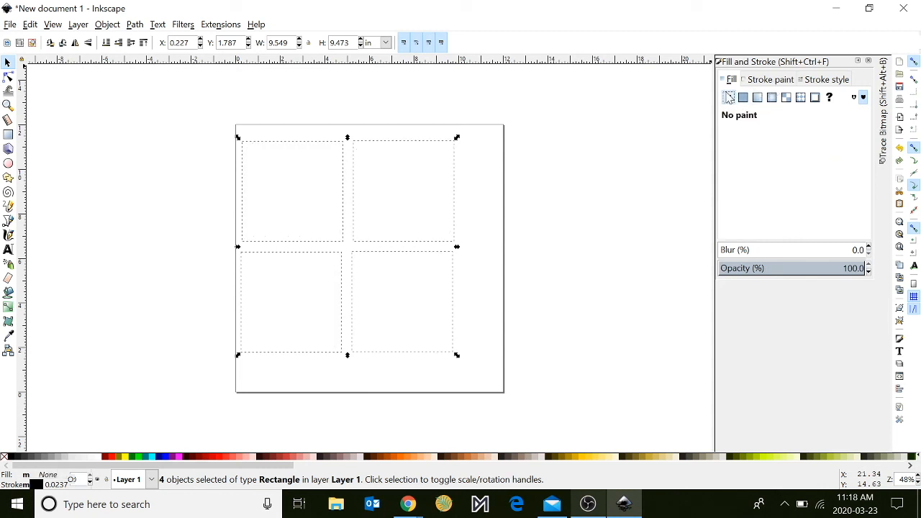
pyautogui.click(728, 98)
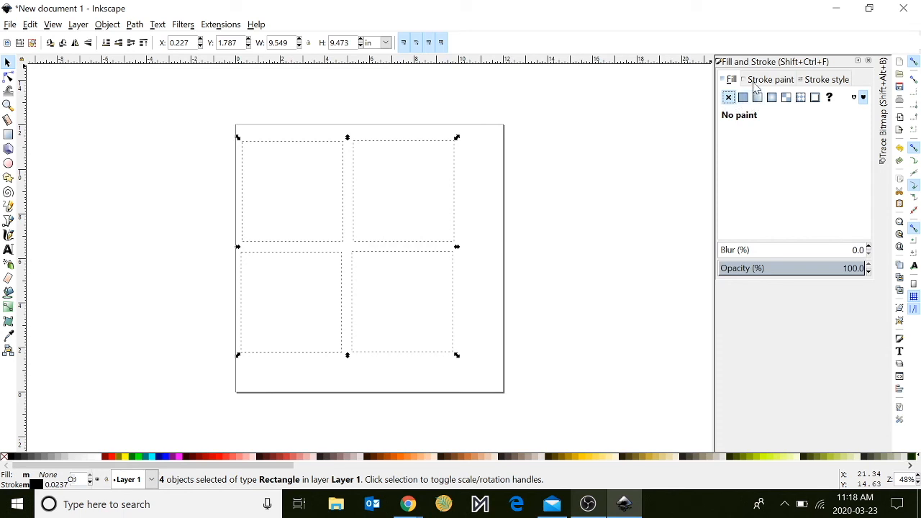
pyautogui.click(743, 98)
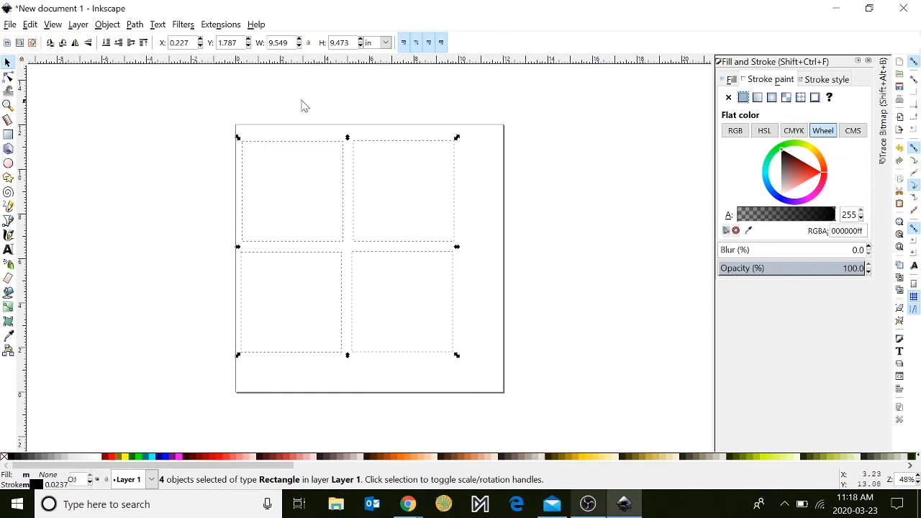
pyautogui.moveTo(204, 298)
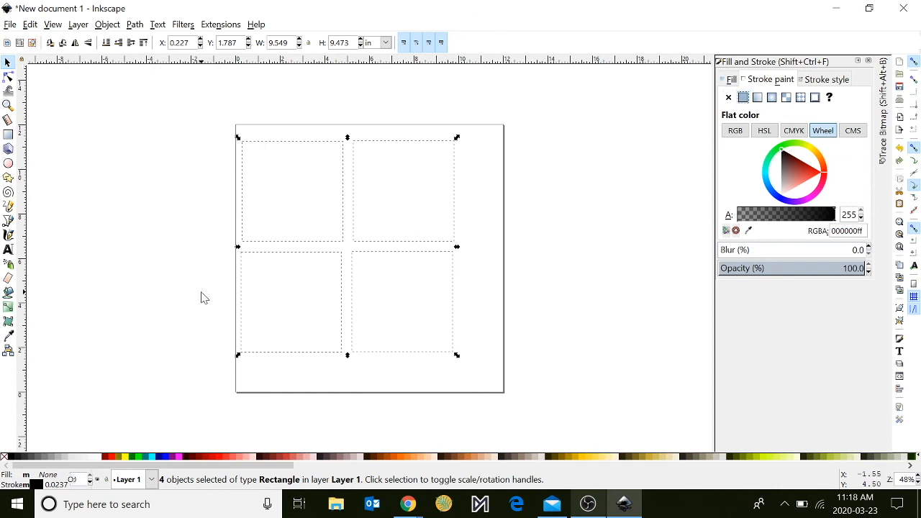
pyautogui.moveTo(501, 413)
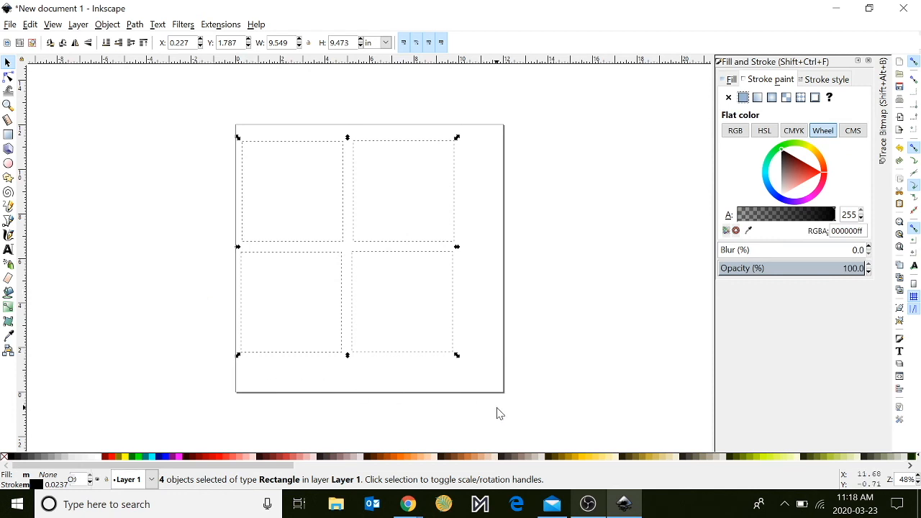
pyautogui.moveTo(231, 156)
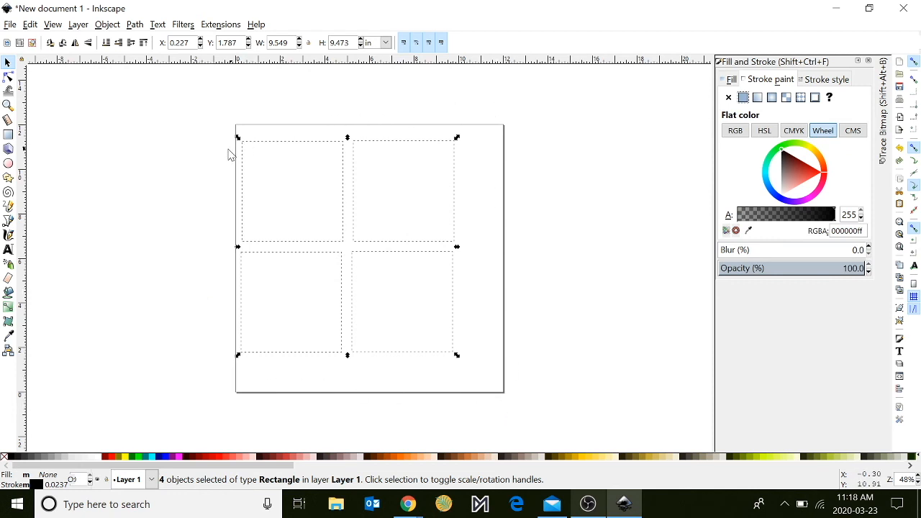
pyautogui.moveTo(544, 98)
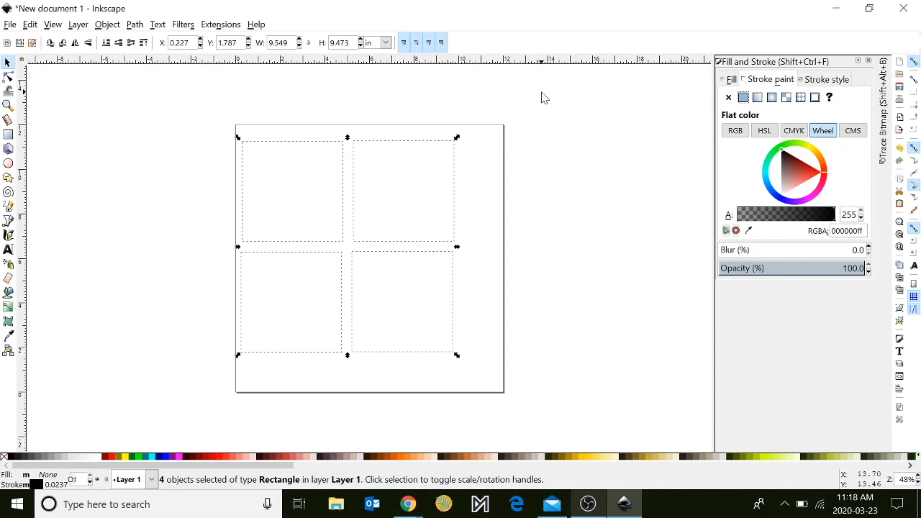
pyautogui.moveTo(553, 142)
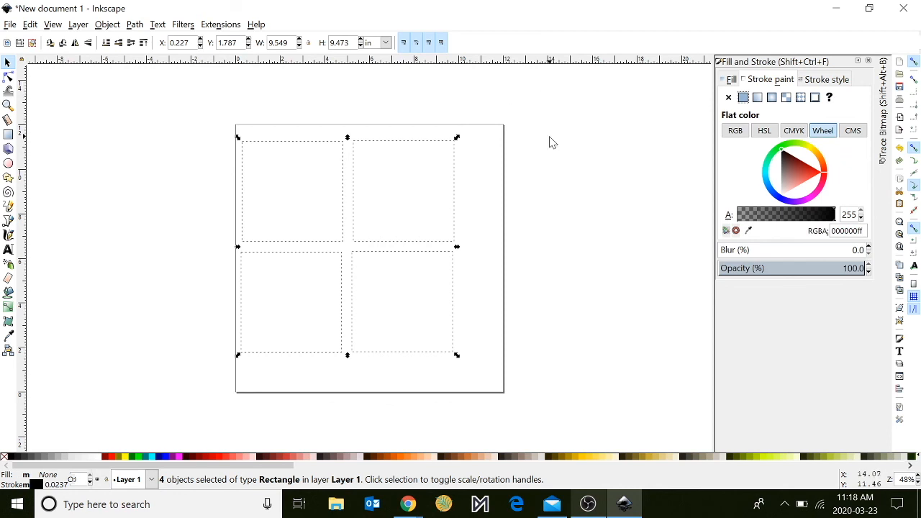
pyautogui.moveTo(685, 86)
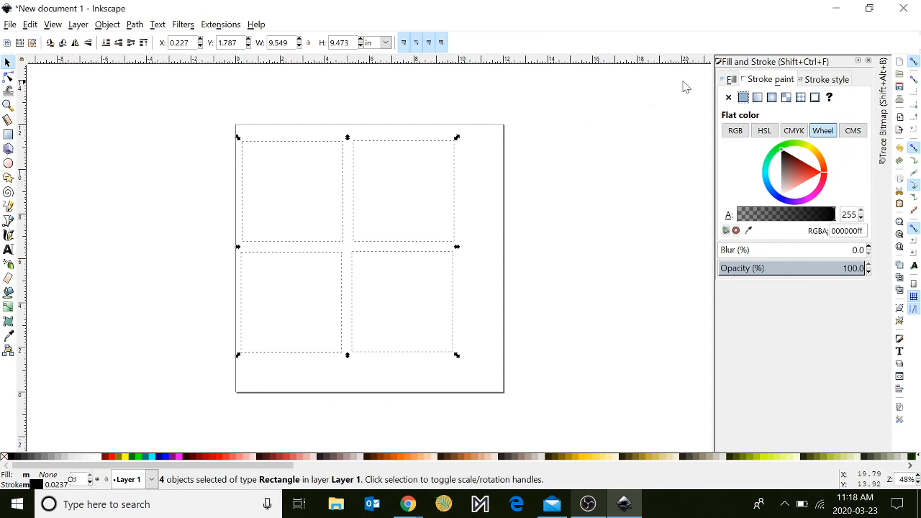
pyautogui.moveTo(832, 85)
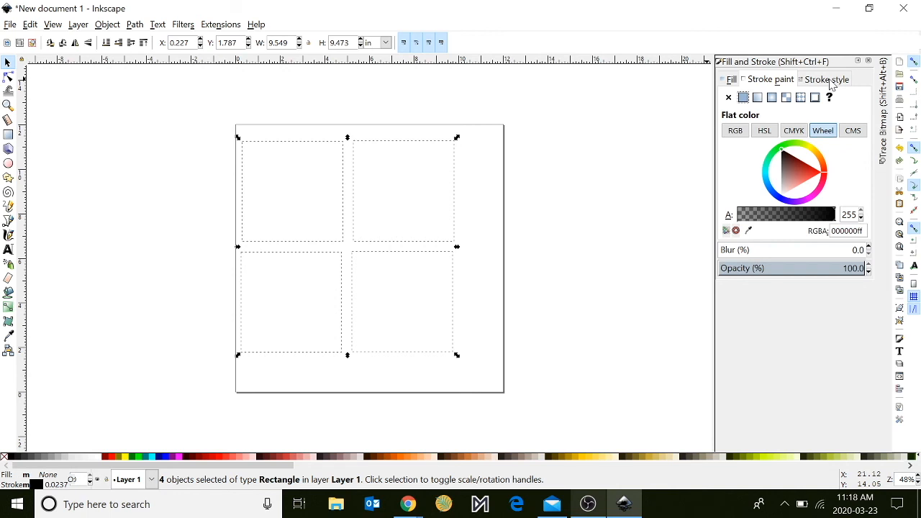
# Set the squares' stroke width to a hairline of about 0.01 in, then deselect.
pyautogui.click(826, 79)
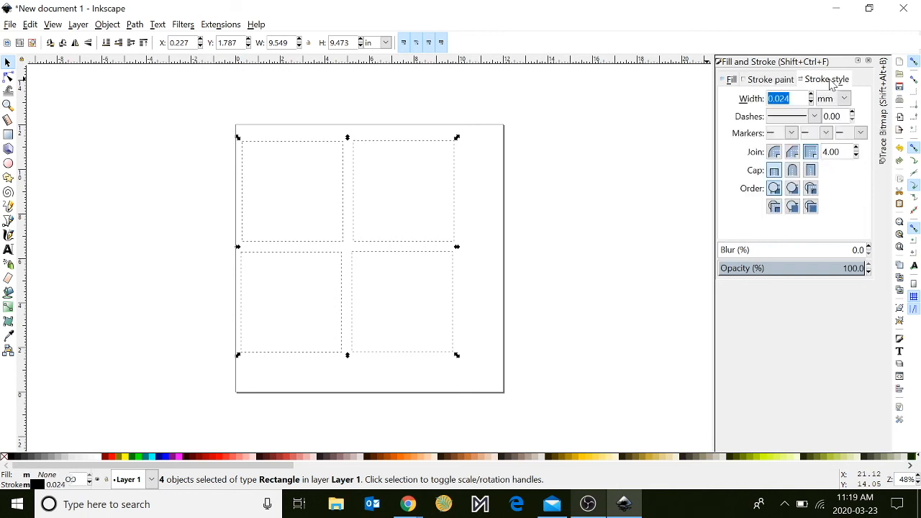
pyautogui.moveTo(845, 98)
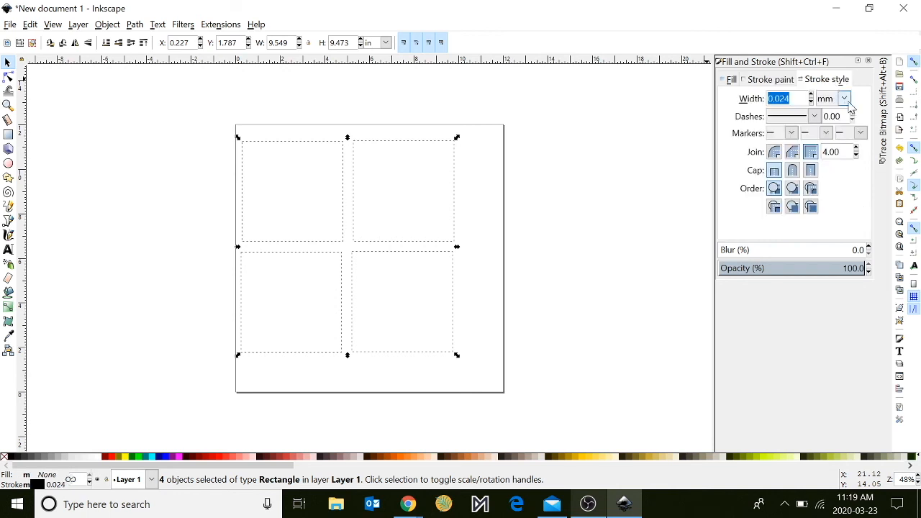
pyautogui.click(844, 98)
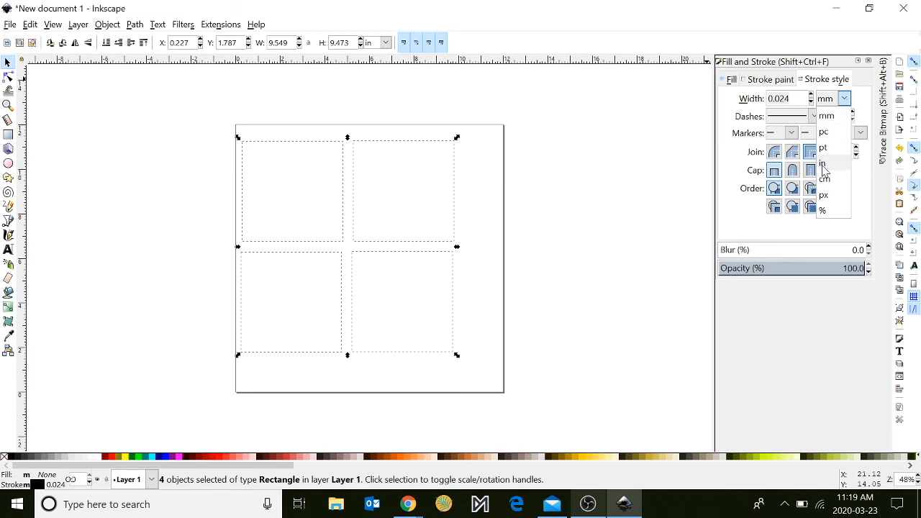
pyautogui.click(823, 164)
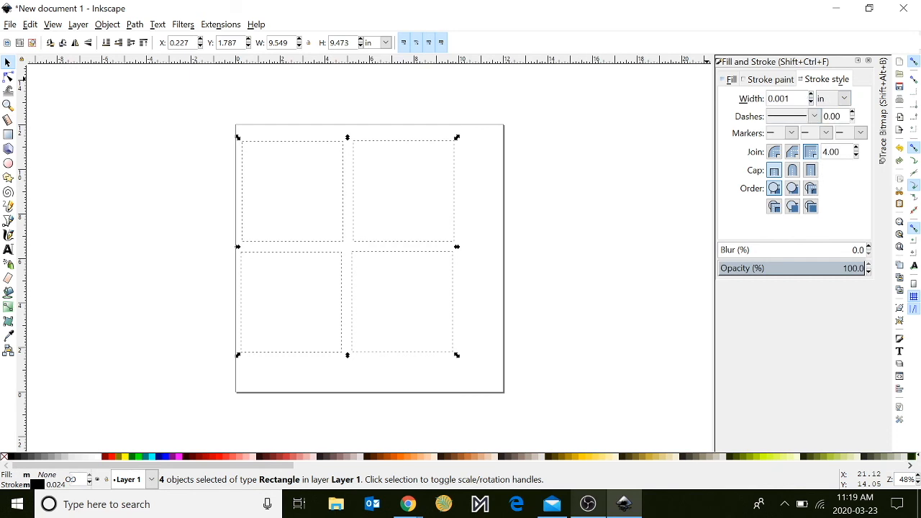
pyautogui.click(784, 98)
pyautogui.write('0.010')
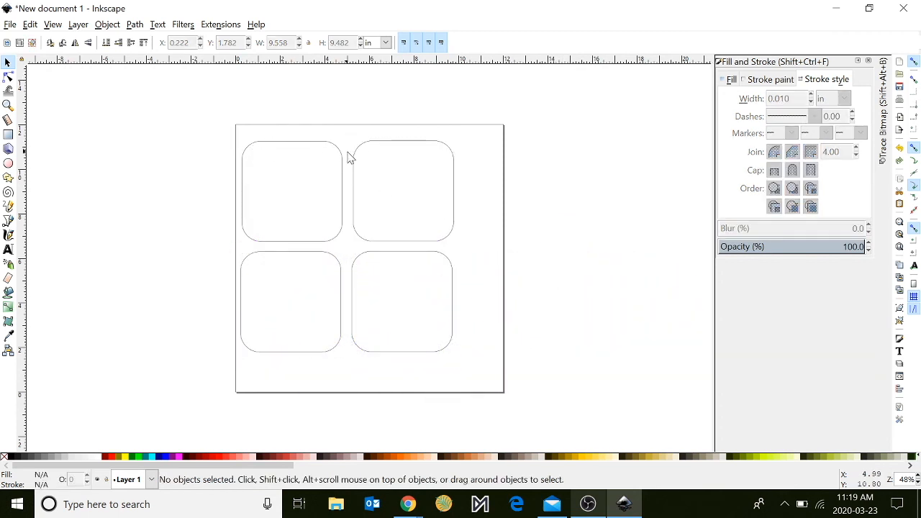
pyautogui.moveTo(227, 301)
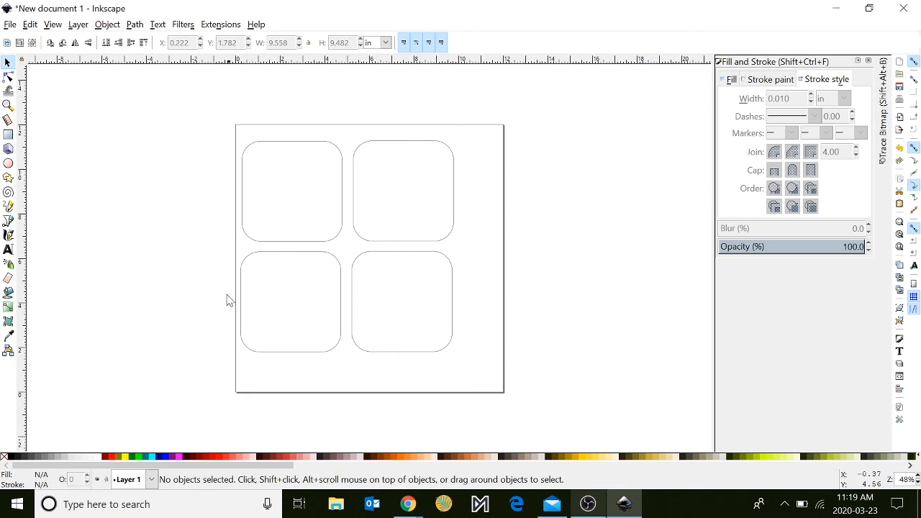
pyautogui.moveTo(262, 259)
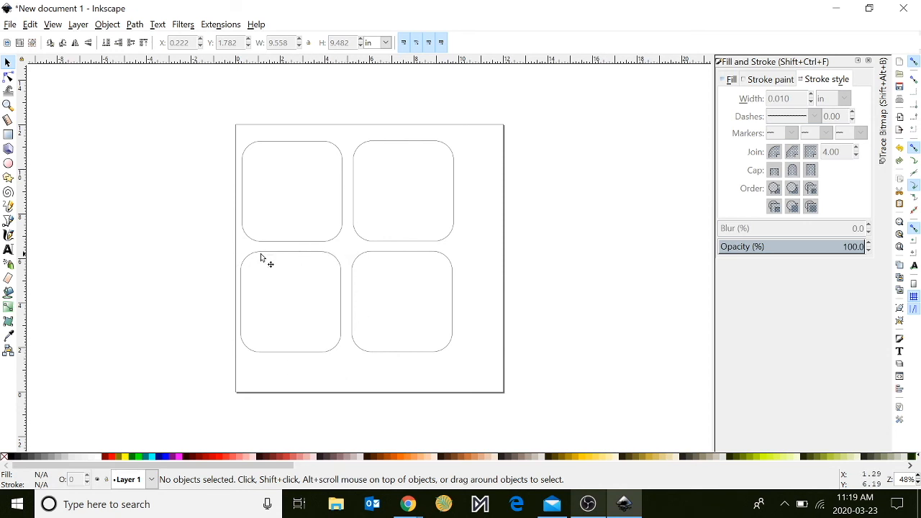
pyautogui.moveTo(227, 256)
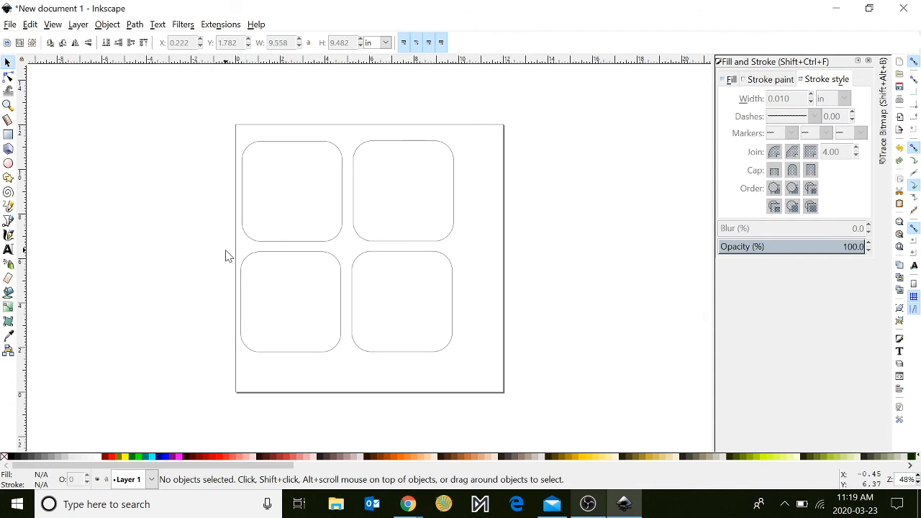
pyautogui.moveTo(9, 251)
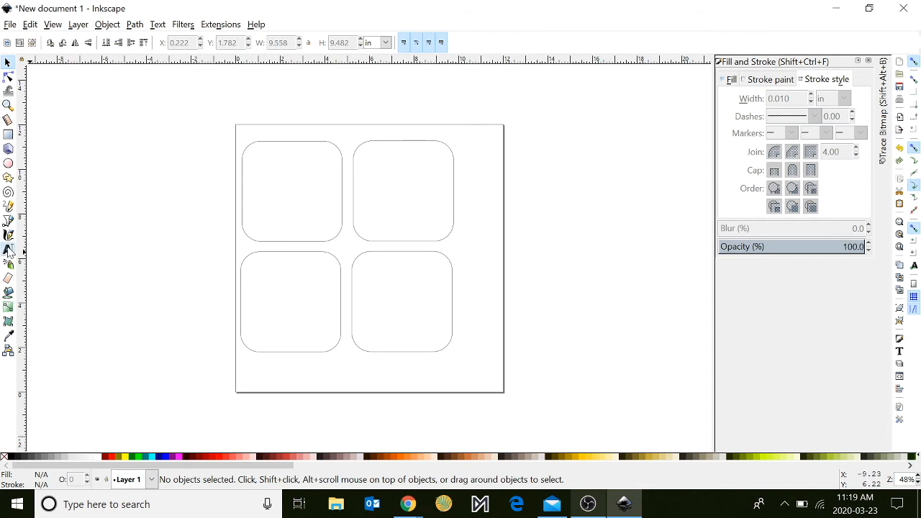
# Add bold two-line 'Hello World' text to the left of the page.
pyautogui.click(8, 250)
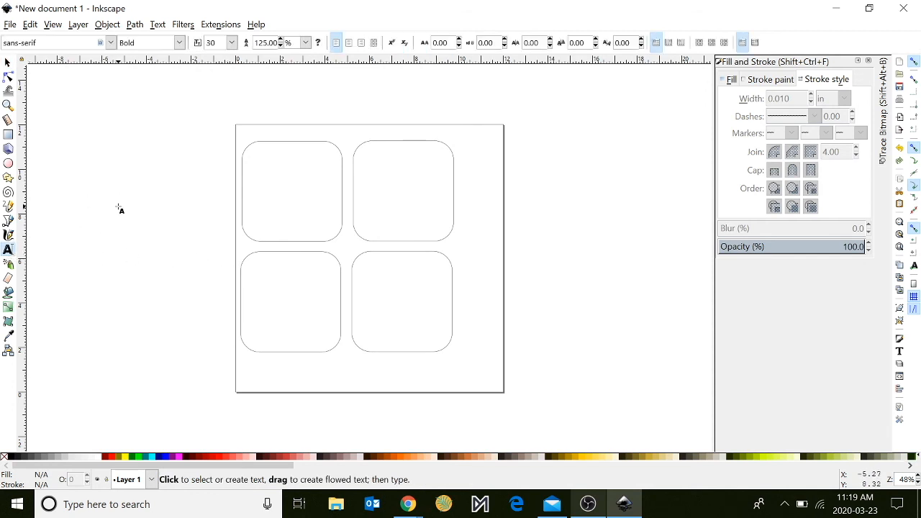
pyautogui.write('Hello')
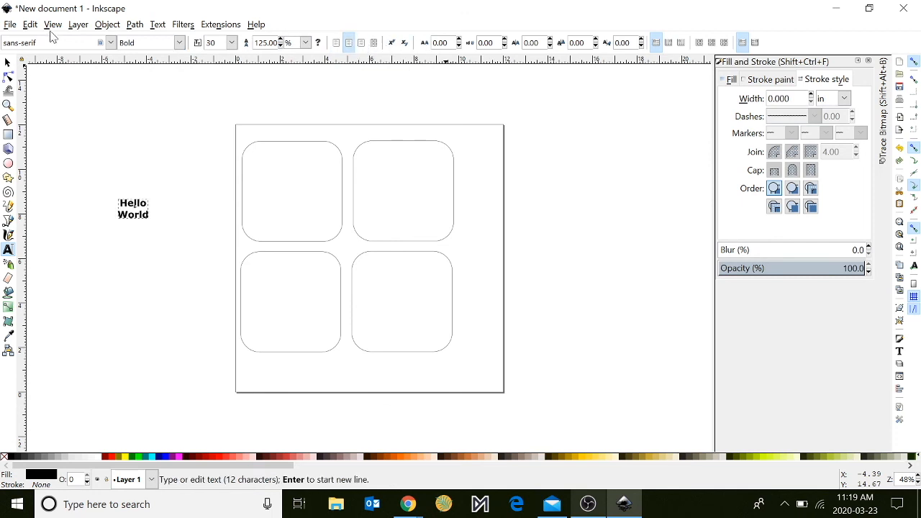
pyautogui.click(179, 43)
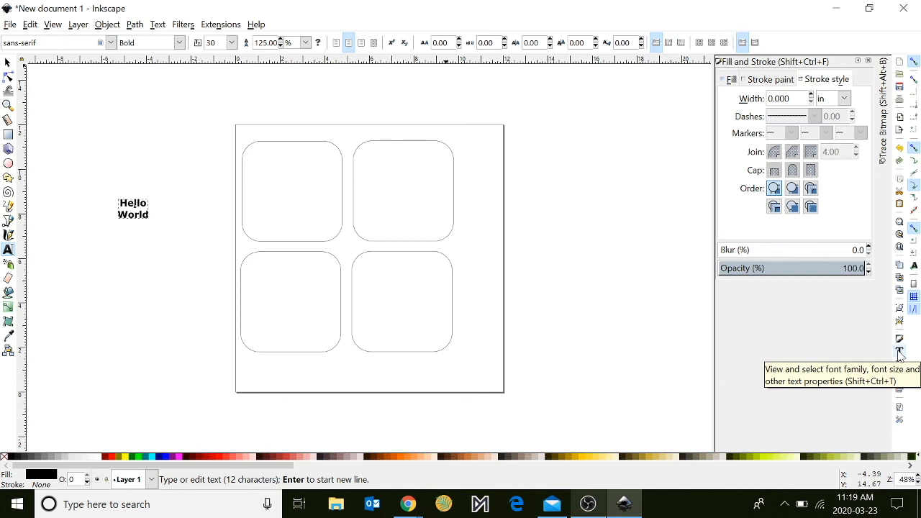
# In Text and Font choose Brush Script MT for the Hello World text and apply it.
pyautogui.click(898, 351)
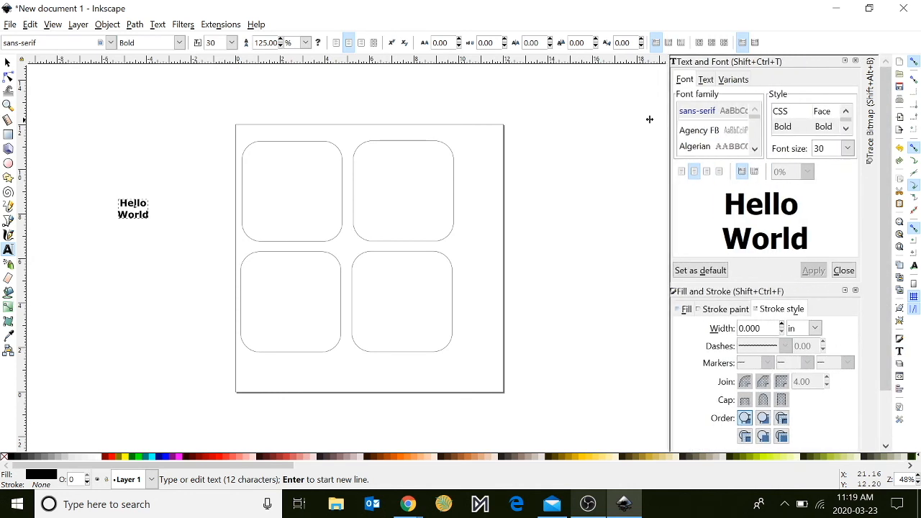
pyautogui.click(619, 110)
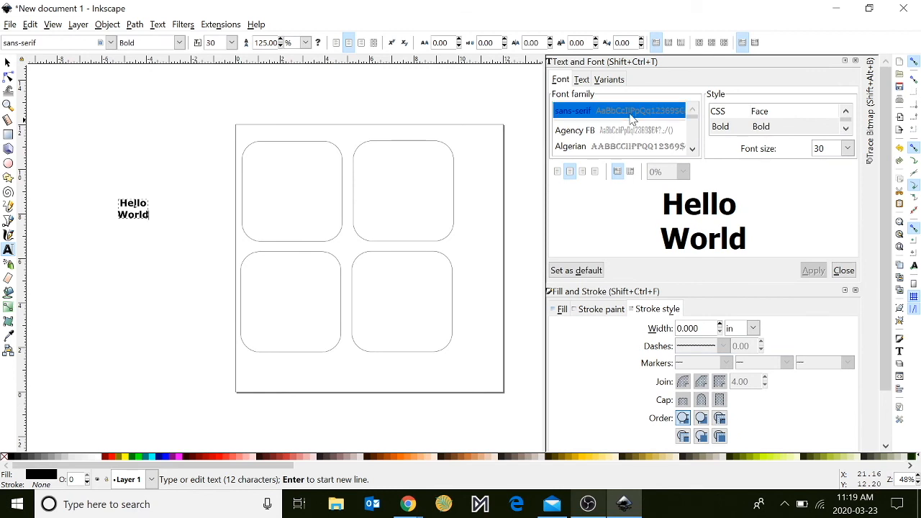
pyautogui.click(599, 109)
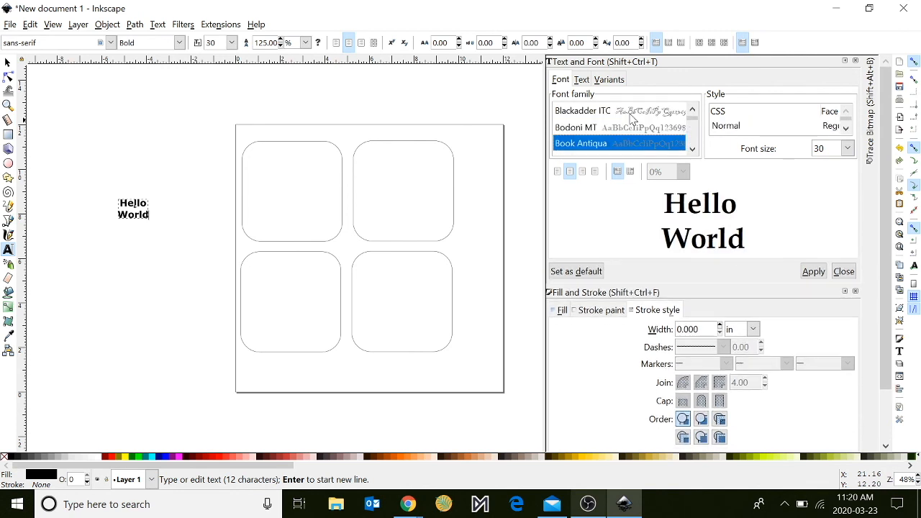
pyautogui.scroll(-3)
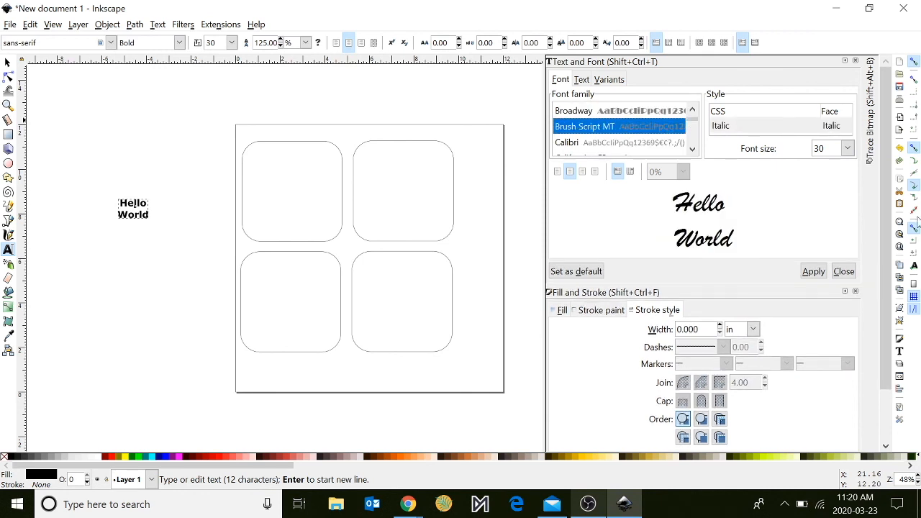
pyautogui.click(813, 271)
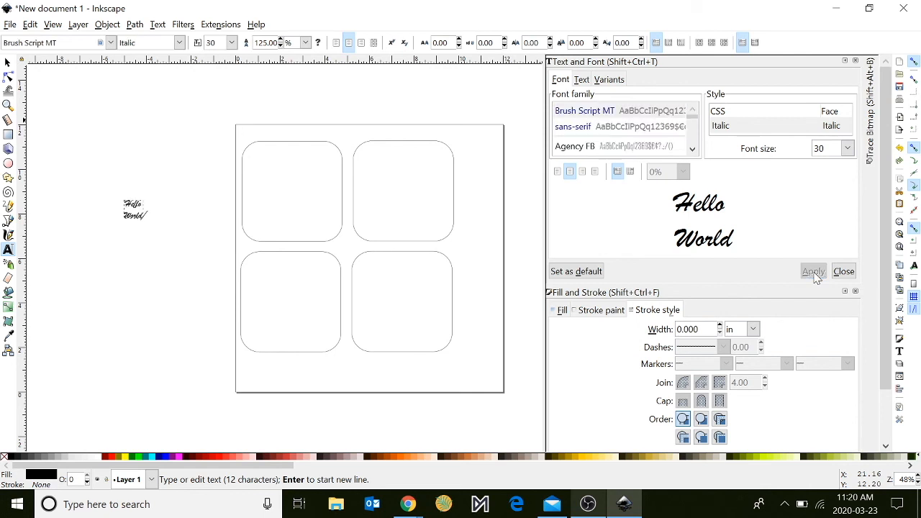
pyautogui.moveTo(845, 60)
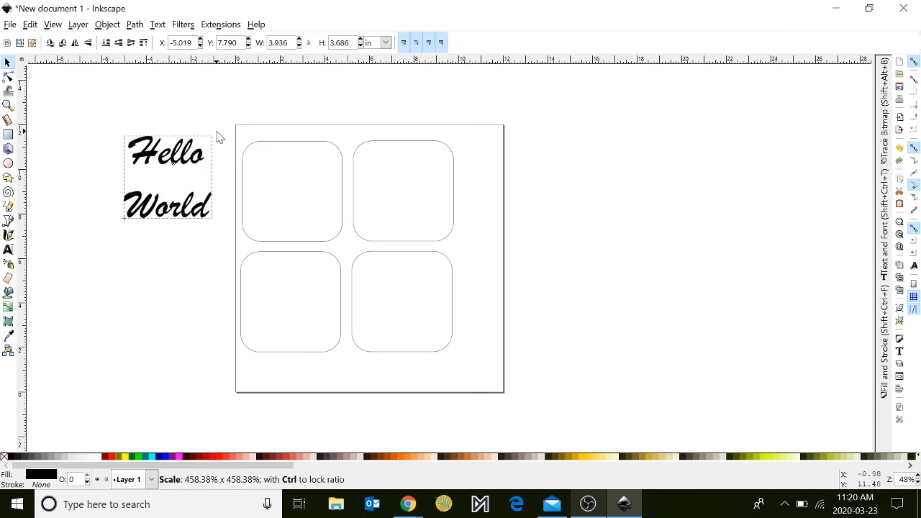
# Scale up the Hello World text and place it inside the top-left coaster square.
pyautogui.moveTo(167, 178); pyautogui.dragTo(308, 201)
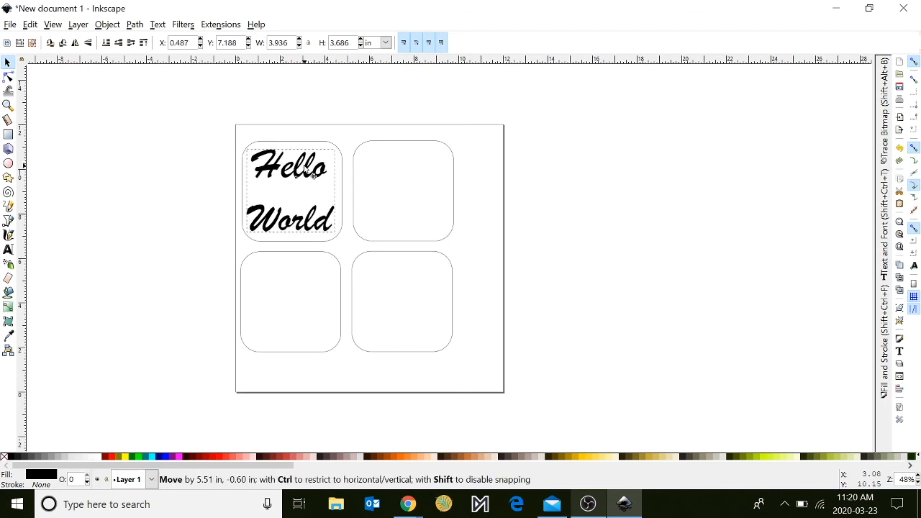
pyautogui.click(507, 228)
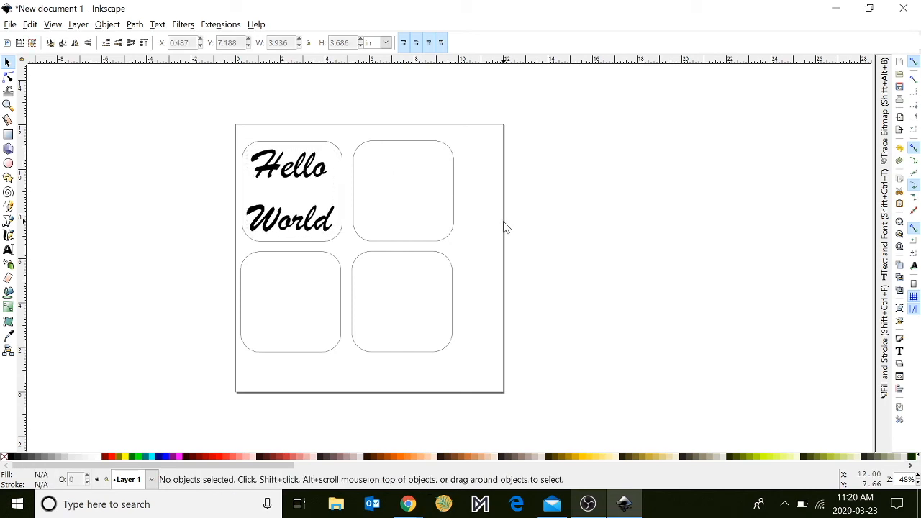
pyautogui.moveTo(554, 321)
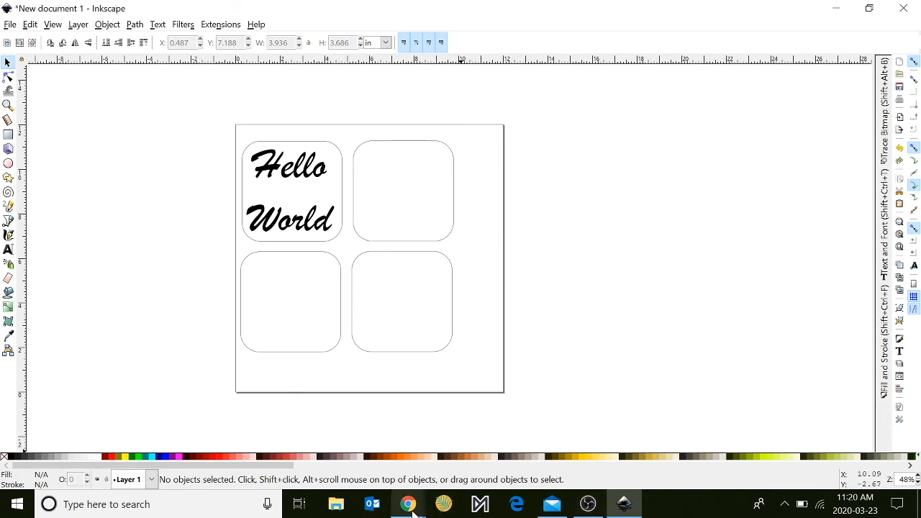
# Switch to Chrome and search Google for 'Coffee vectors black and white'.
pyautogui.click(409, 504)
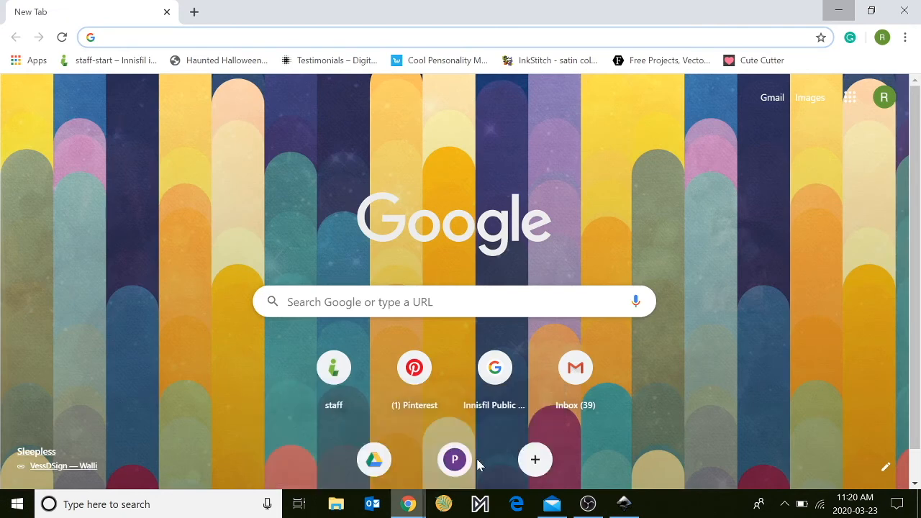
pyautogui.moveTo(207, 209)
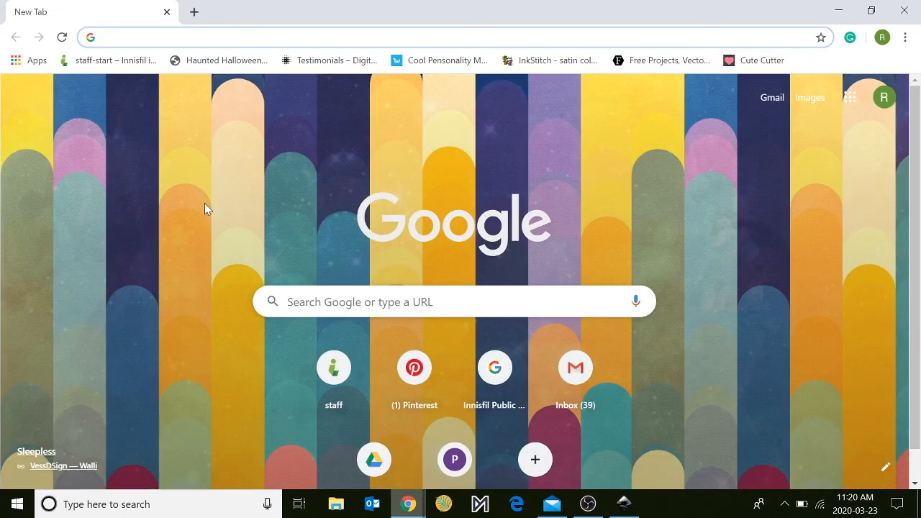
pyautogui.write('Coff')
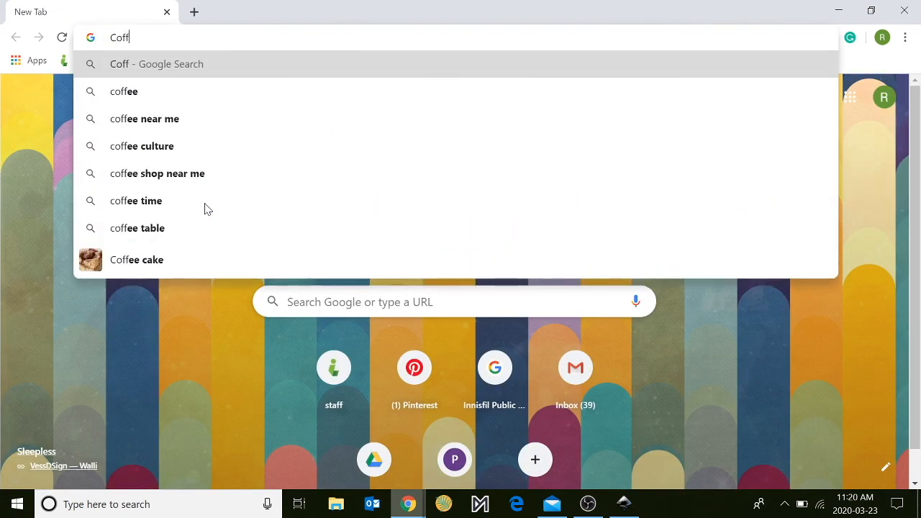
pyautogui.write('ee')
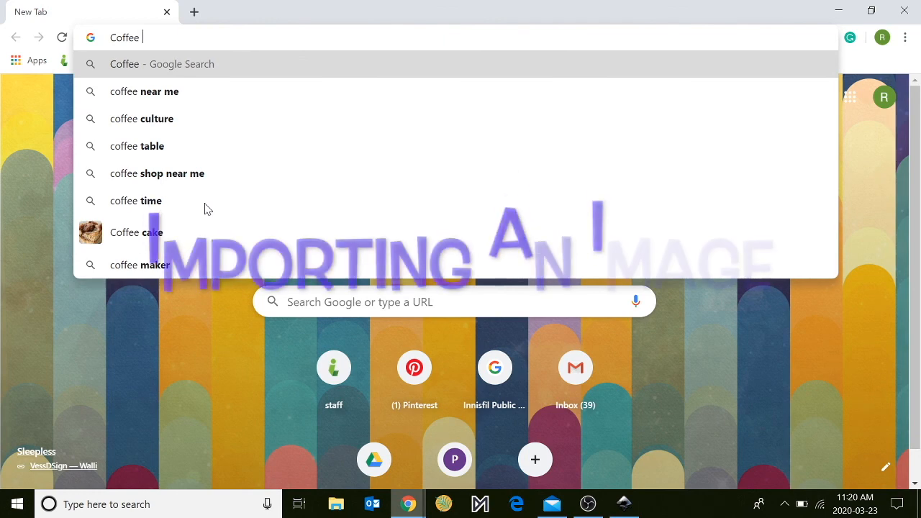
pyautogui.write('ve')
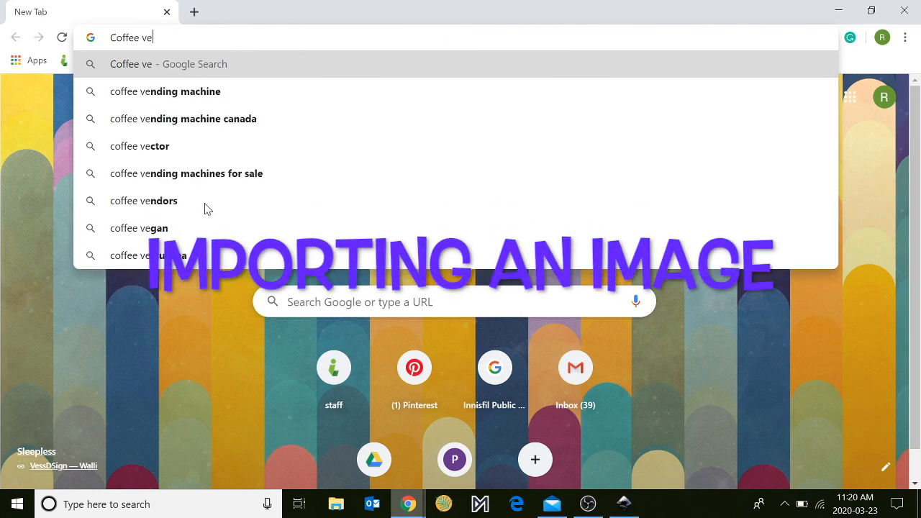
pyautogui.write('ctors')
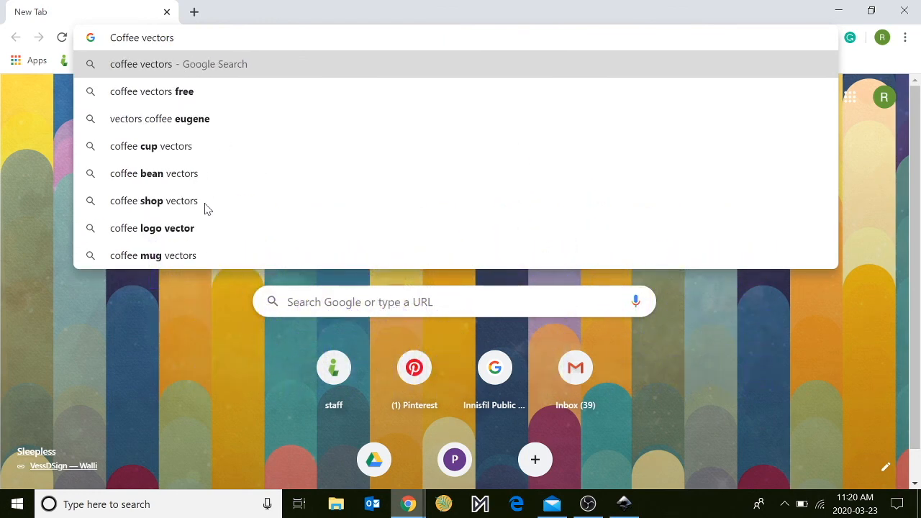
pyautogui.write('bla')
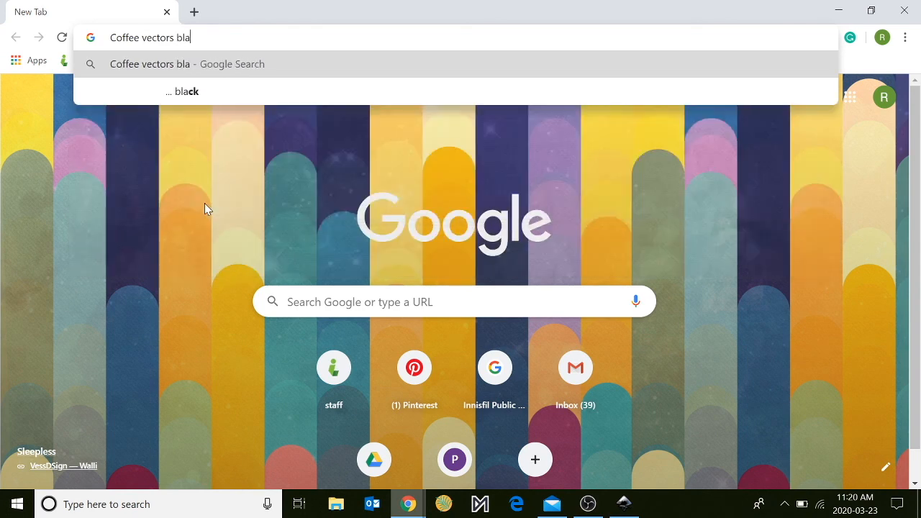
pyautogui.write('ck and white')
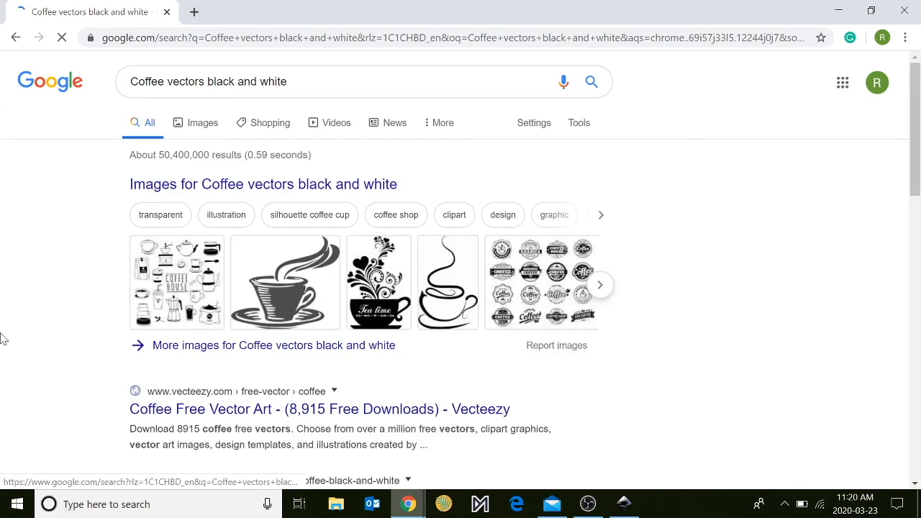
# Browse the Google image results and preview the black-and-white OnlyGFX coffee cup.
pyautogui.click(201, 122)
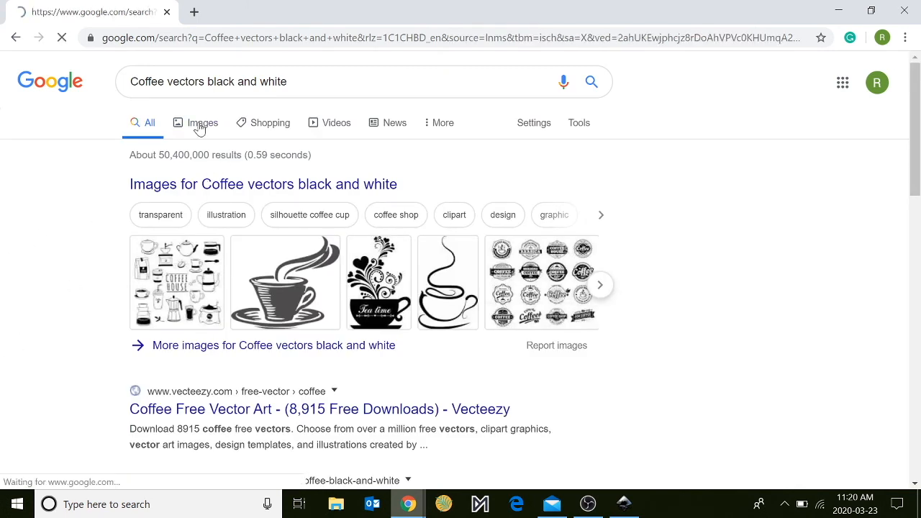
pyautogui.click(203, 122)
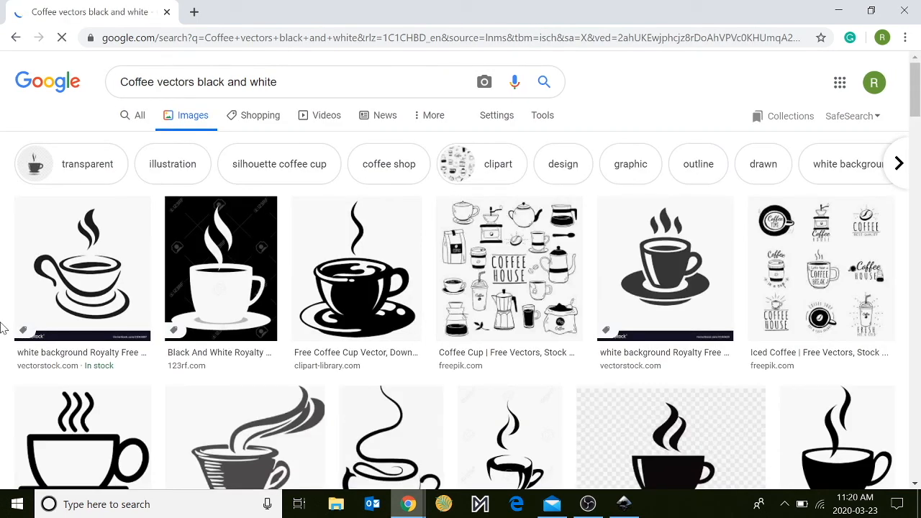
pyautogui.scroll(-3)
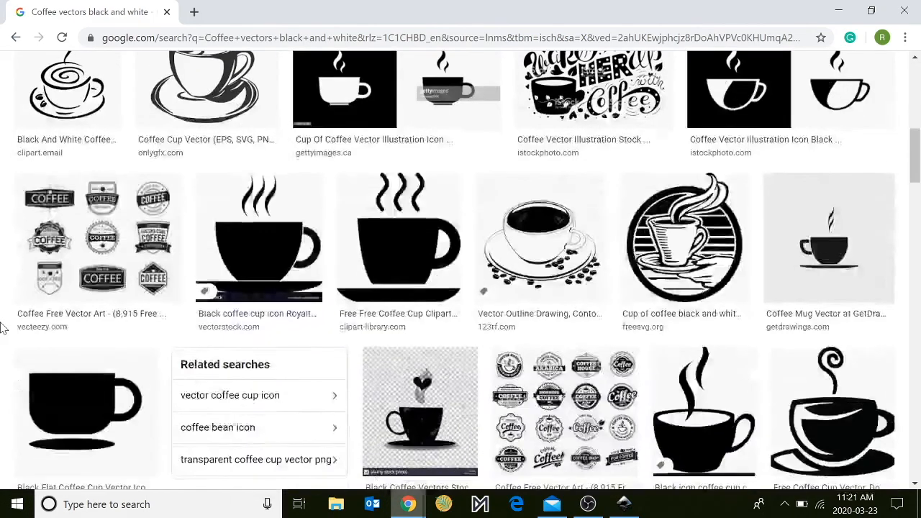
pyautogui.scroll(-3)
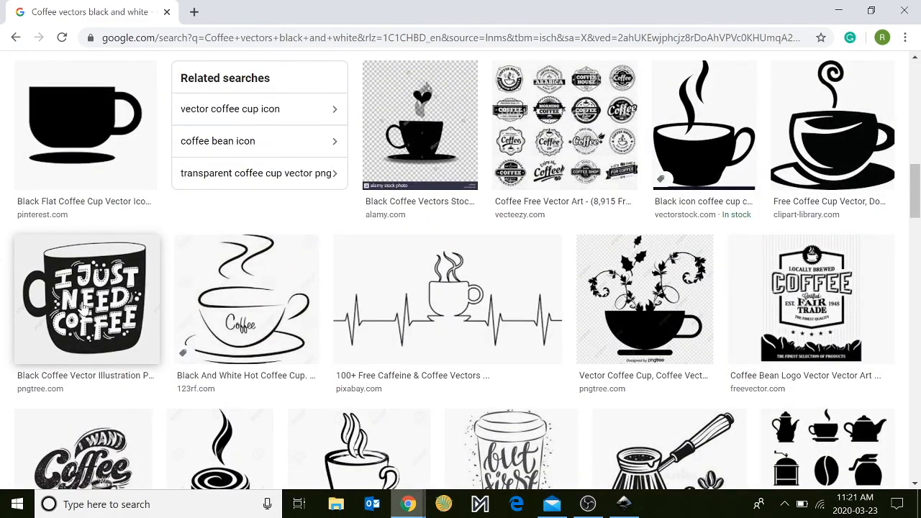
pyautogui.moveTo(477, 295)
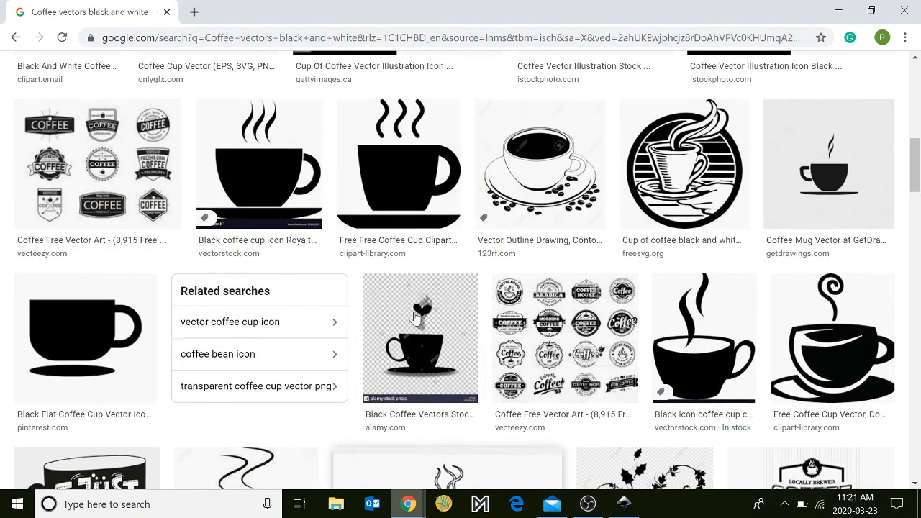
pyautogui.scroll(-3)
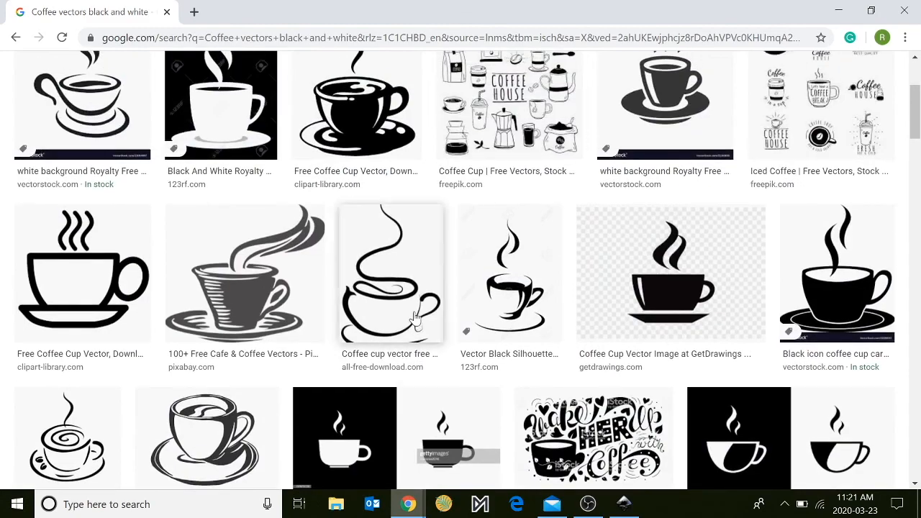
pyautogui.scroll(3)
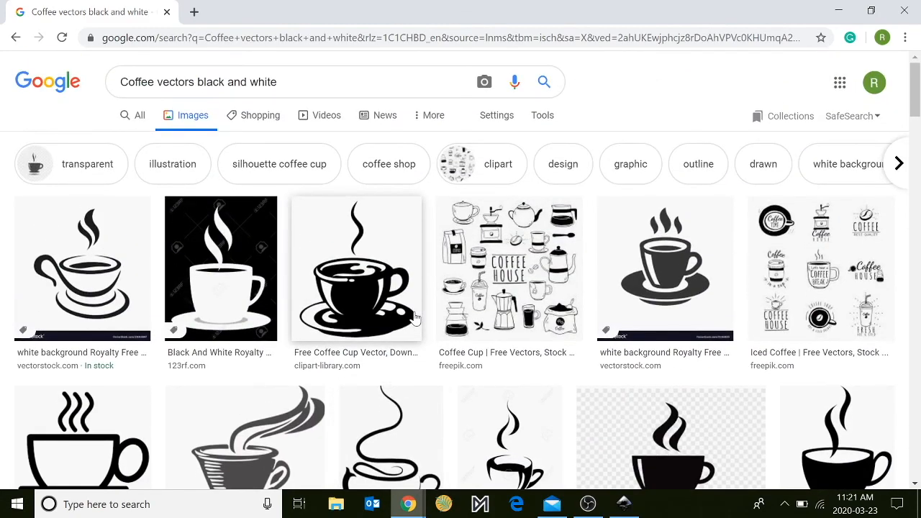
pyautogui.scroll(-3)
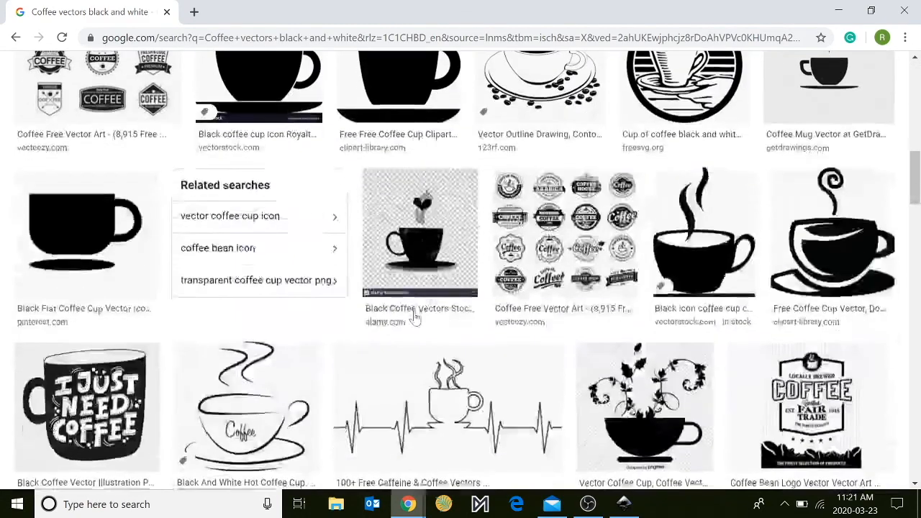
pyautogui.click(242, 259)
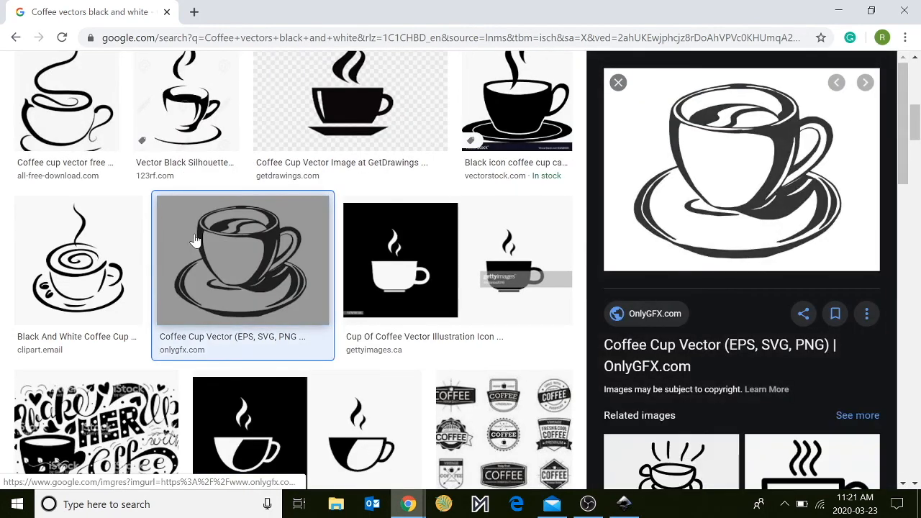
pyautogui.moveTo(698, 157)
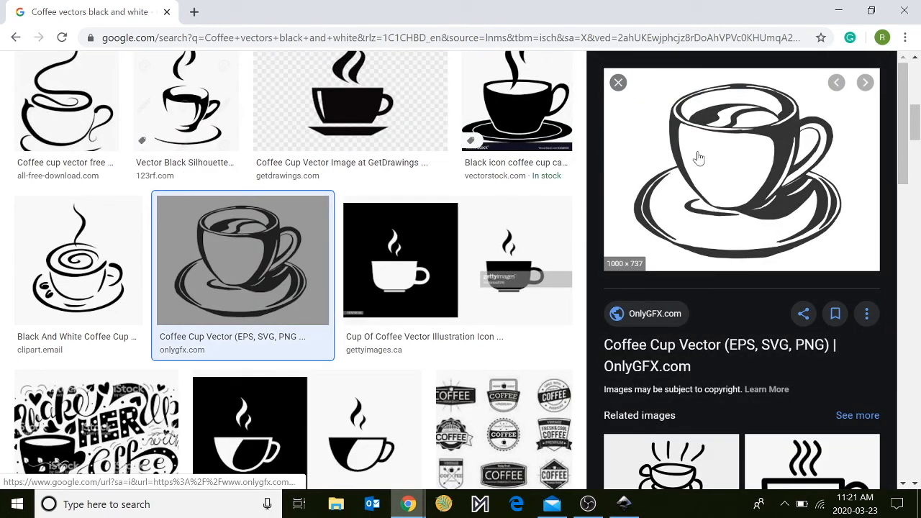
# Save the coffee cup picture to the desktop as coffee-cup.png.
pyautogui.rightClick(698, 157)
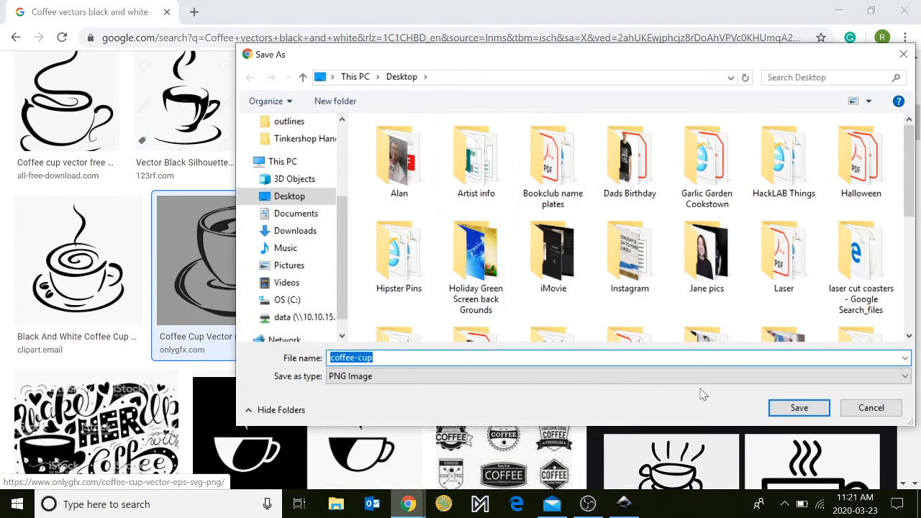
pyautogui.click(799, 408)
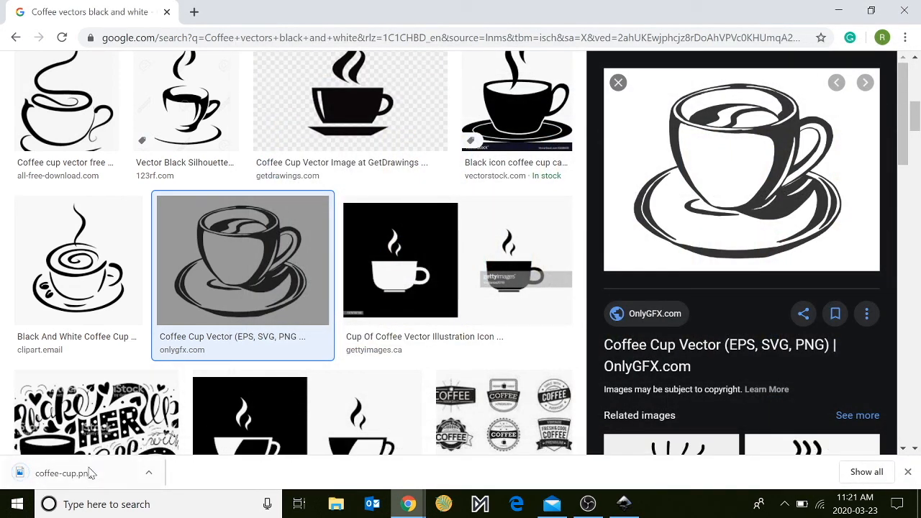
pyautogui.moveTo(408, 504)
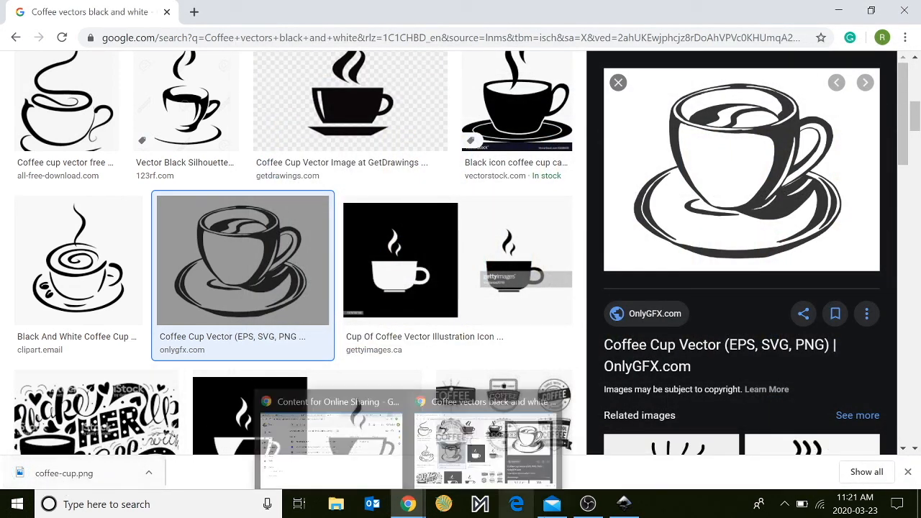
pyautogui.moveTo(623, 504)
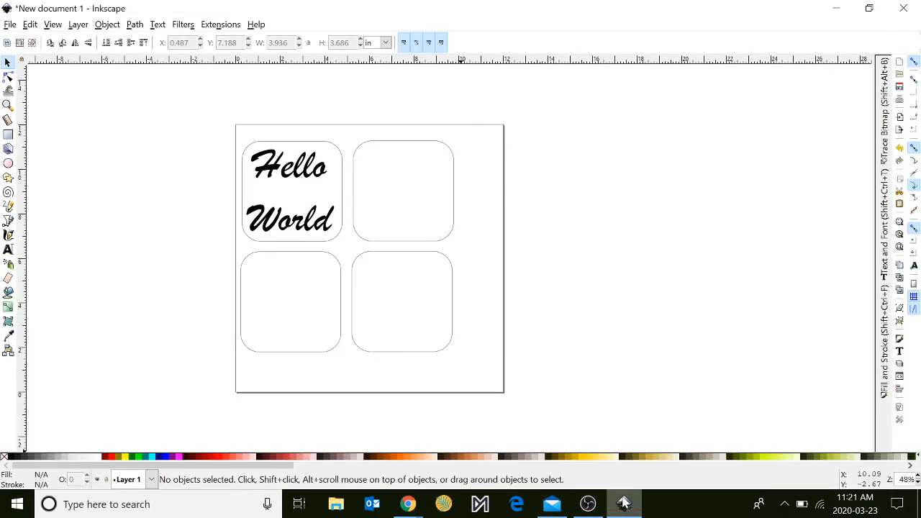
pyautogui.moveTo(164, 164)
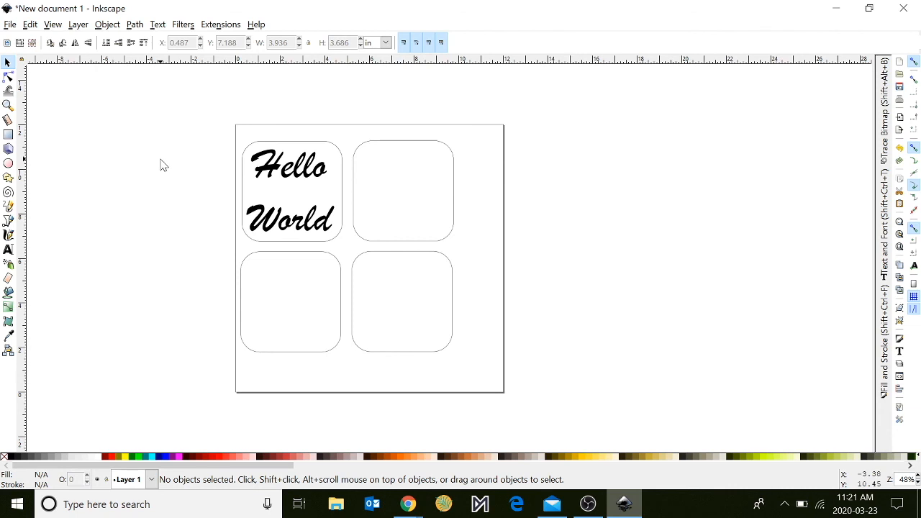
# Import coffee-cup.png from the Desktop into the coaster document as an embedded image.
pyautogui.click(10, 23)
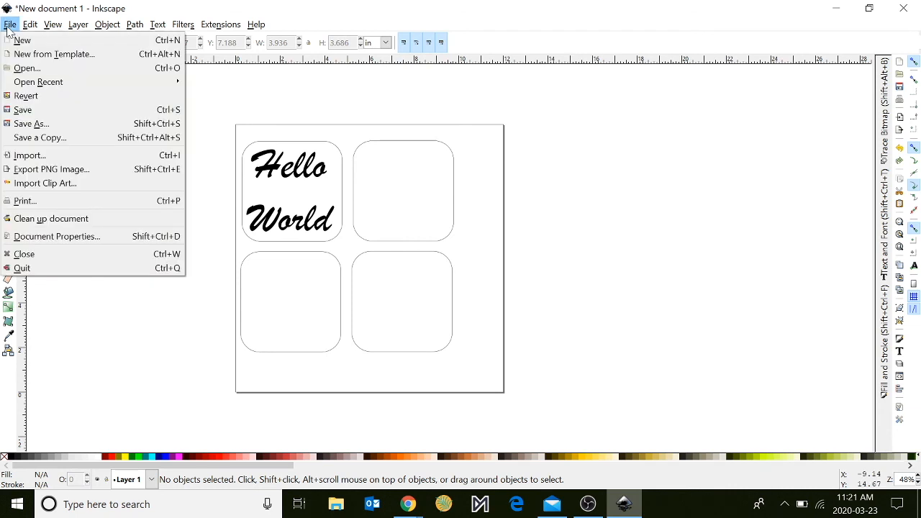
pyautogui.moveTo(29, 155)
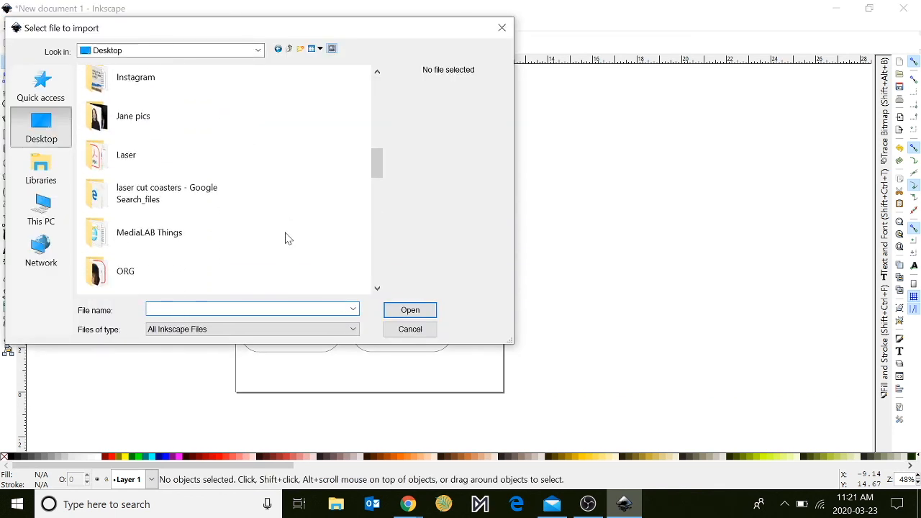
pyautogui.scroll(-3)
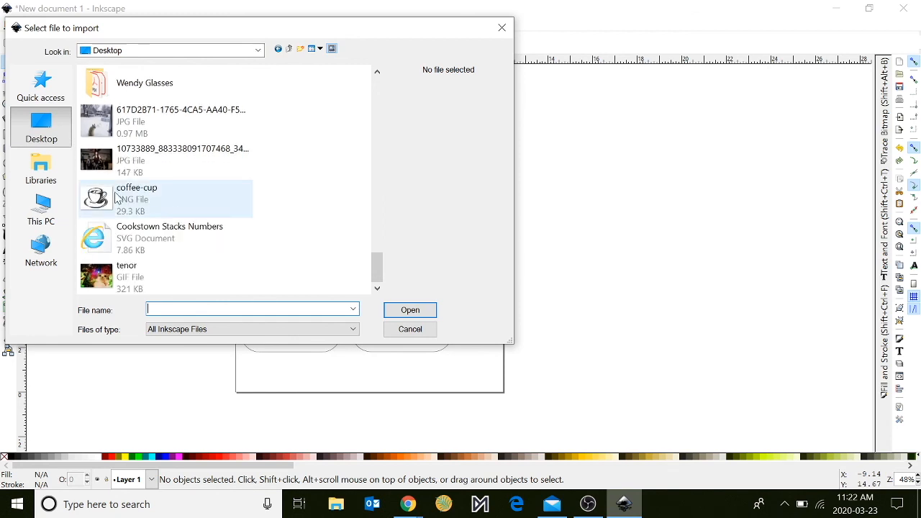
pyautogui.click(410, 311)
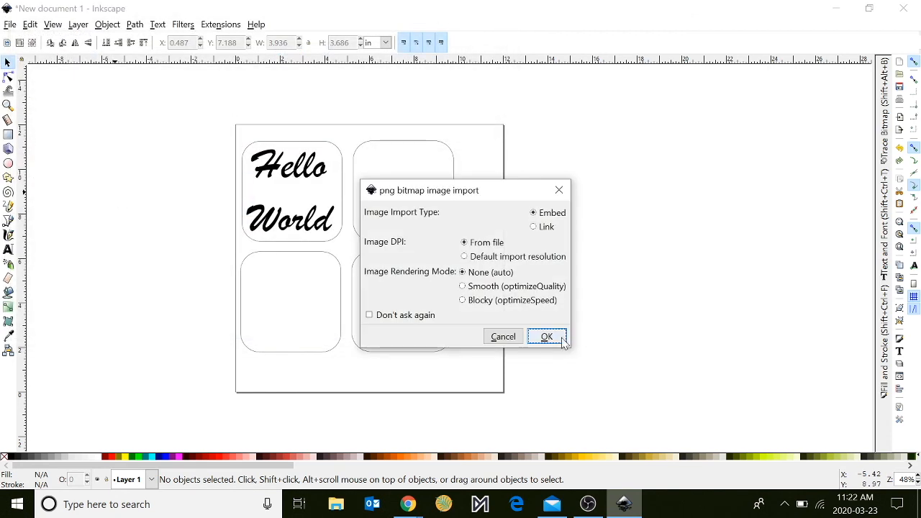
pyautogui.click(547, 337)
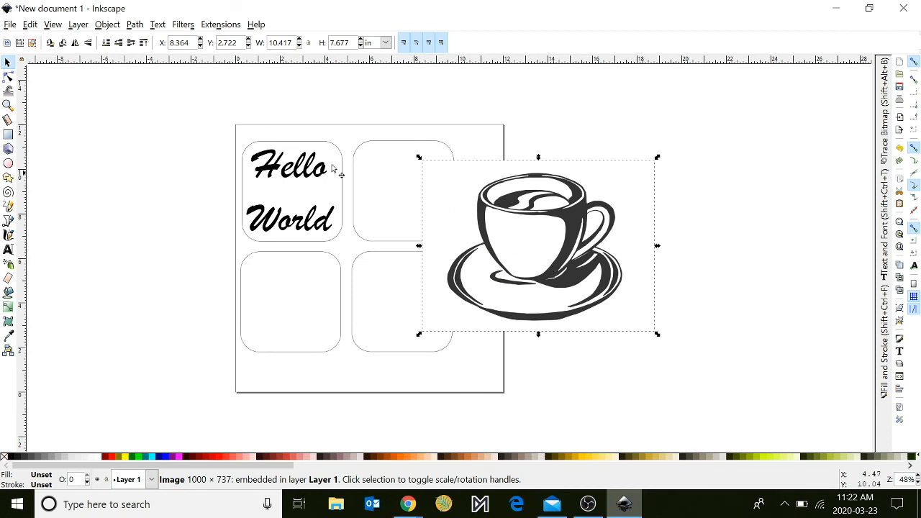
# Trace the coffee cup bitmap into a black vector path and move the original bitmap off the page.
pyautogui.click(134, 23)
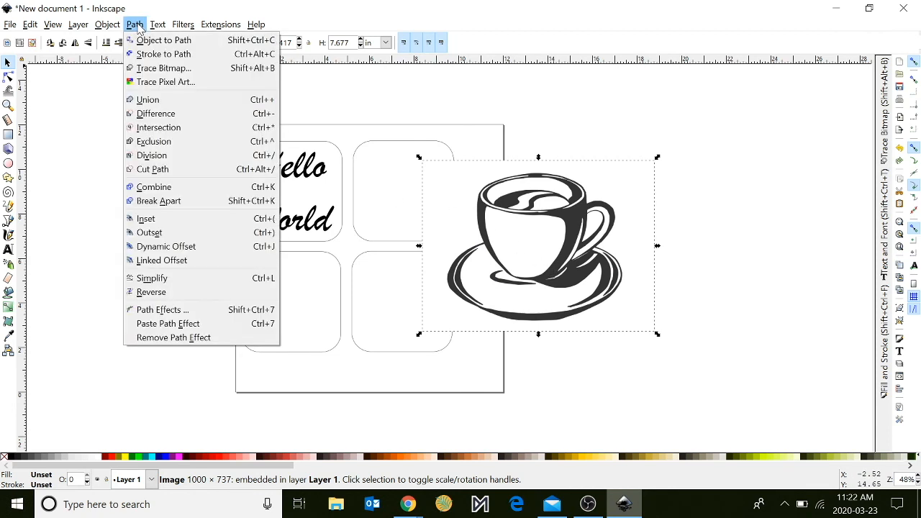
pyautogui.moveTo(165, 67)
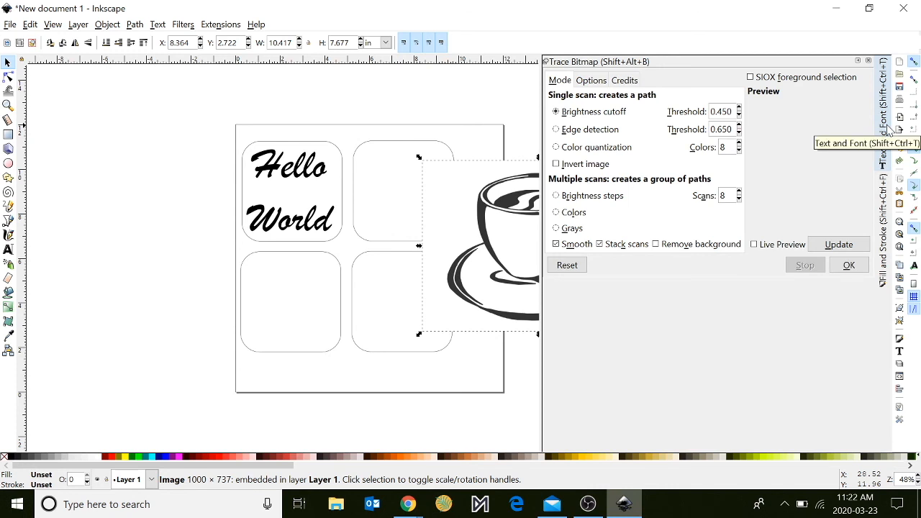
pyautogui.moveTo(482, 245); pyautogui.dragTo(94, 324)
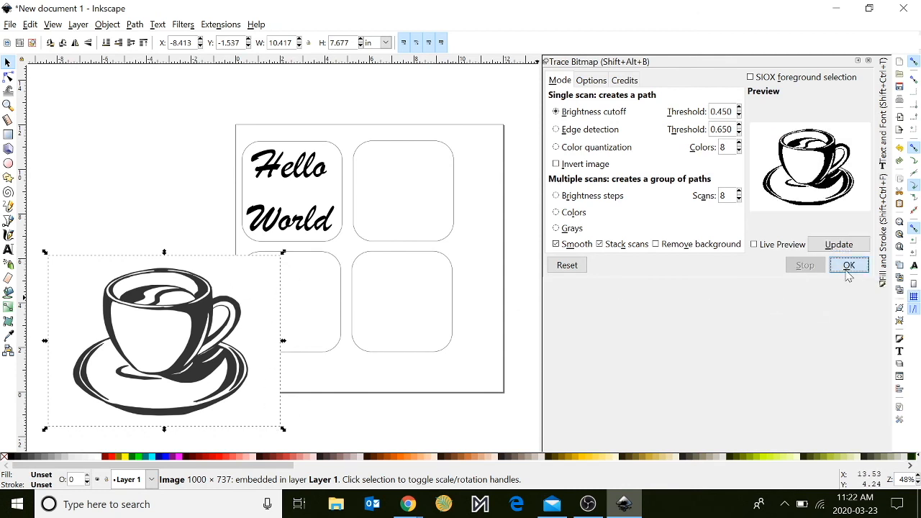
pyautogui.click(849, 264)
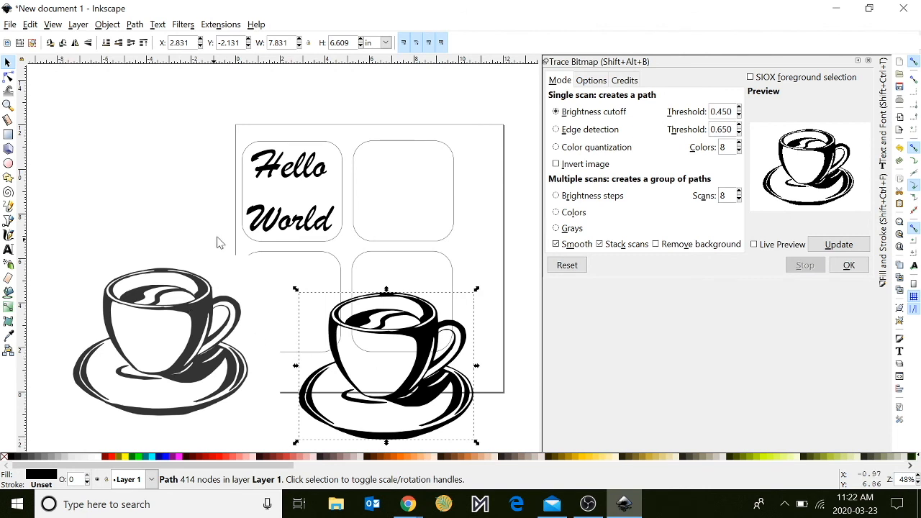
pyautogui.click(158, 342)
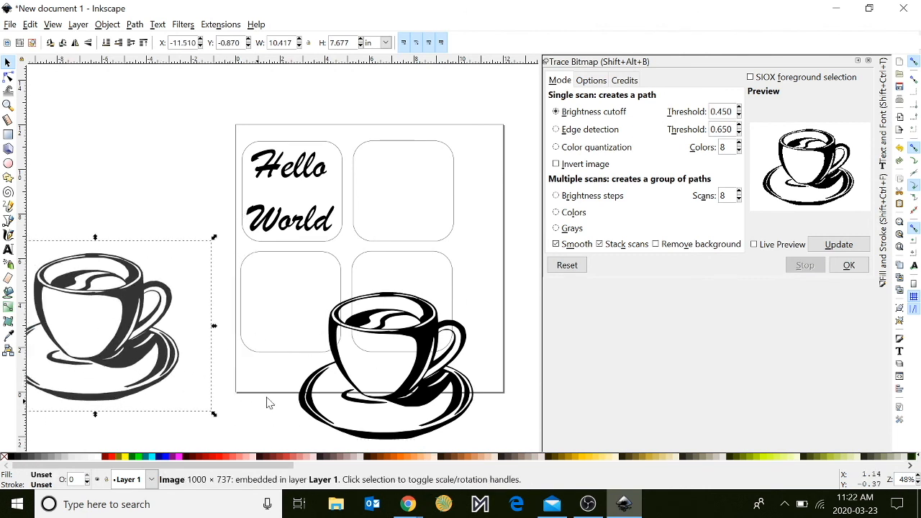
pyautogui.moveTo(167, 259)
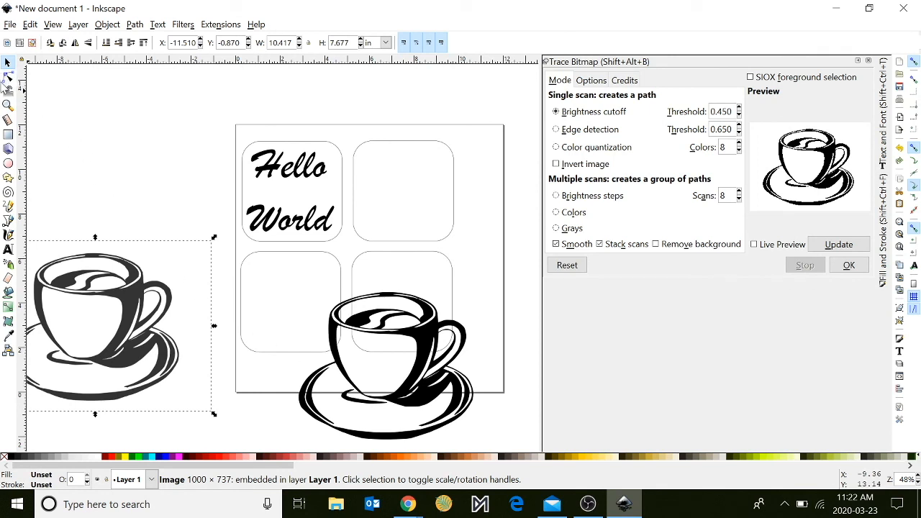
pyautogui.click(9, 69)
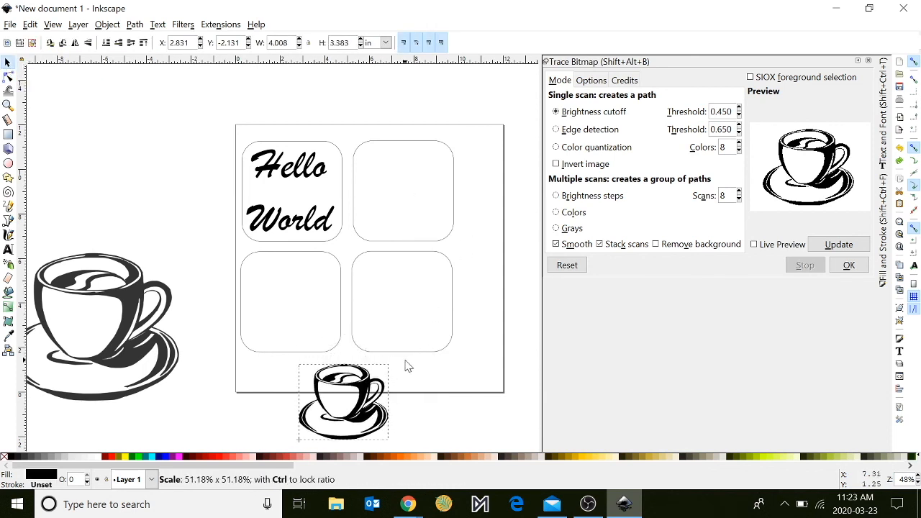
# Scale the traced coffee cup to about 51% and place it inside the top-right coaster square.
pyautogui.moveTo(342, 402); pyautogui.dragTo(403, 190)
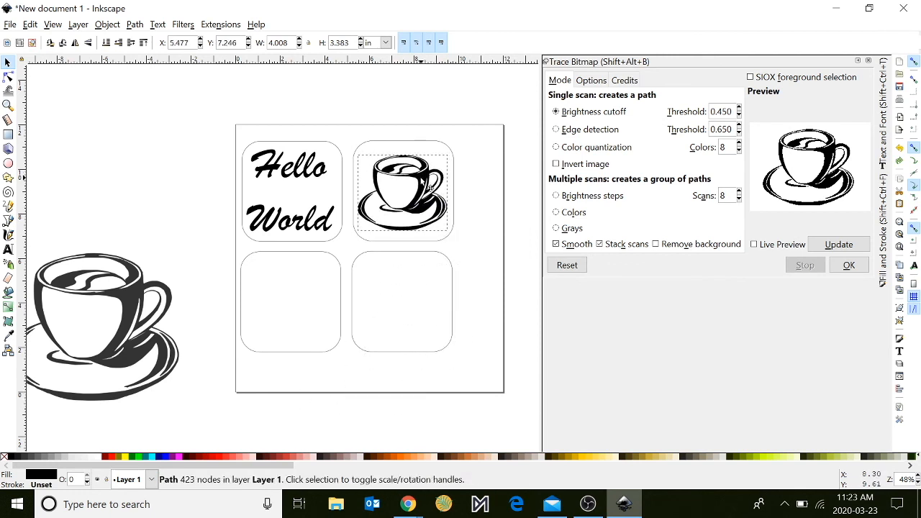
pyautogui.click(403, 188)
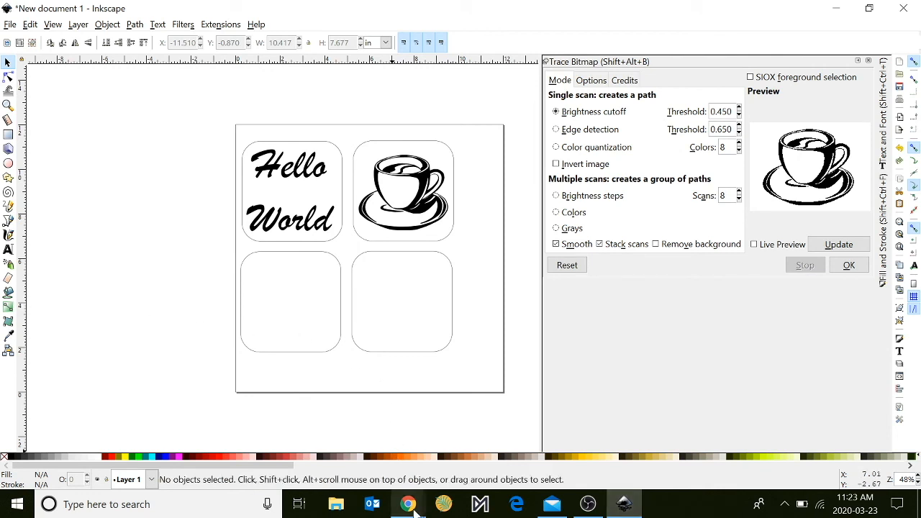
# Search Google Images for black-and-white compass vectors and preview the navy compass rose.
pyautogui.click(408, 504)
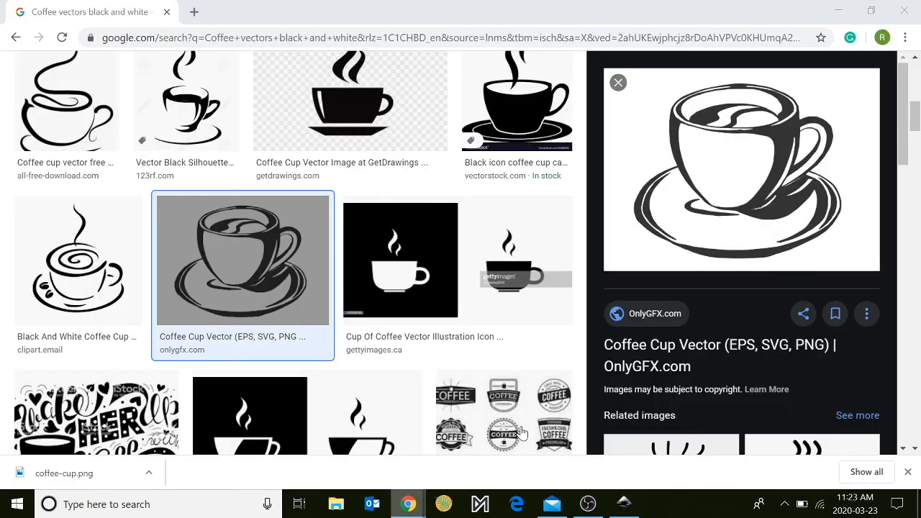
pyautogui.scroll(-3)
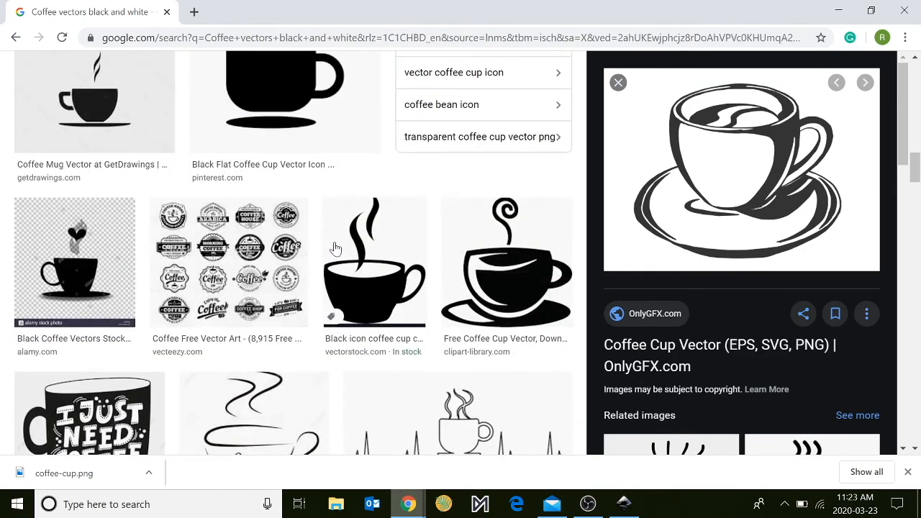
pyautogui.scroll(3)
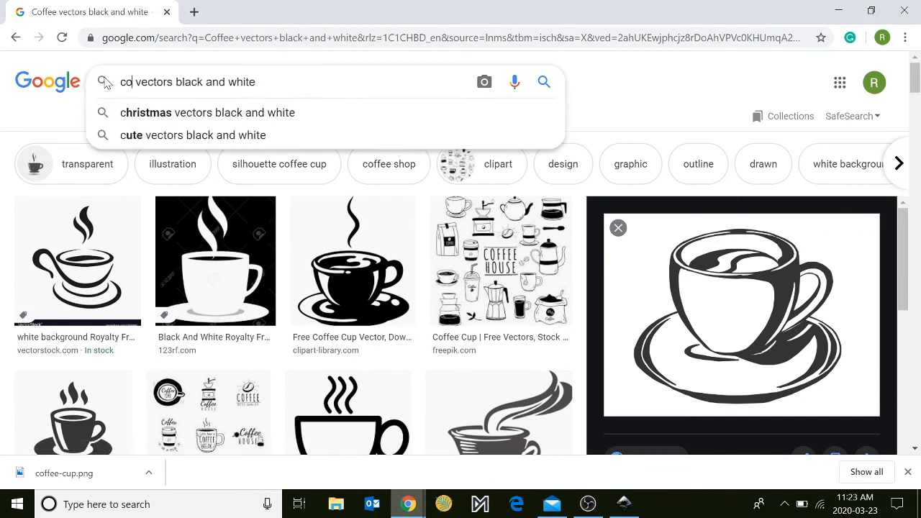
pyautogui.write('mpass')
pyautogui.press('Return')
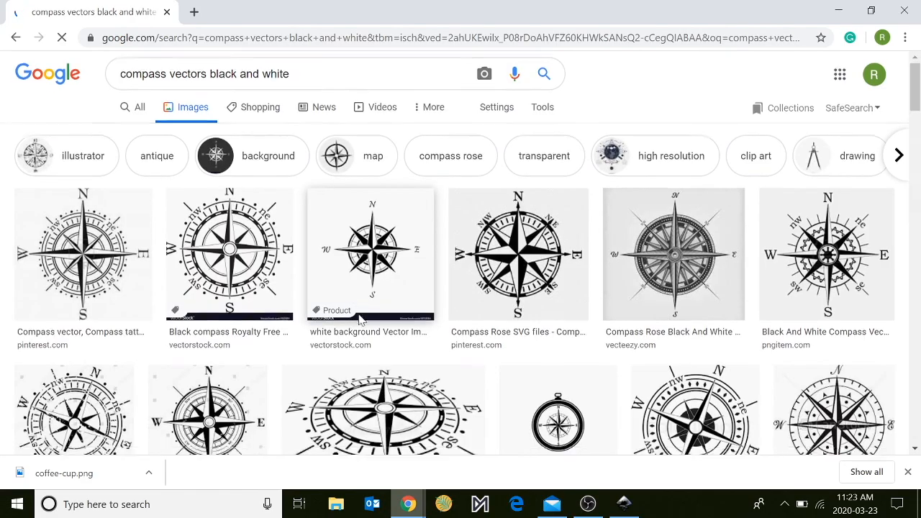
pyautogui.scroll(-3)
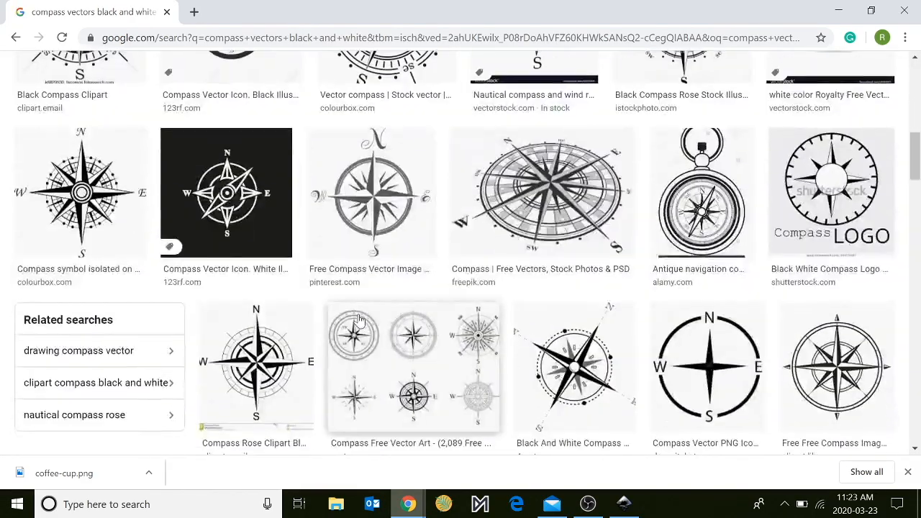
pyautogui.scroll(-3)
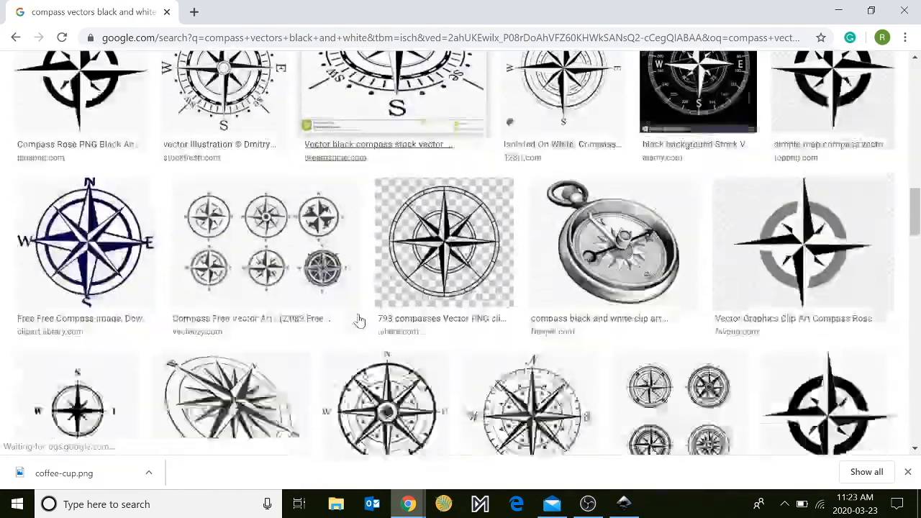
pyautogui.scroll(-3)
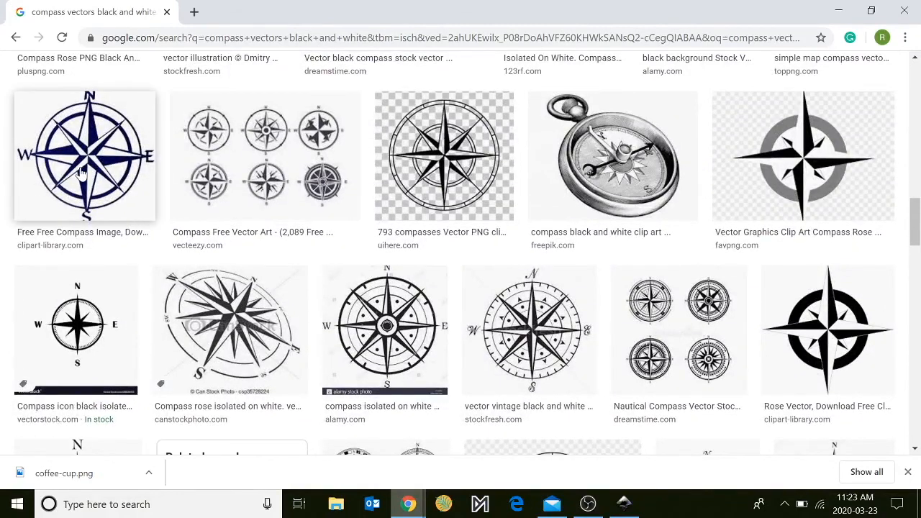
pyautogui.click(84, 155)
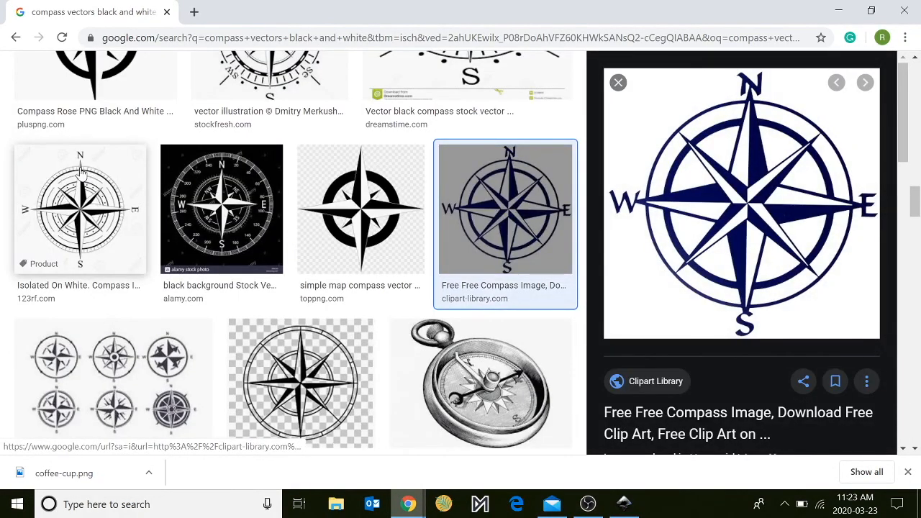
pyautogui.moveTo(742, 238)
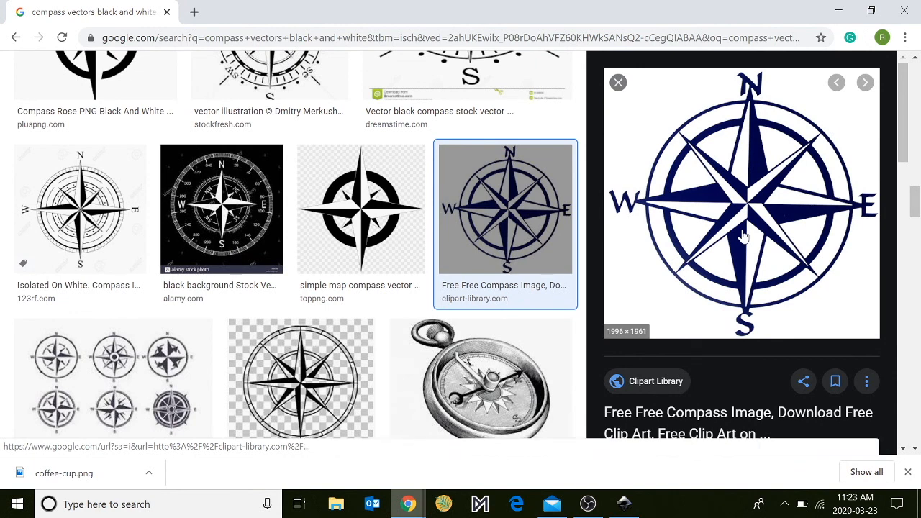
# Save the navy compass rose image to the computer.
pyautogui.rightClick(746, 238)
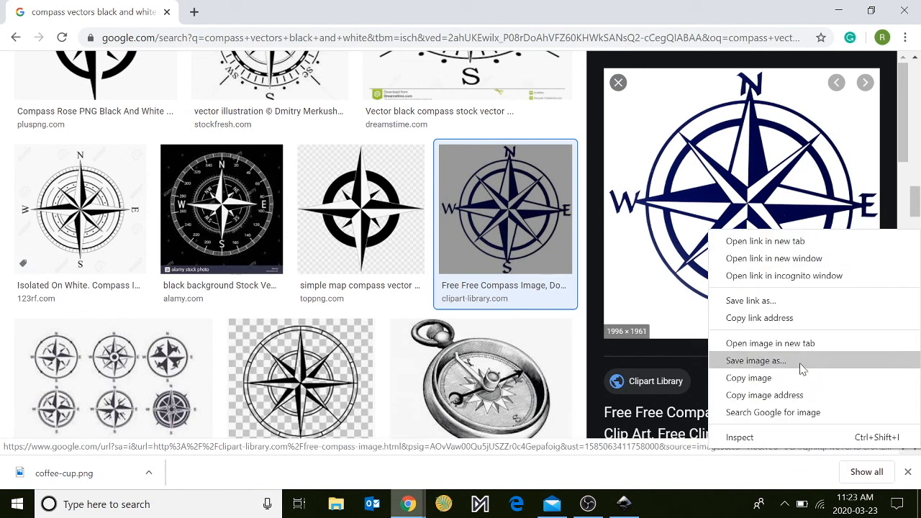
pyautogui.click(755, 360)
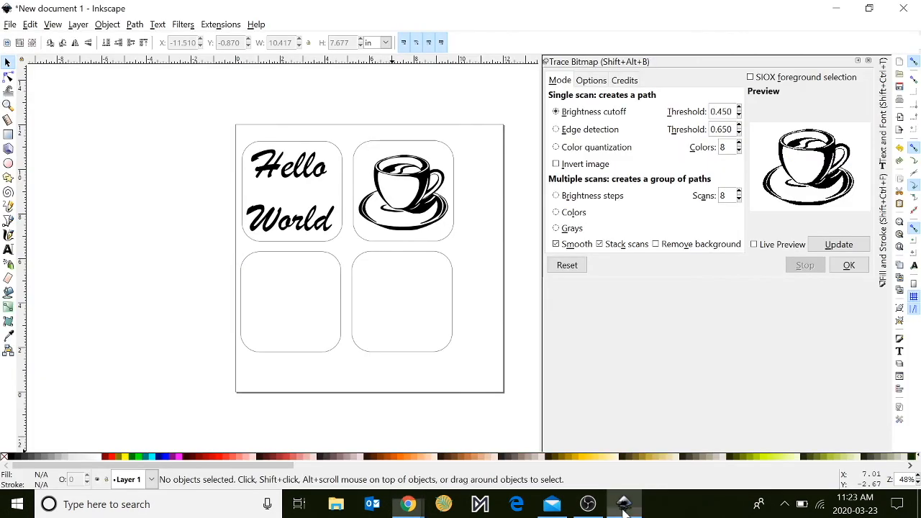
pyautogui.moveTo(623, 504)
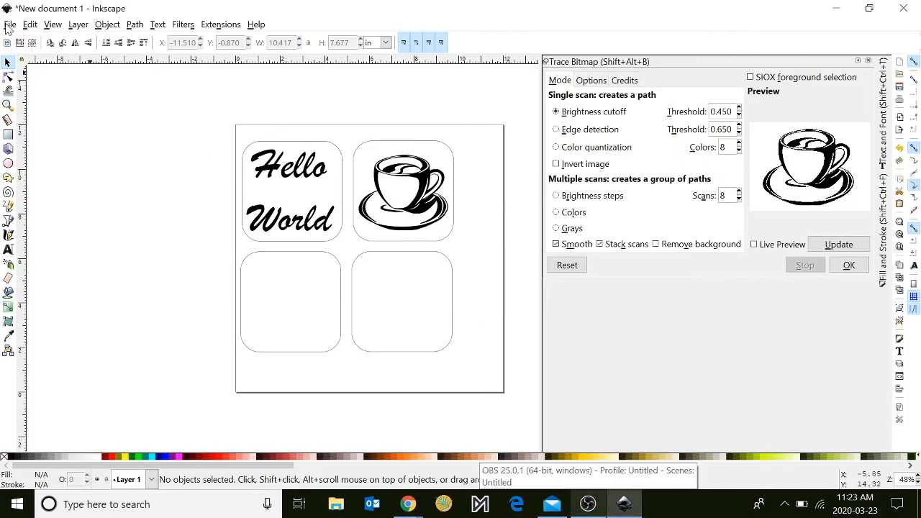
# Import the saved compass JPG into the coaster document as an embedded image.
pyautogui.click(10, 23)
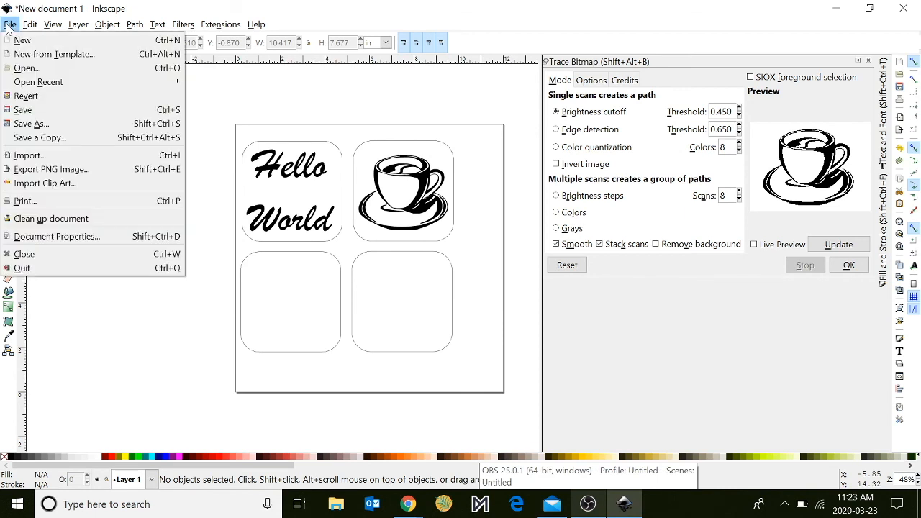
pyautogui.moveTo(28, 157)
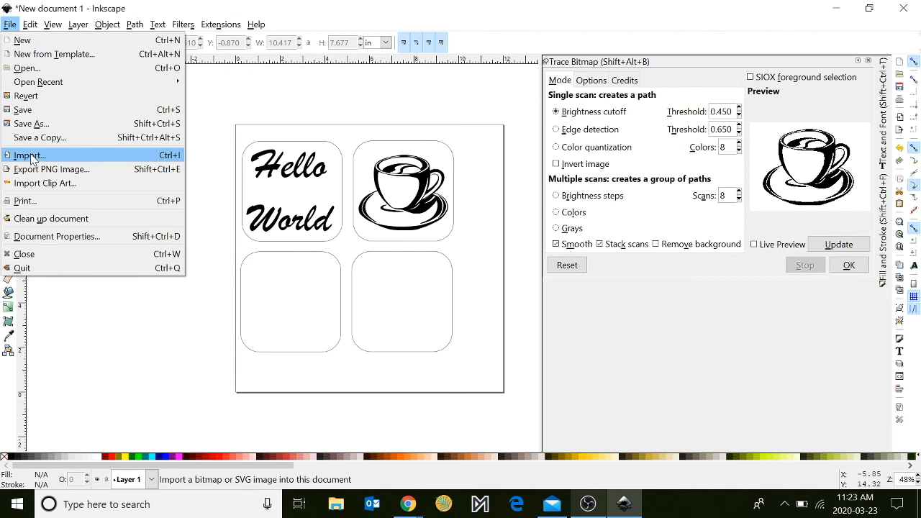
pyautogui.click(28, 156)
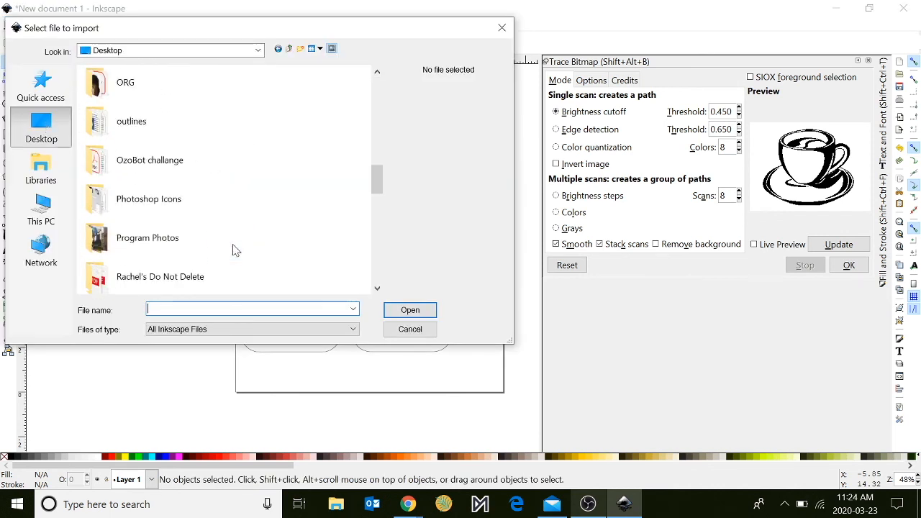
pyautogui.scroll(-3)
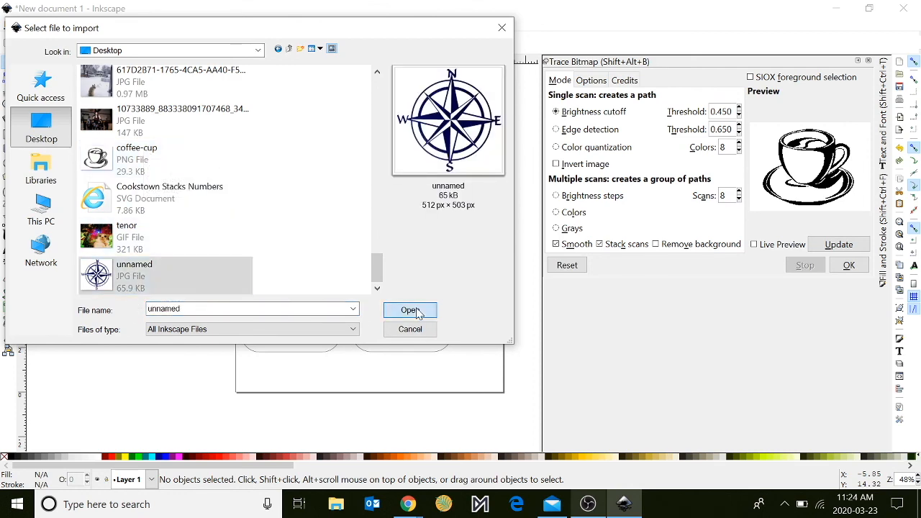
pyautogui.click(410, 311)
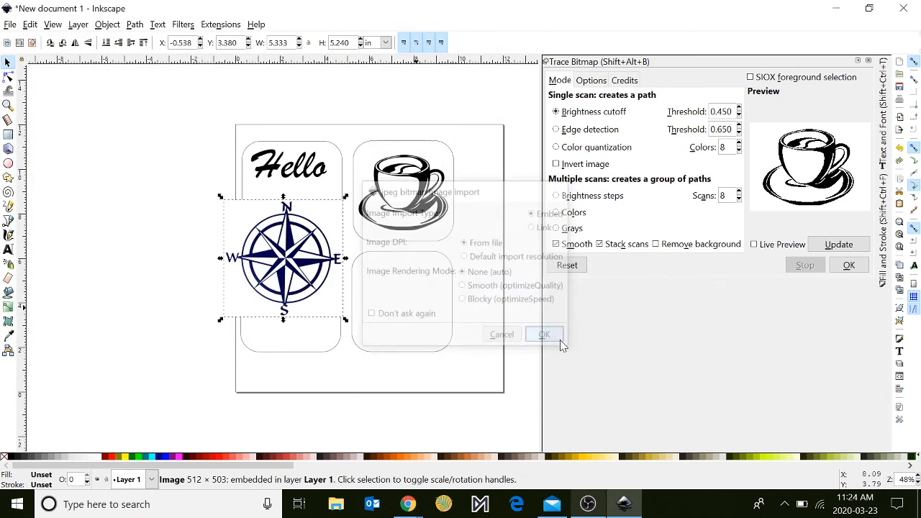
pyautogui.click(544, 334)
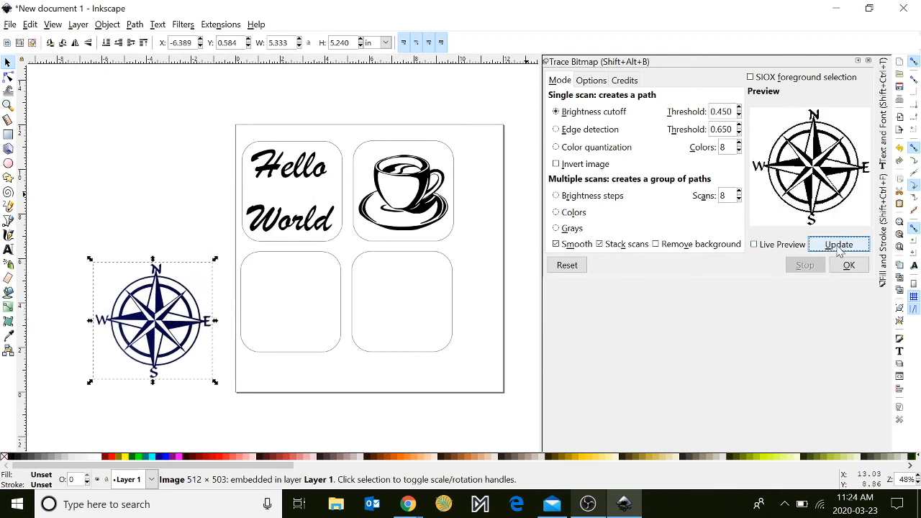
# Trace the compass into a black path, place it in the bottom-left coaster and discard the blue bitmap.
pyautogui.click(849, 265)
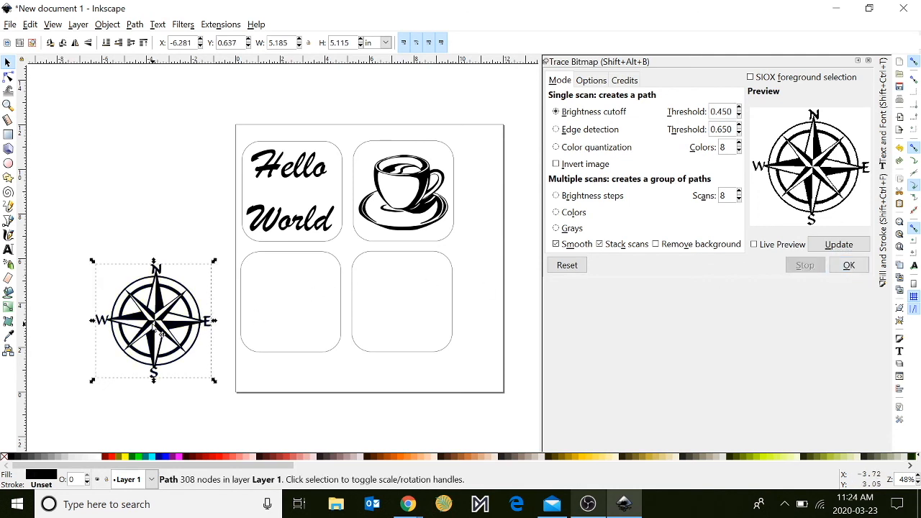
pyautogui.moveTo(153, 320); pyautogui.dragTo(262, 357)
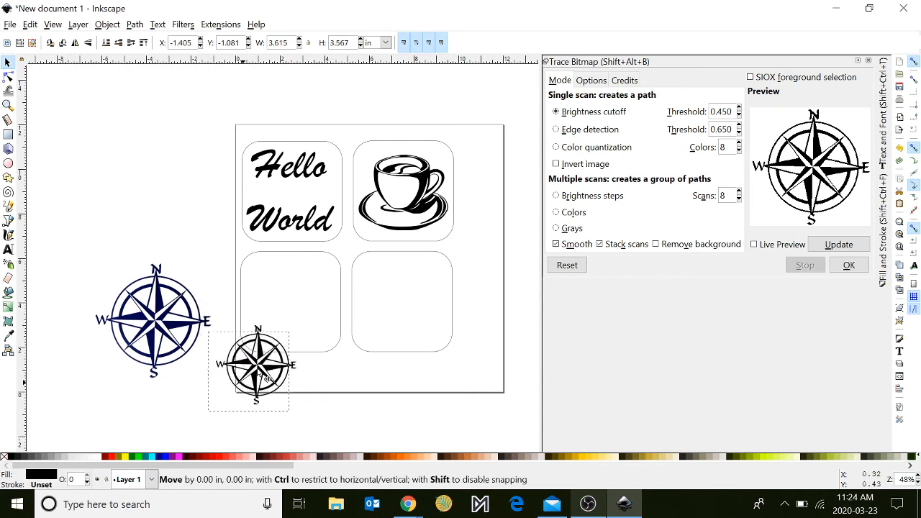
pyautogui.moveTo(256, 367); pyautogui.dragTo(290, 301)
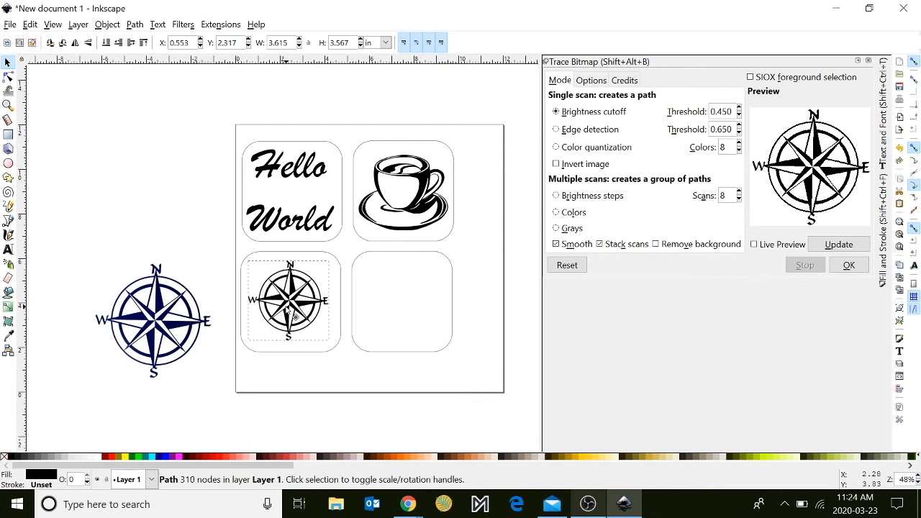
pyautogui.click(320, 373)
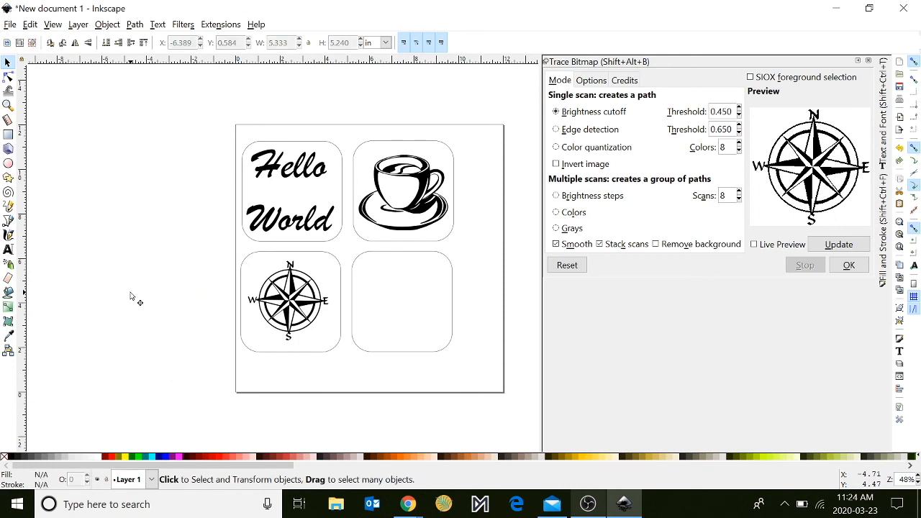
pyautogui.moveTo(153, 223)
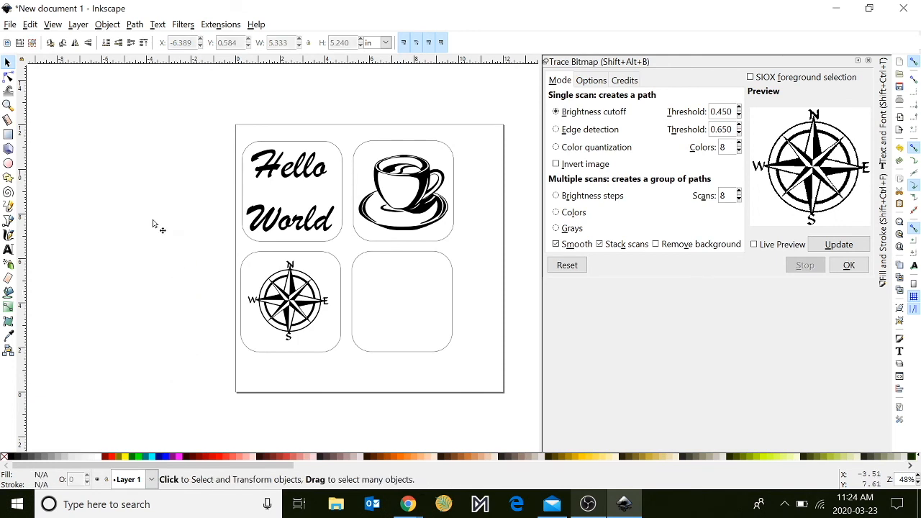
# Add the two-line text 'Coffee First' inside the bottom-right coaster square.
pyautogui.click(9, 251)
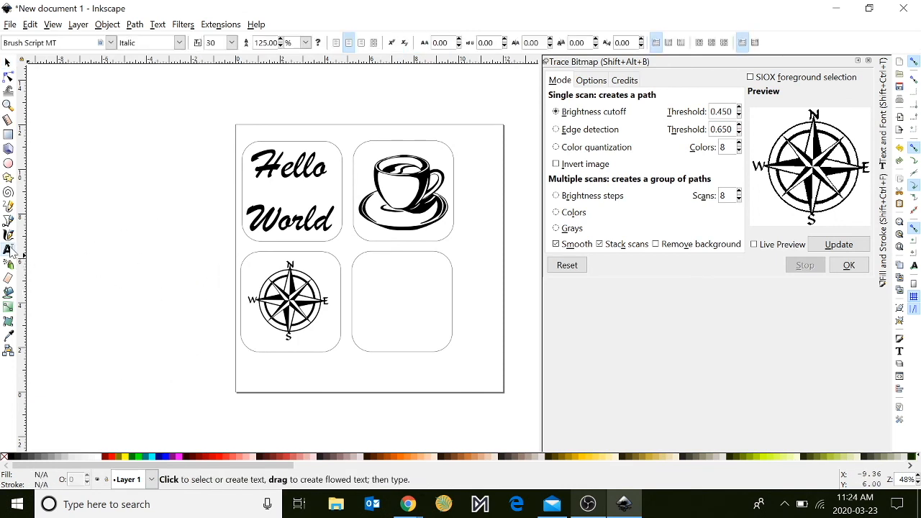
pyautogui.click(371, 288)
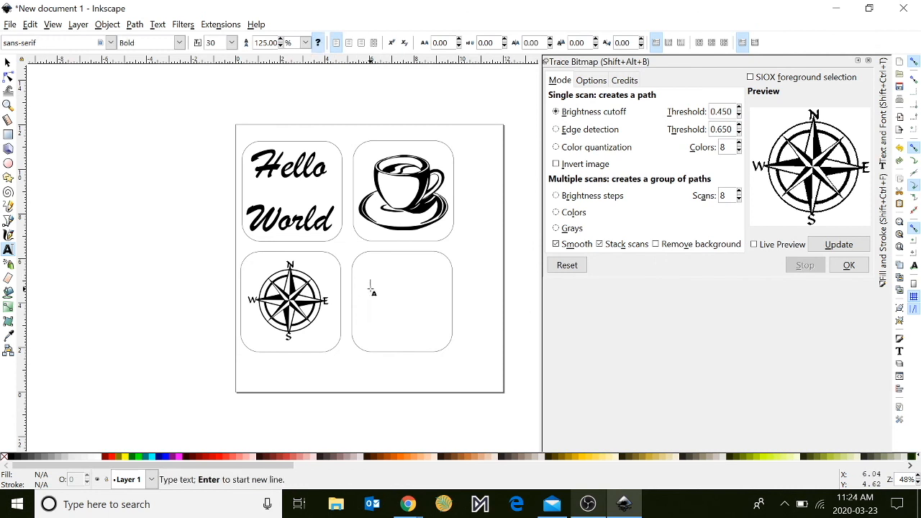
pyautogui.write('Co')
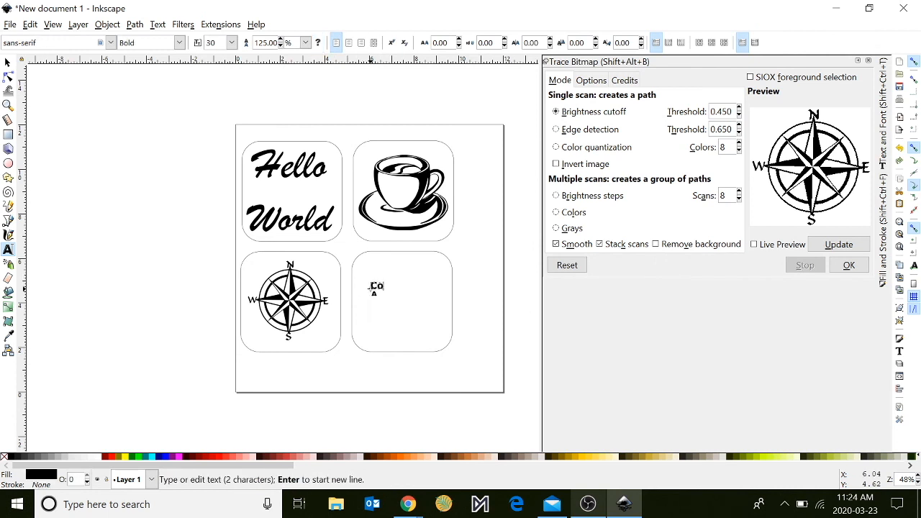
pyautogui.write('ffee')
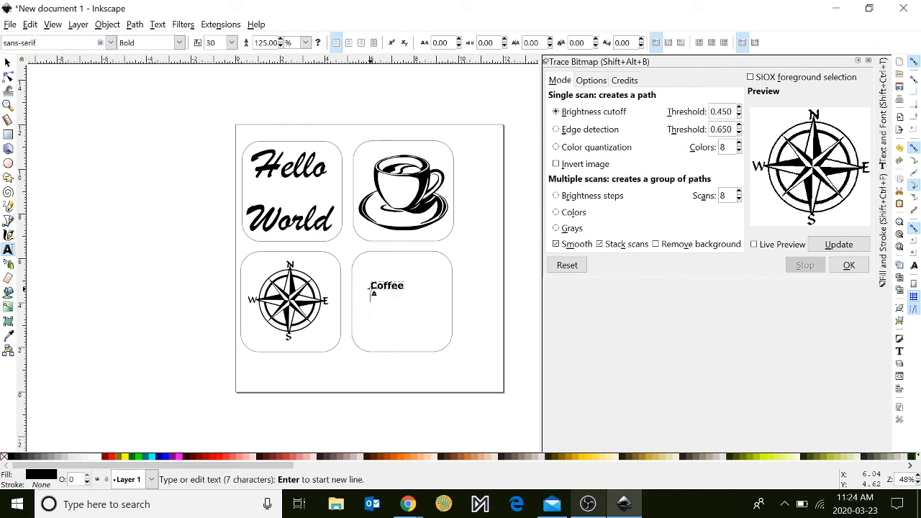
pyautogui.write('First')
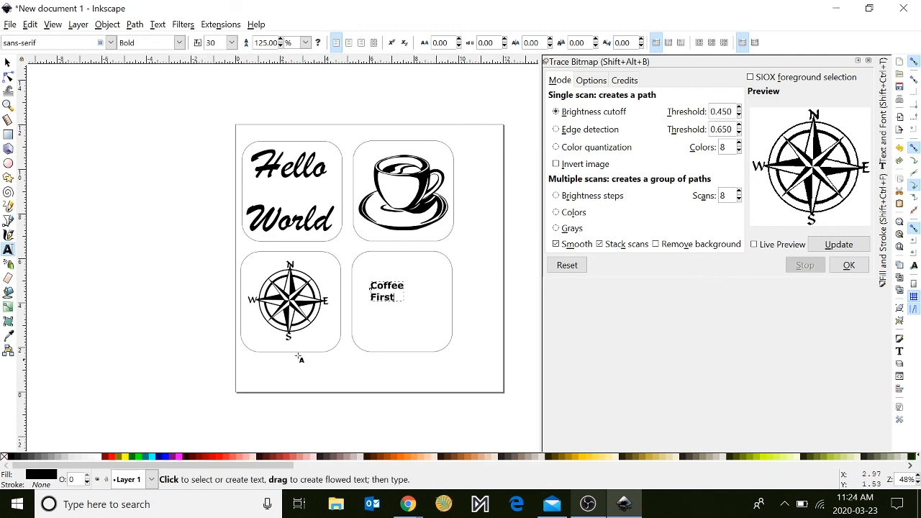
pyautogui.moveTo(394, 288)
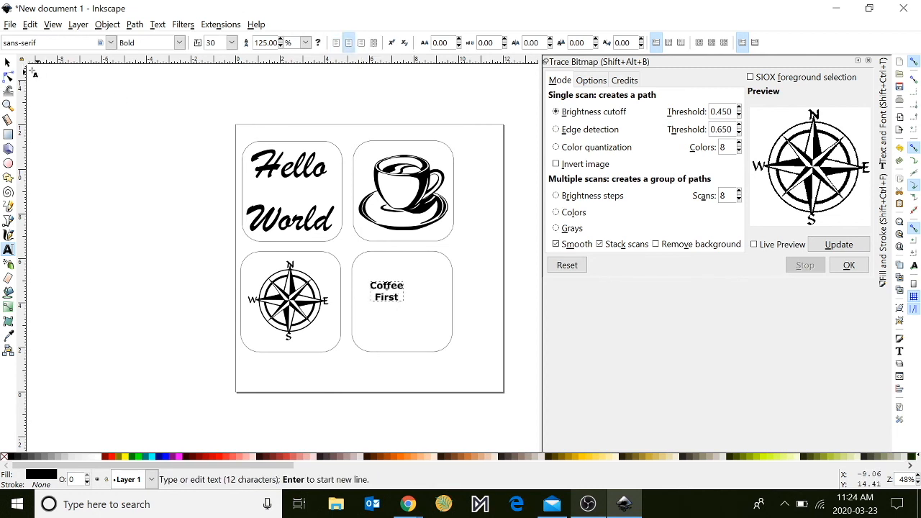
pyautogui.moveTo(75, 81)
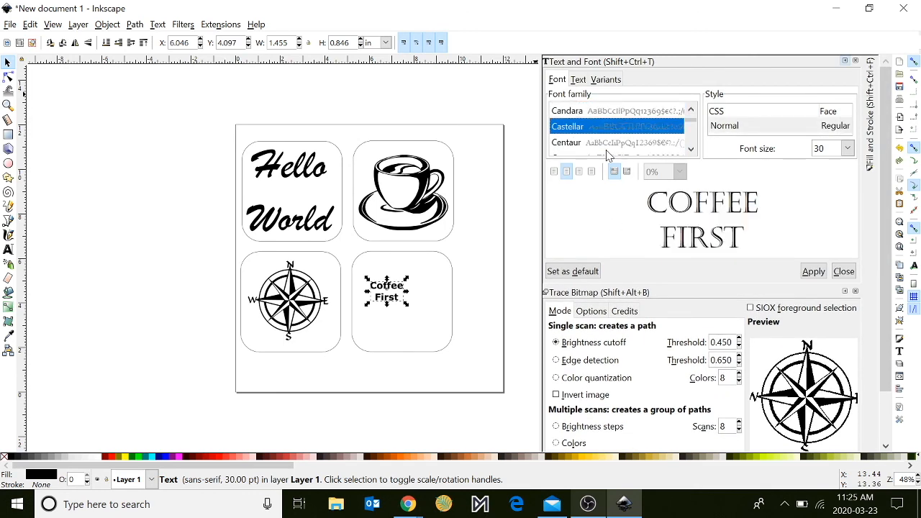
# Set Coffee First in Courier New bold and resize it to fit its coaster square.
pyautogui.scroll(-3)
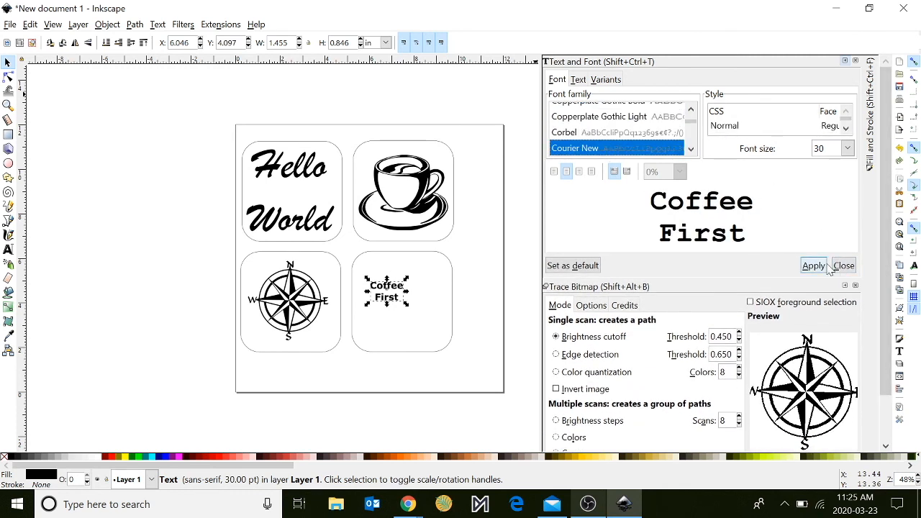
pyautogui.click(813, 265)
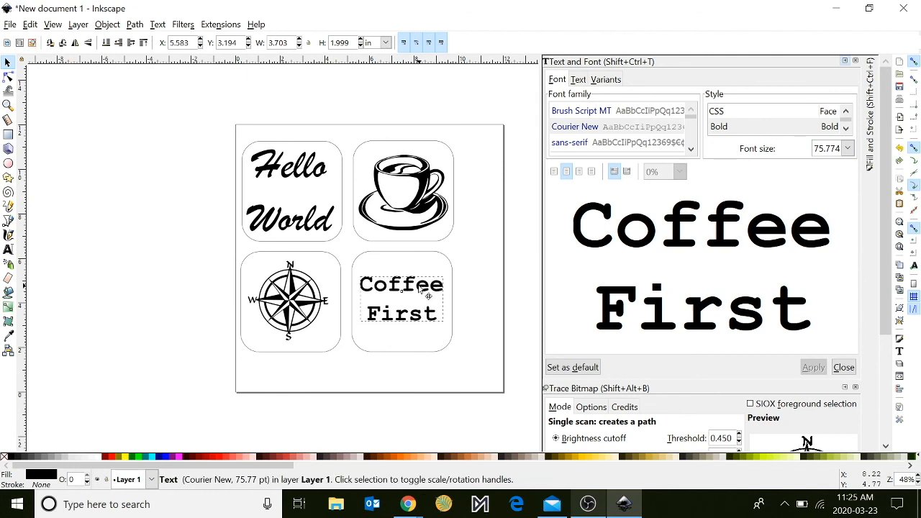
pyautogui.click(400, 300)
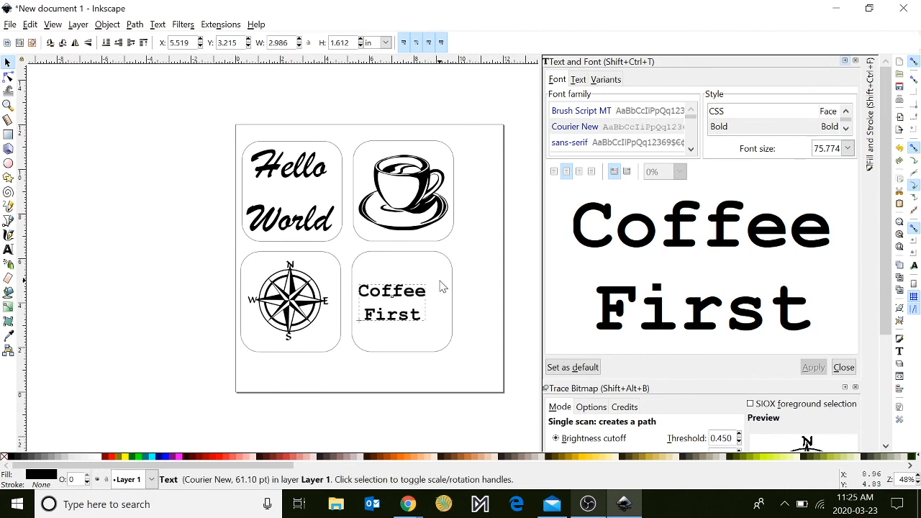
pyautogui.moveTo(391, 303); pyautogui.dragTo(402, 297)
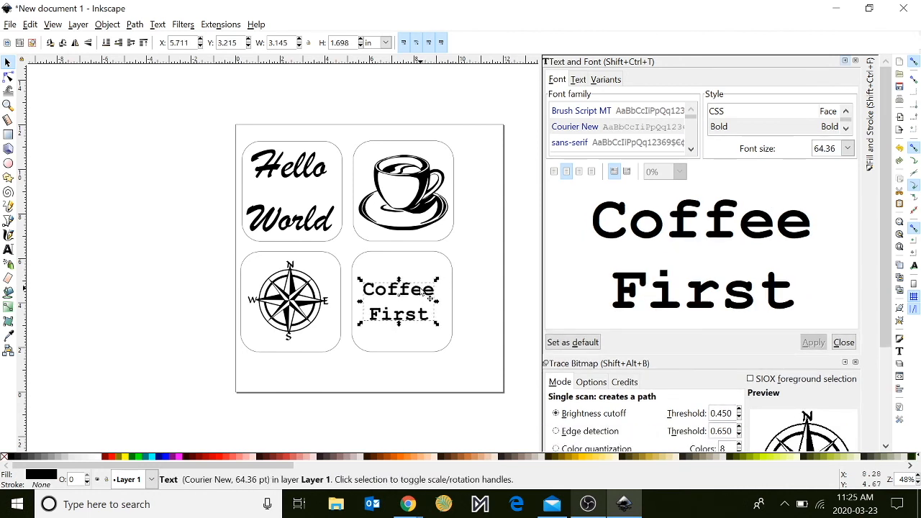
pyautogui.moveTo(478, 342)
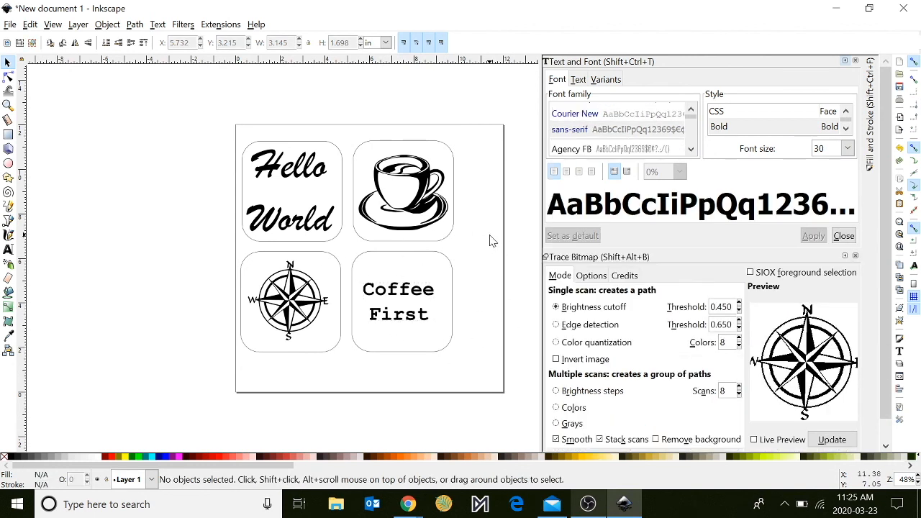
pyautogui.moveTo(397, 149)
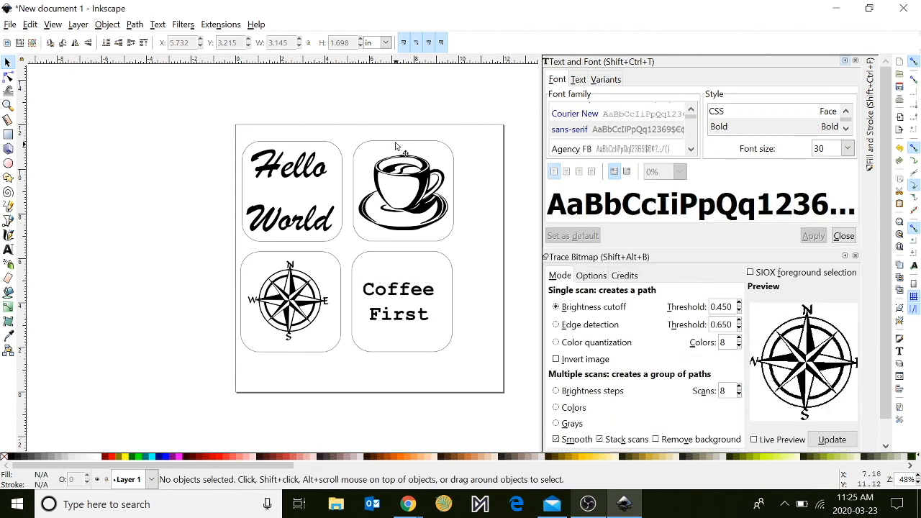
pyautogui.moveTo(333, 258)
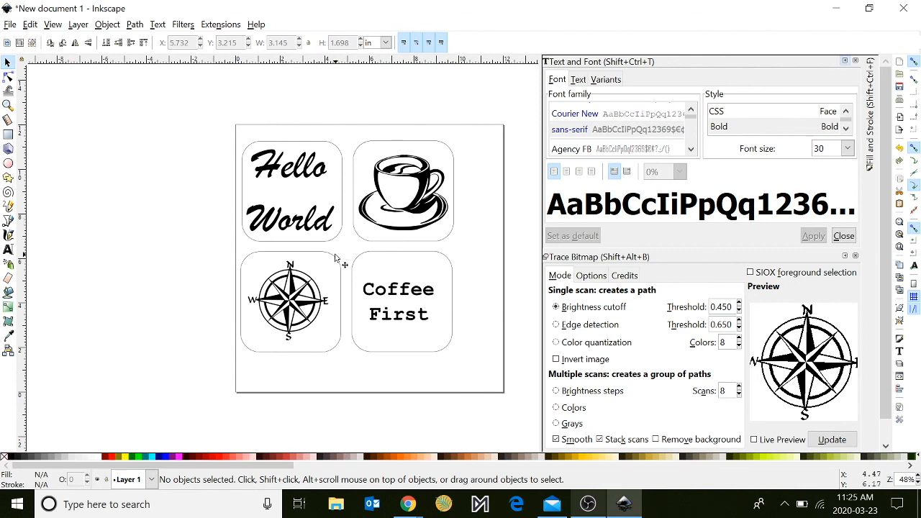
# Select the four rounded coaster outlines together for stroke editing.
pyautogui.click(291, 300)
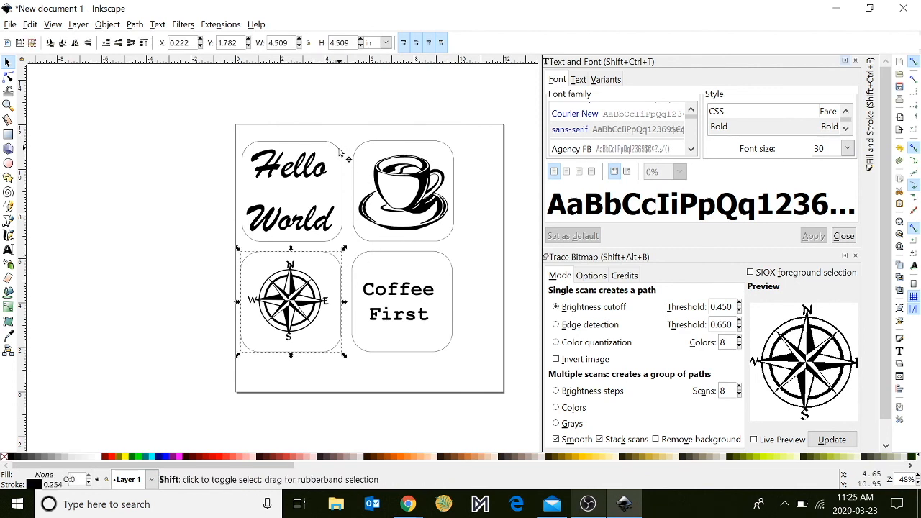
pyautogui.click(291, 190)
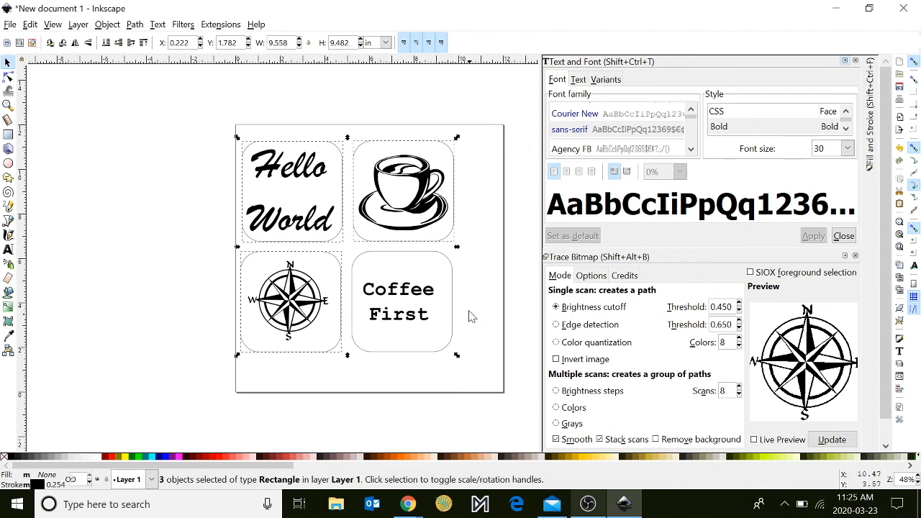
pyautogui.moveTo(457, 305)
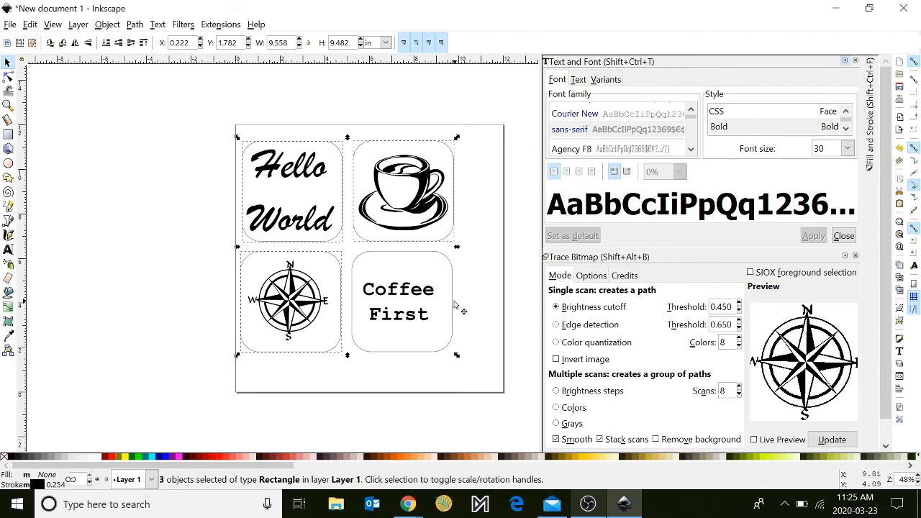
pyautogui.click(401, 301)
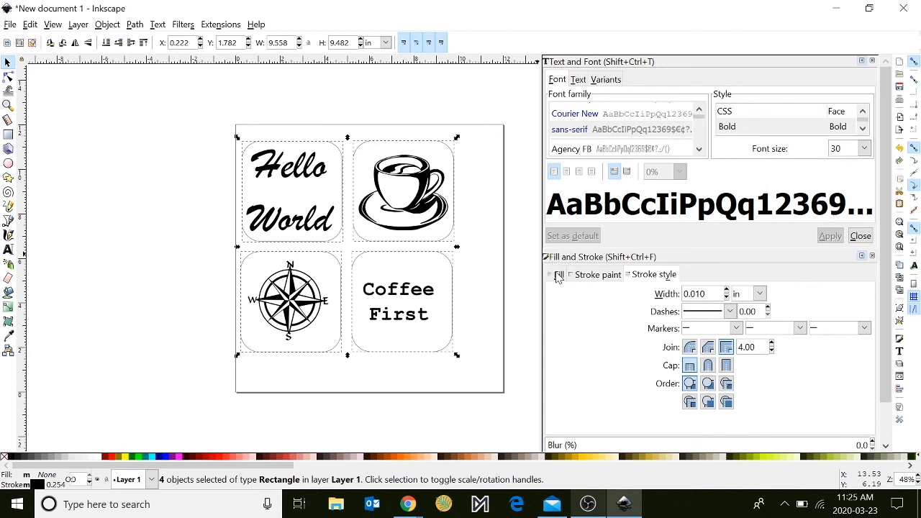
# Give the coaster outlines no fill and a 0.001 in hairline stroke width.
pyautogui.click(559, 273)
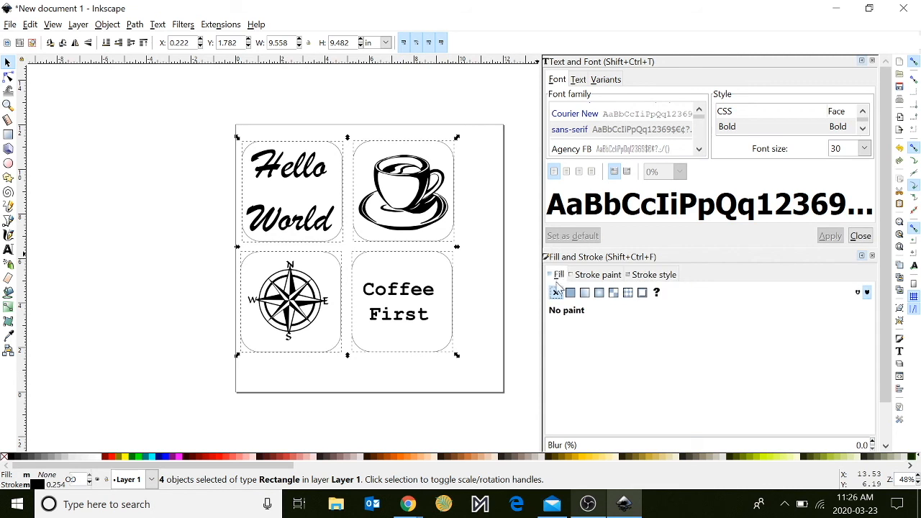
pyautogui.click(570, 292)
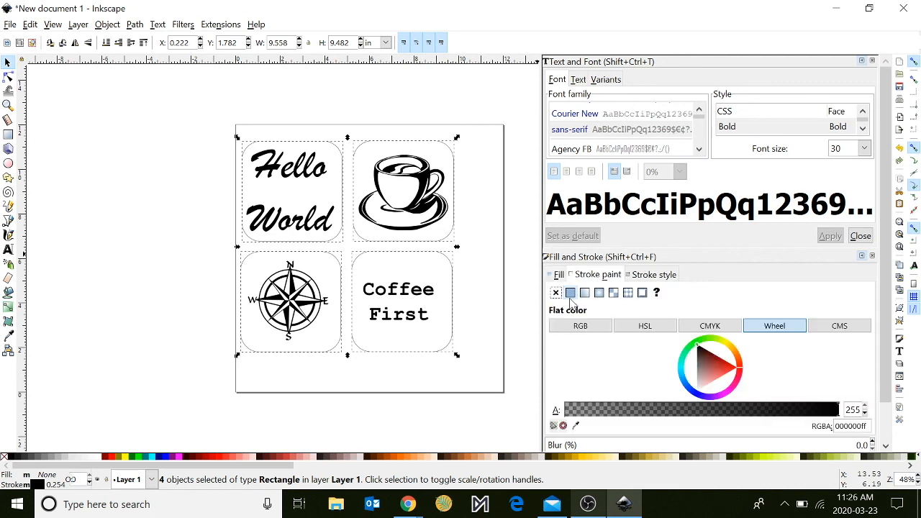
pyautogui.click(654, 274)
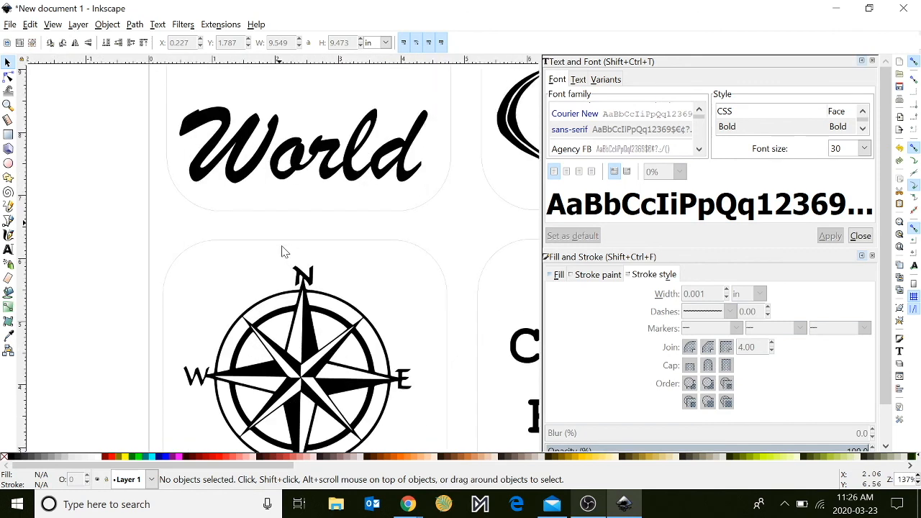
pyautogui.moveTo(464, 139)
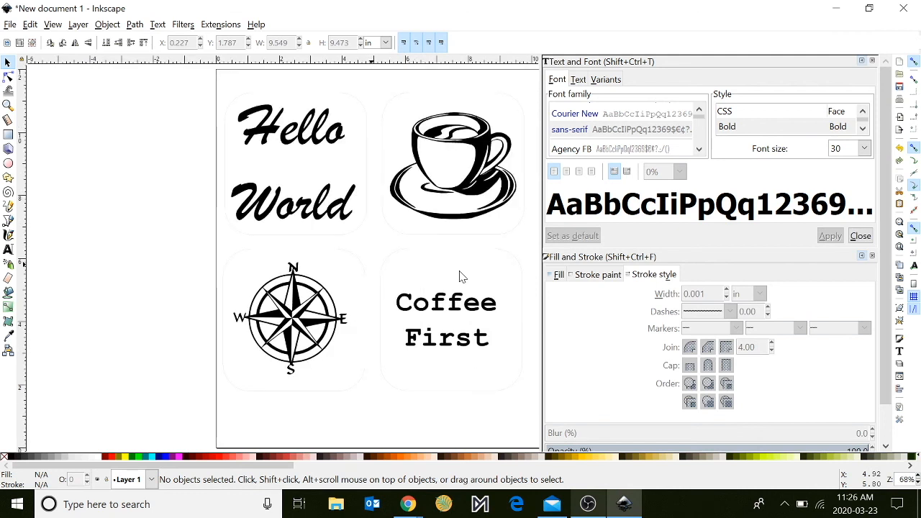
pyautogui.scroll(-3)
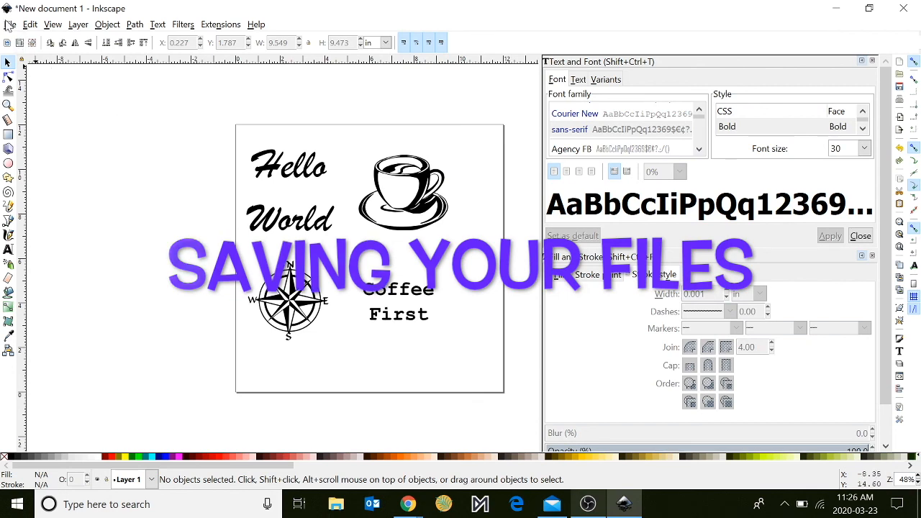
# Save the document as an Inkscape SVG named Coasters on the Desktop.
pyautogui.click(10, 23)
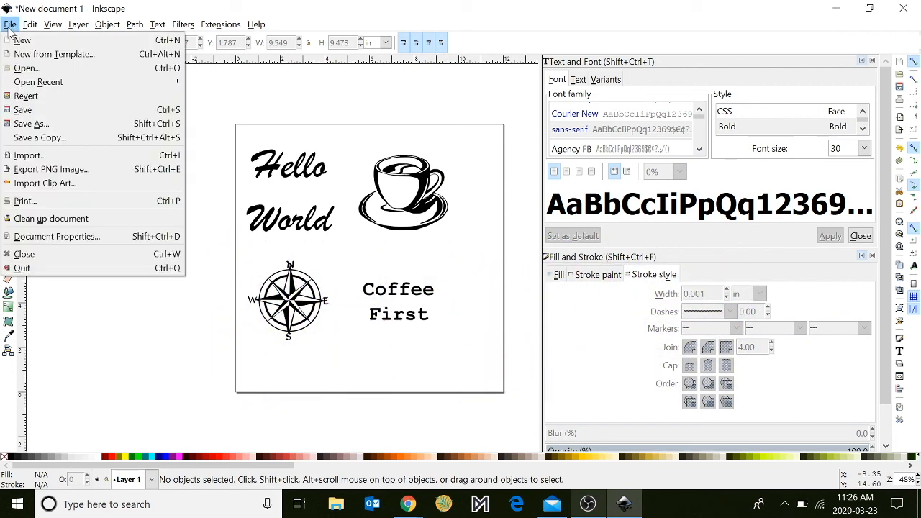
pyautogui.click(32, 124)
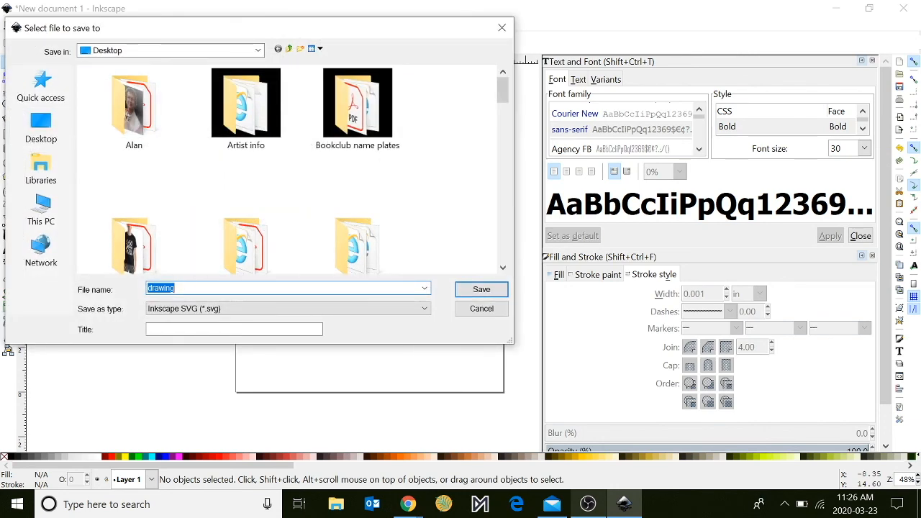
pyautogui.write('C')
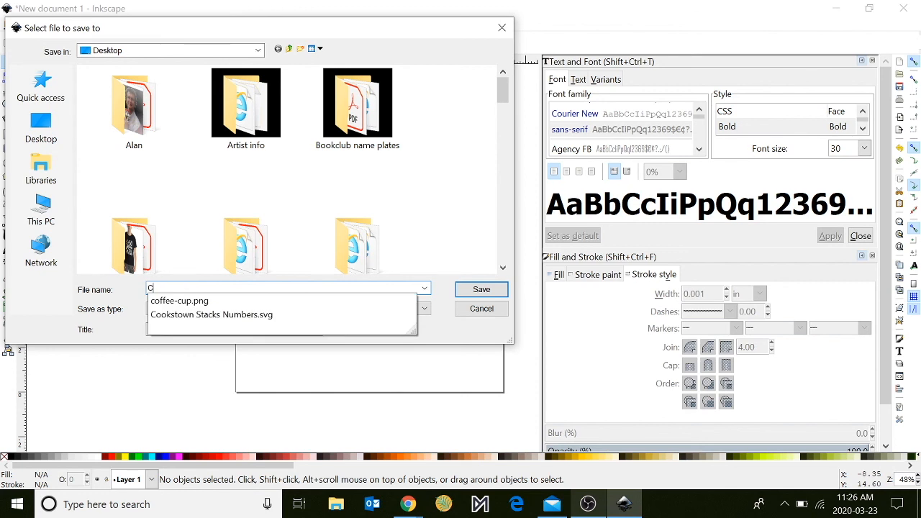
pyautogui.write('oas')
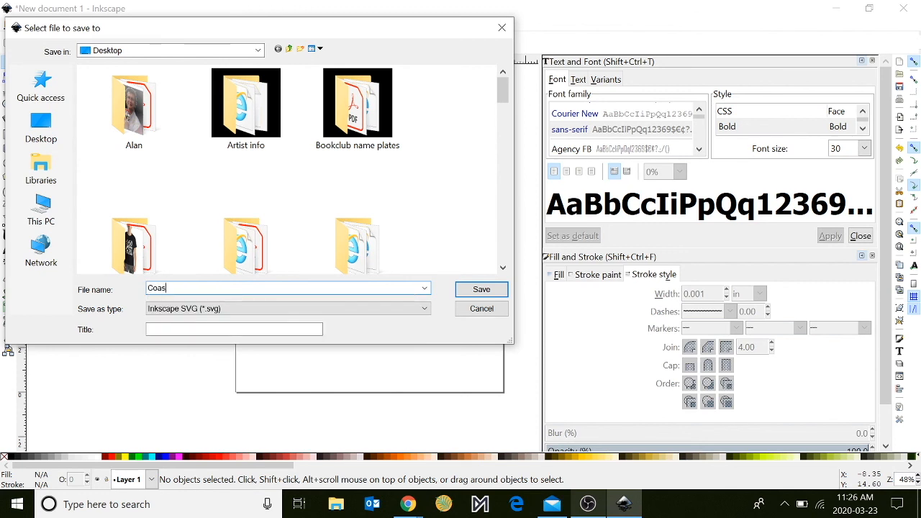
pyautogui.write('ters')
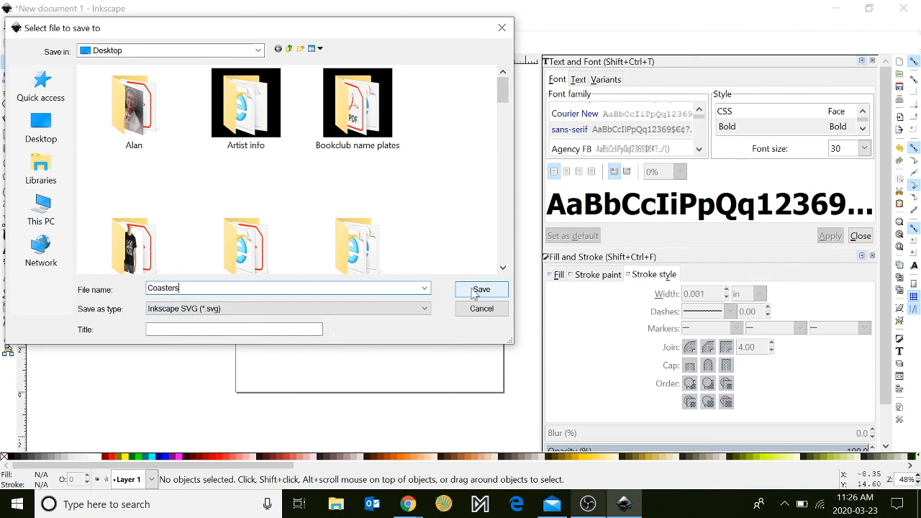
pyautogui.click(481, 289)
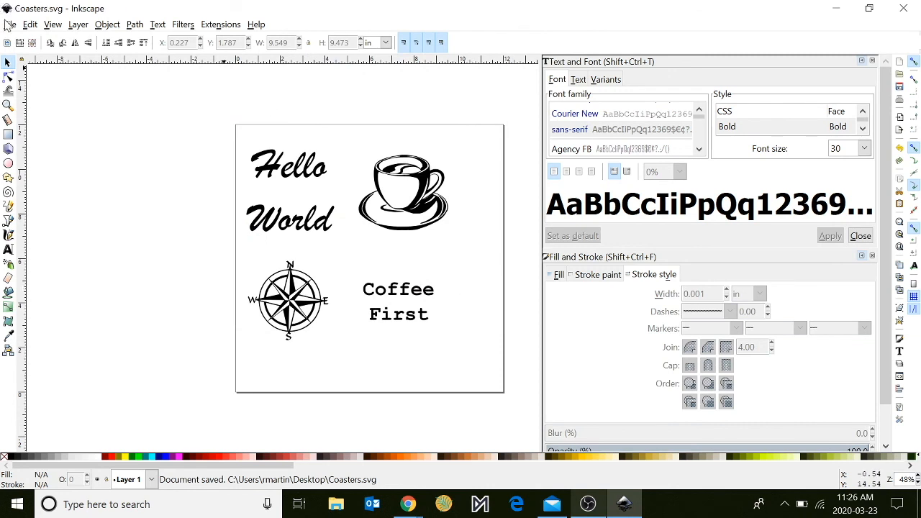
# Save a copy as Coasters.pdf on the Desktop, accepting the default PDF export options.
pyautogui.click(10, 23)
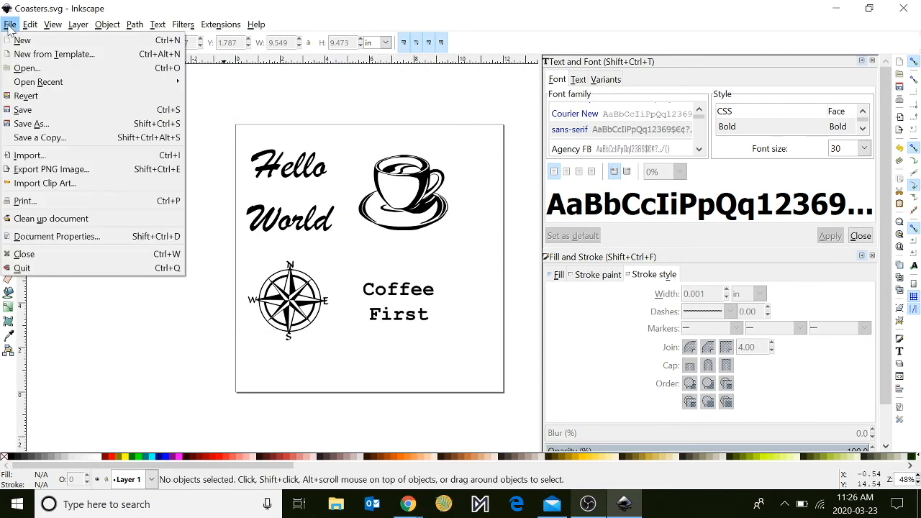
pyautogui.moveTo(32, 124)
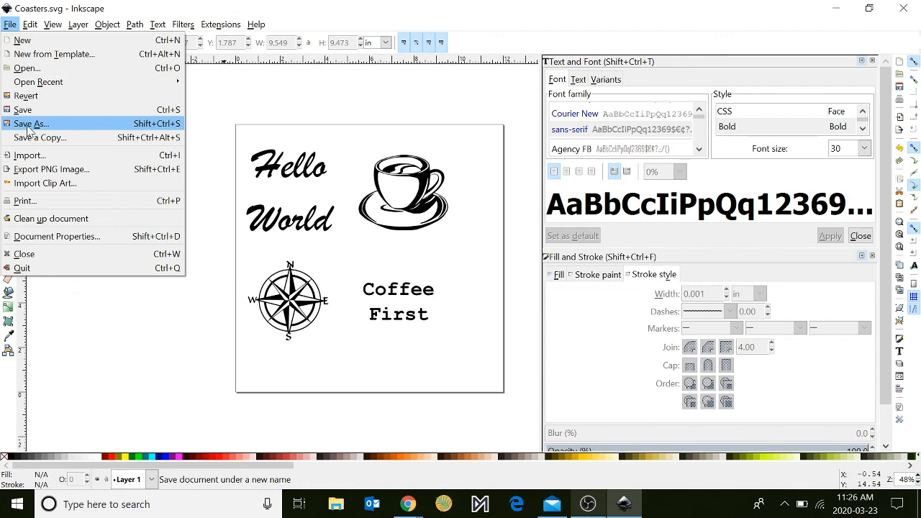
pyautogui.click(34, 124)
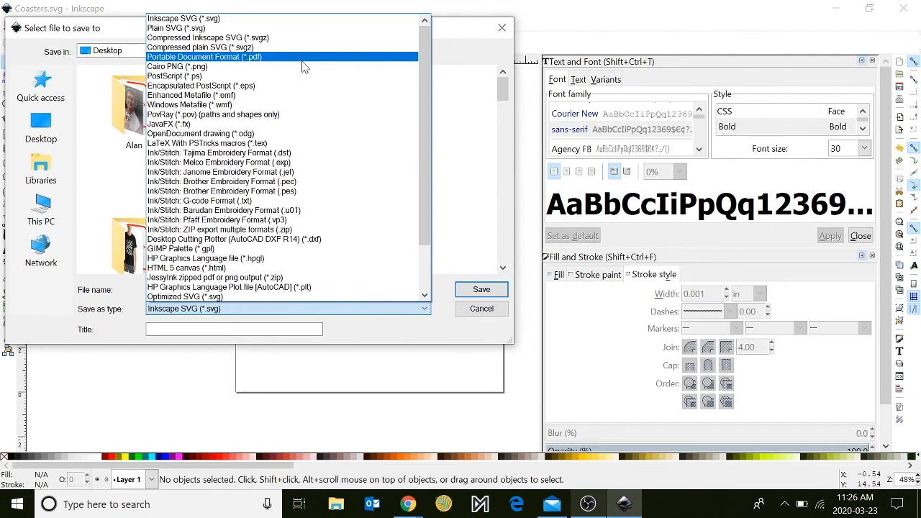
pyautogui.click(204, 56)
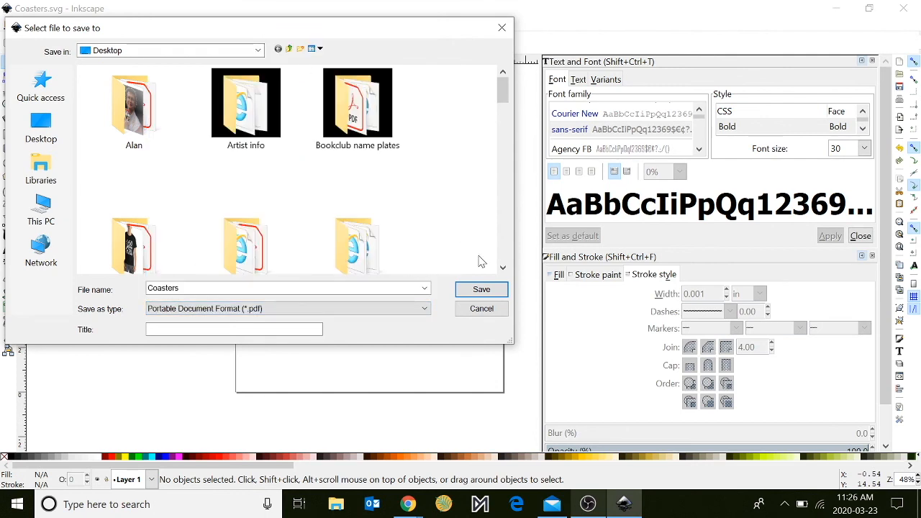
pyautogui.click(481, 288)
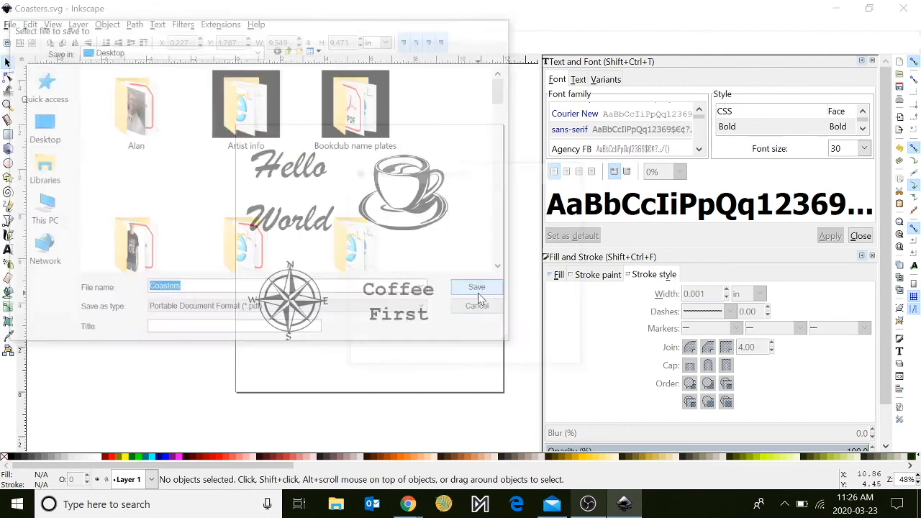
pyautogui.click(477, 287)
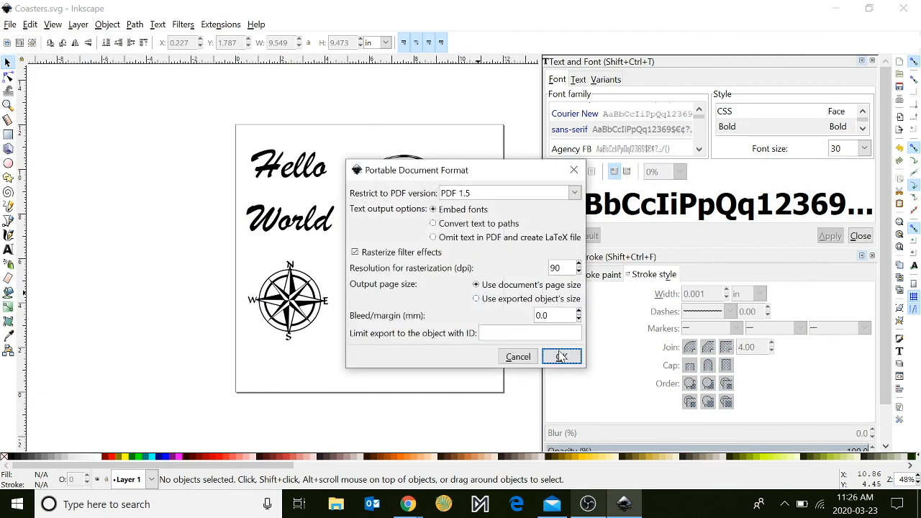
pyautogui.click(562, 357)
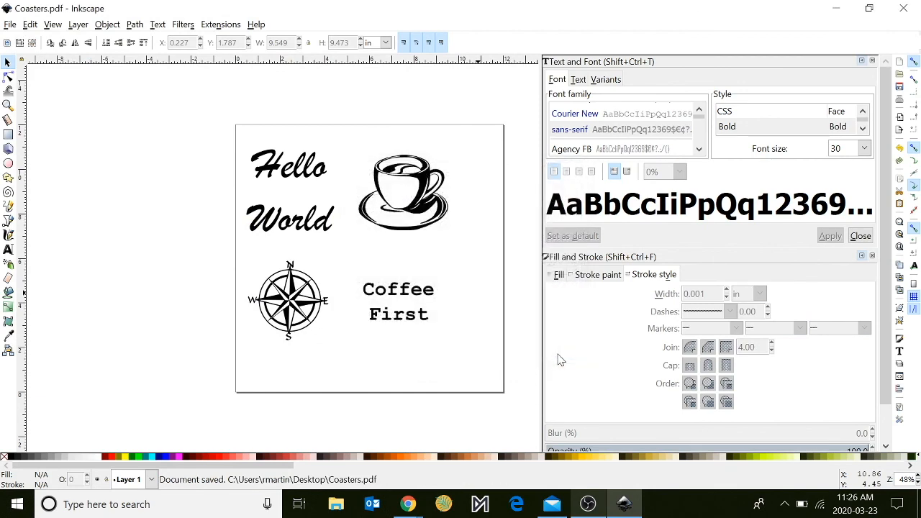